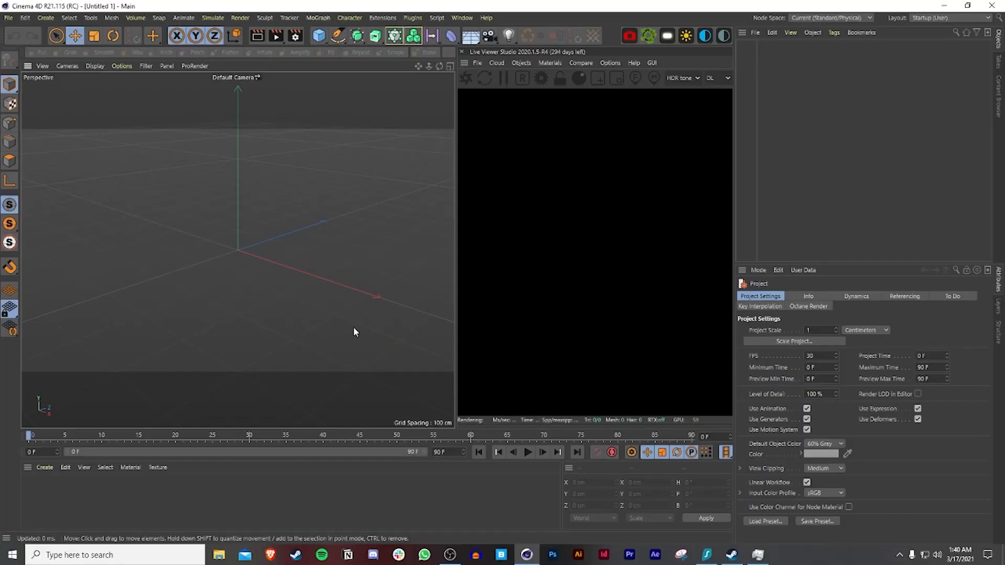
{"action": "mouse_move", "coordinate": [361, 310]}
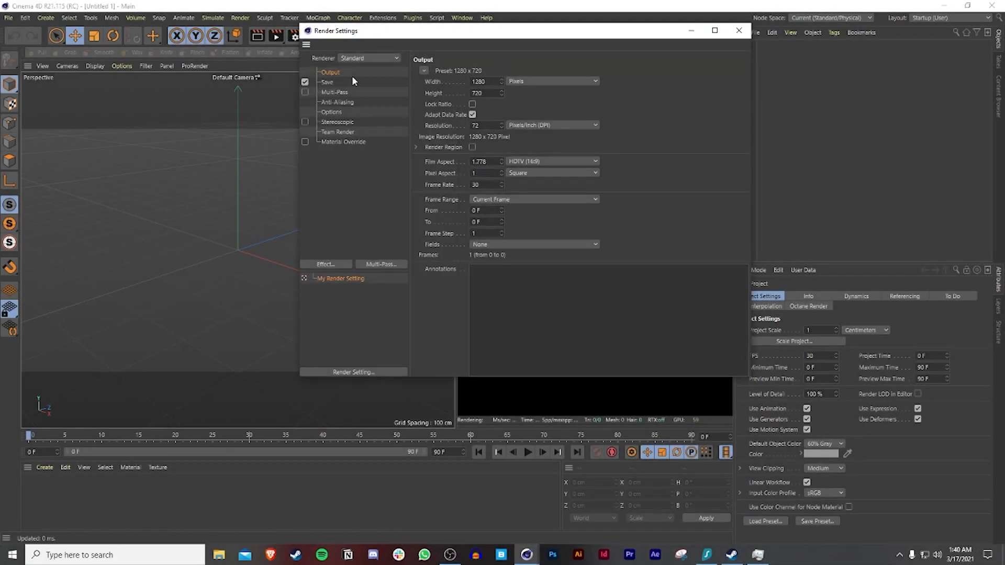
Step: Set the renderer to Octane and its path-tracing Max. samples to 800
{"action": "left_click", "coordinate": [370, 58]}
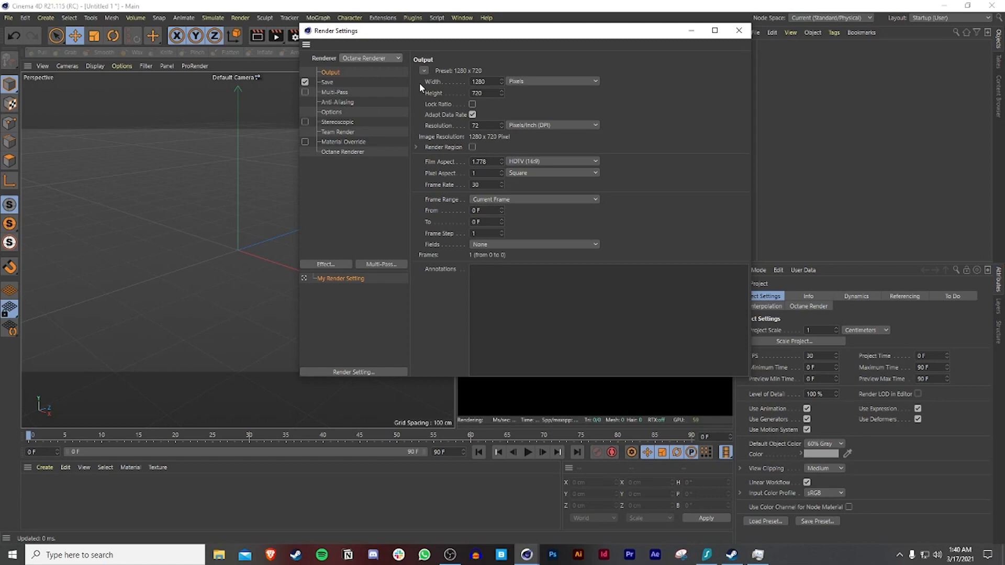
{"action": "left_click", "coordinate": [484, 82]}
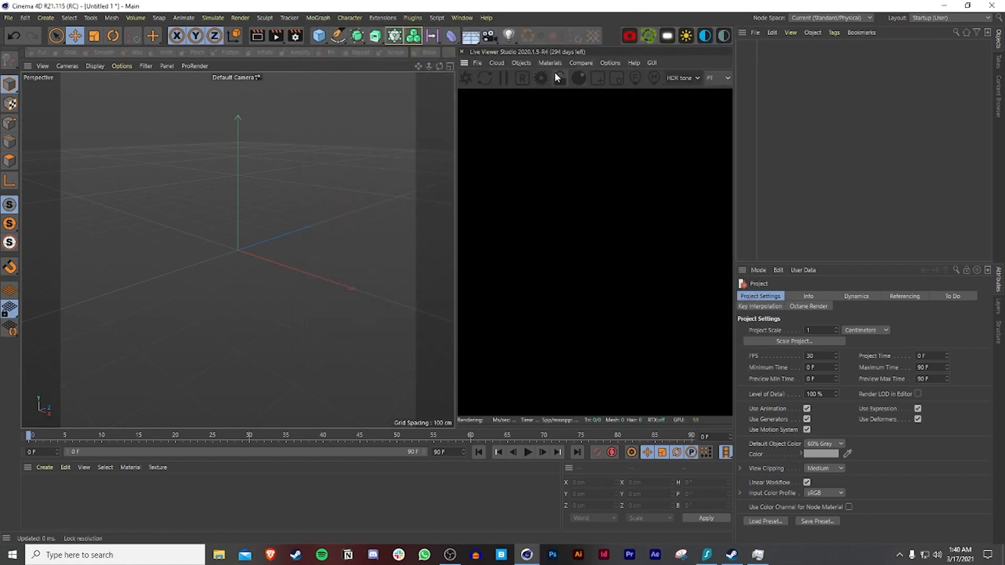
{"action": "left_click", "coordinate": [541, 77]}
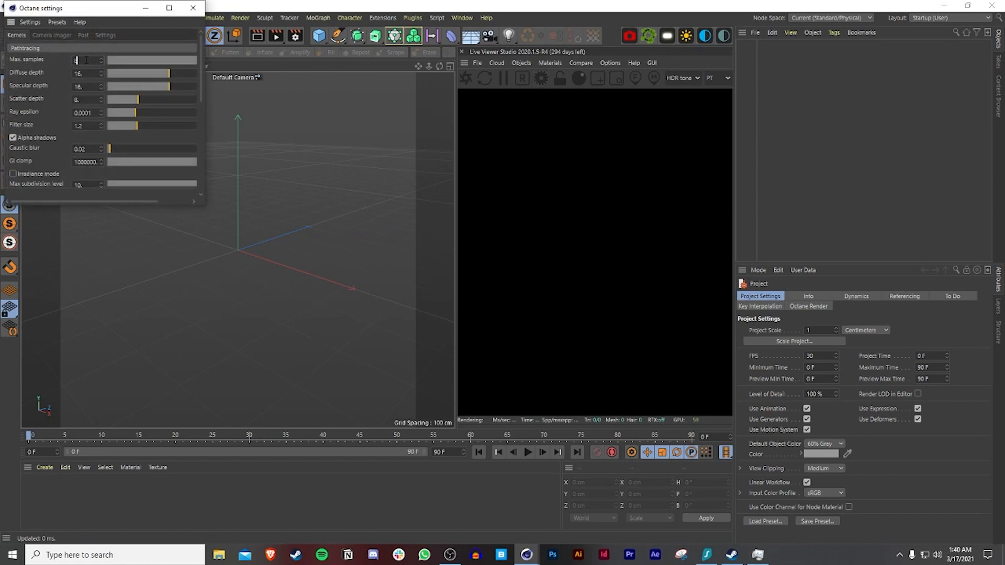
{"action": "type", "text": "800"}
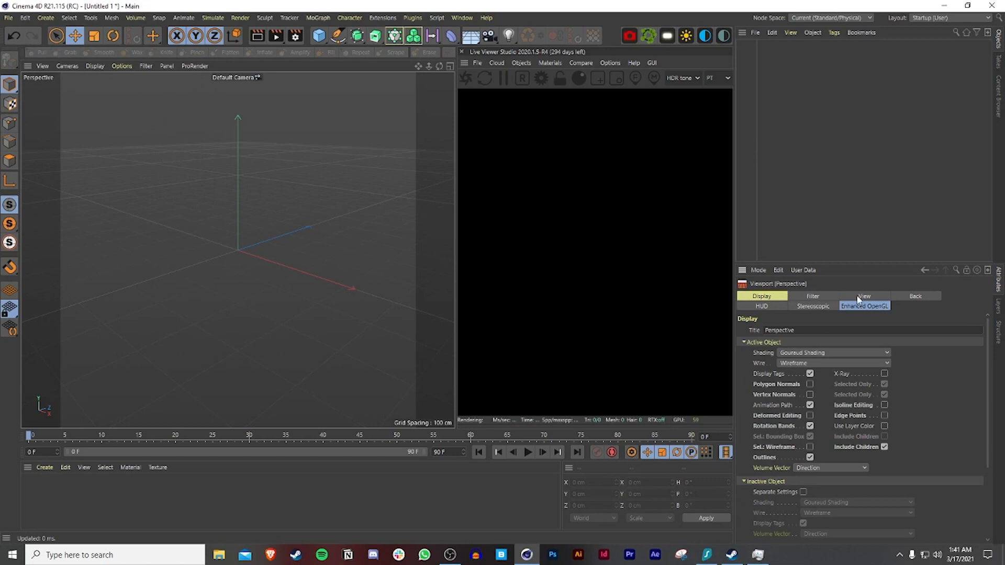
Step: Enable the viewport's tinted border at 90% opacity and add a cylinder primitive
{"action": "left_click", "coordinate": [864, 297]}
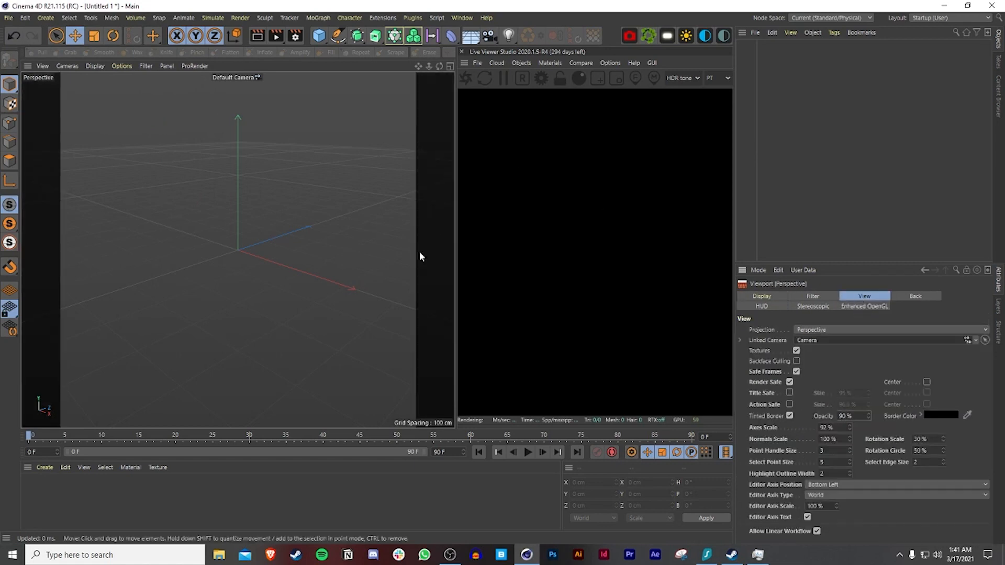
{"action": "mouse_move", "coordinate": [344, 286]}
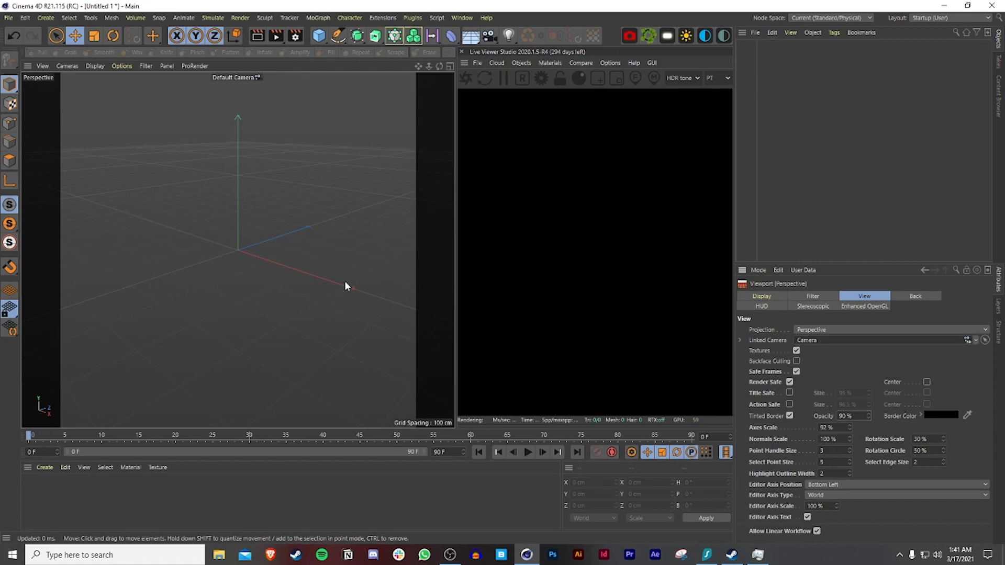
{"action": "left_click", "coordinate": [317, 35]}
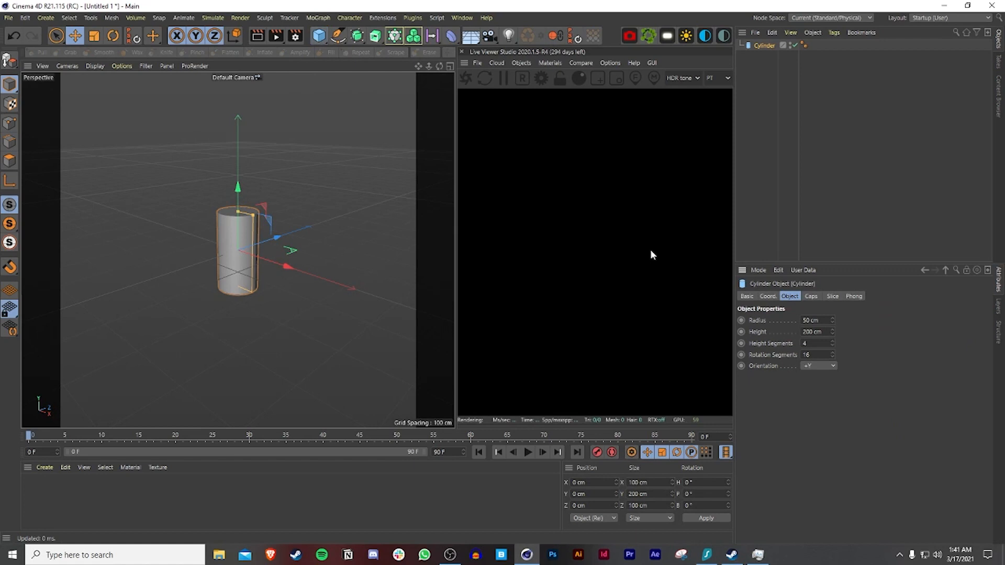
Step: Show Gouraud shading with lines and size the Z cylinder to radius 25, height 150, 14/36 segments
{"action": "left_click", "coordinate": [818, 366]}
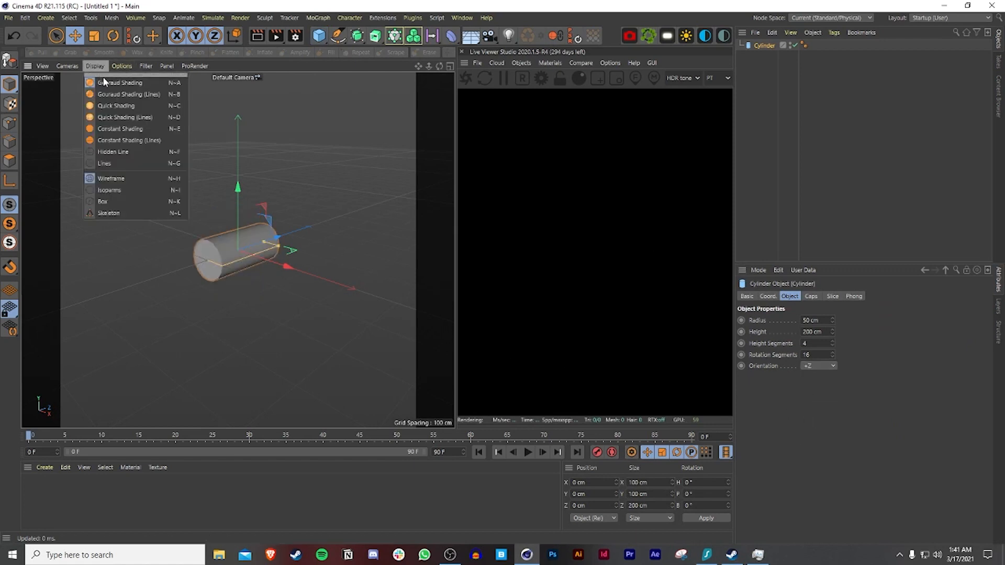
{"action": "left_click", "coordinate": [111, 178]}
{"action": "type", "text": "25"}
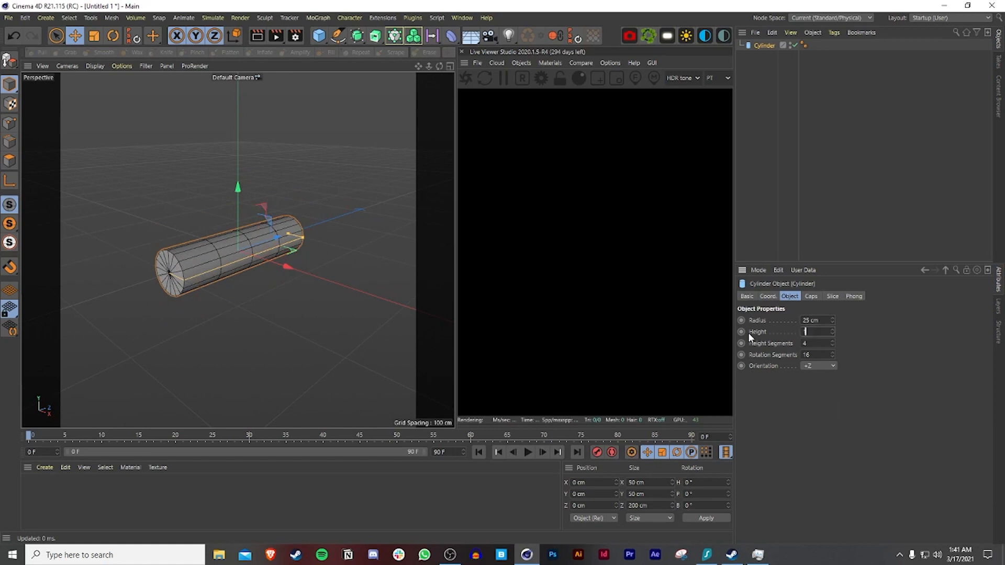
{"action": "type", "text": "150 cm"}
{"action": "left_click", "coordinate": [816, 342]}
{"action": "type", "text": "14"}
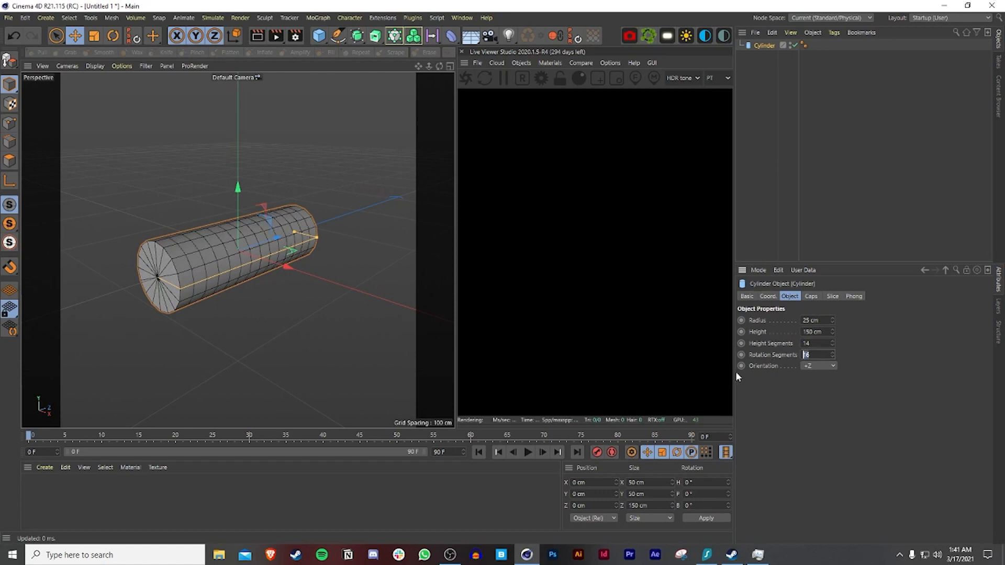
{"action": "type", "text": "36"}
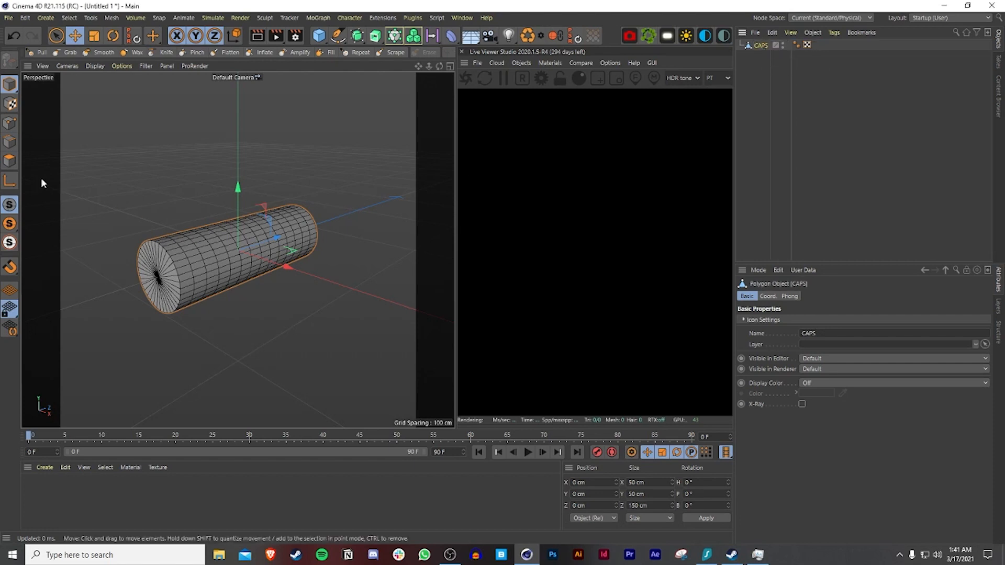
{"action": "mouse_move", "coordinate": [10, 159]}
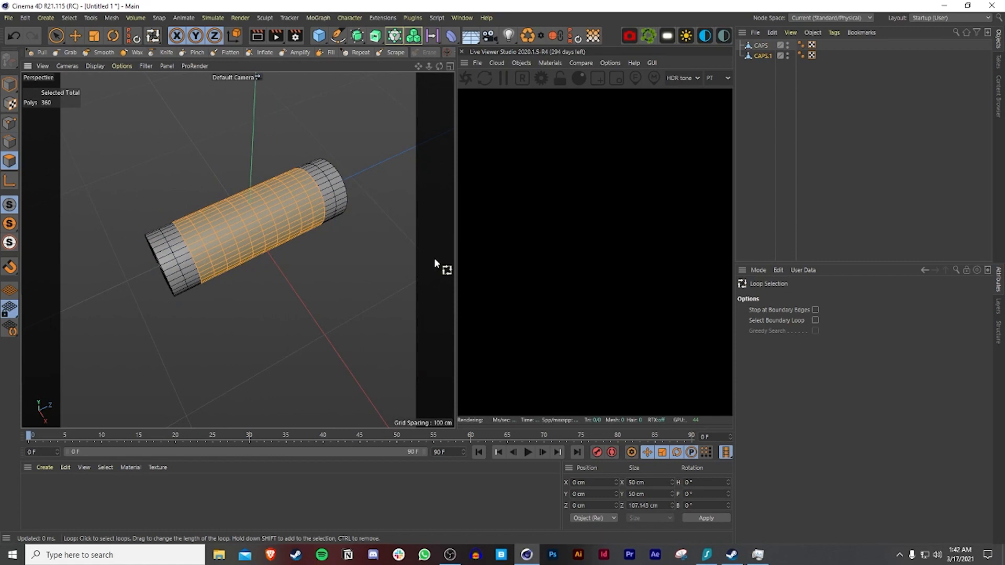
Step: Rename the split-off CAPS.1 object to BASE and reselect CAPS
{"action": "left_click", "coordinate": [764, 56]}
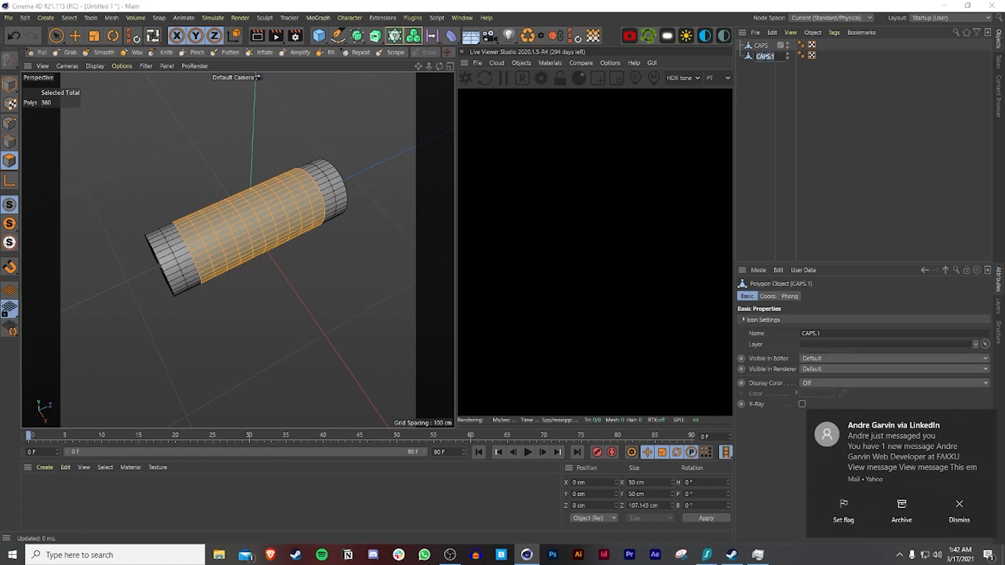
{"action": "double_click", "coordinate": [761, 57]}
{"action": "type", "text": "BASE"}
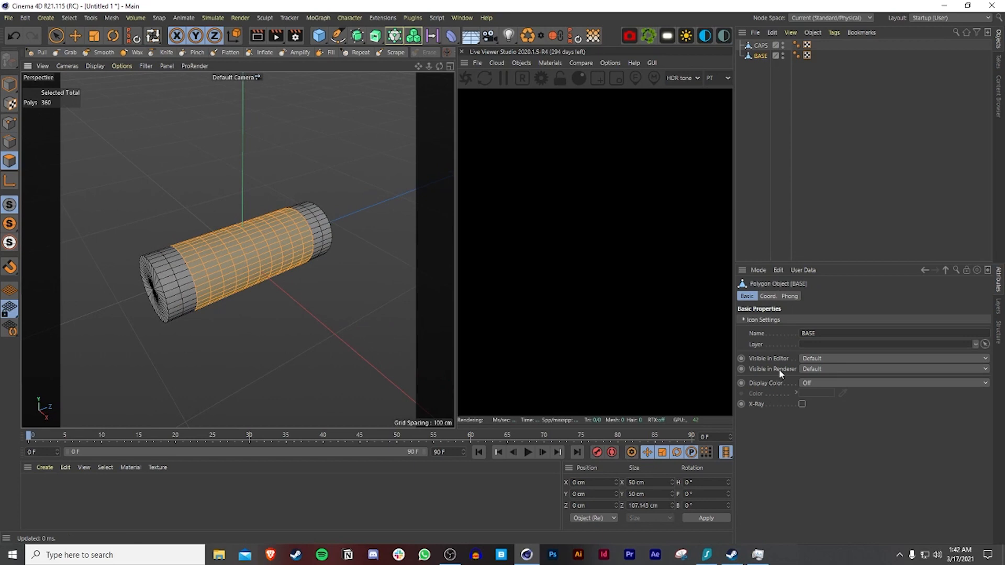
{"action": "left_click", "coordinate": [802, 404]}
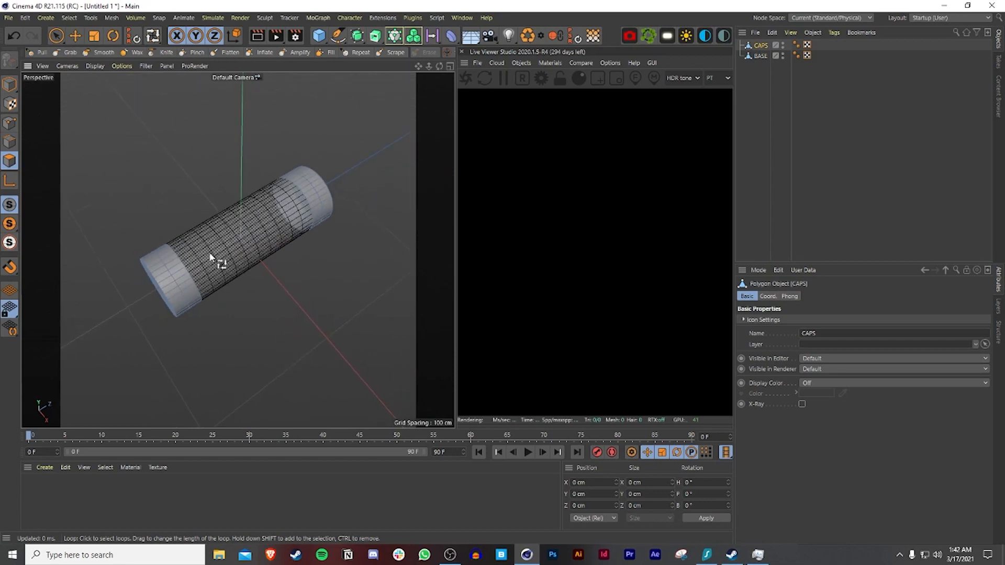
Step: Select the CAPS end faces and extrude them outward by 5 cm
{"action": "left_click_drag", "start_coordinate": [211, 256], "coordinate": [226, 279]}
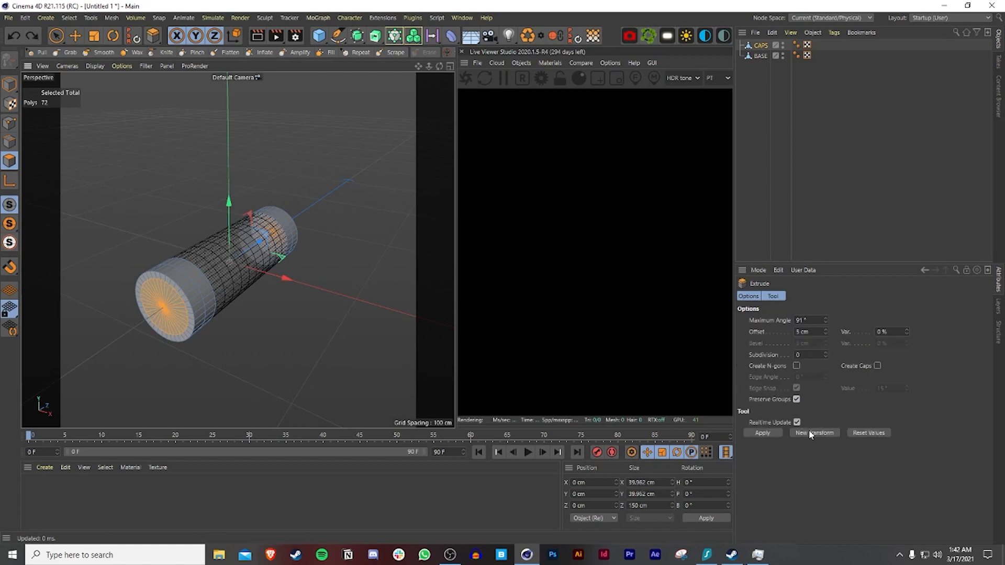
{"action": "left_click", "coordinate": [813, 432]}
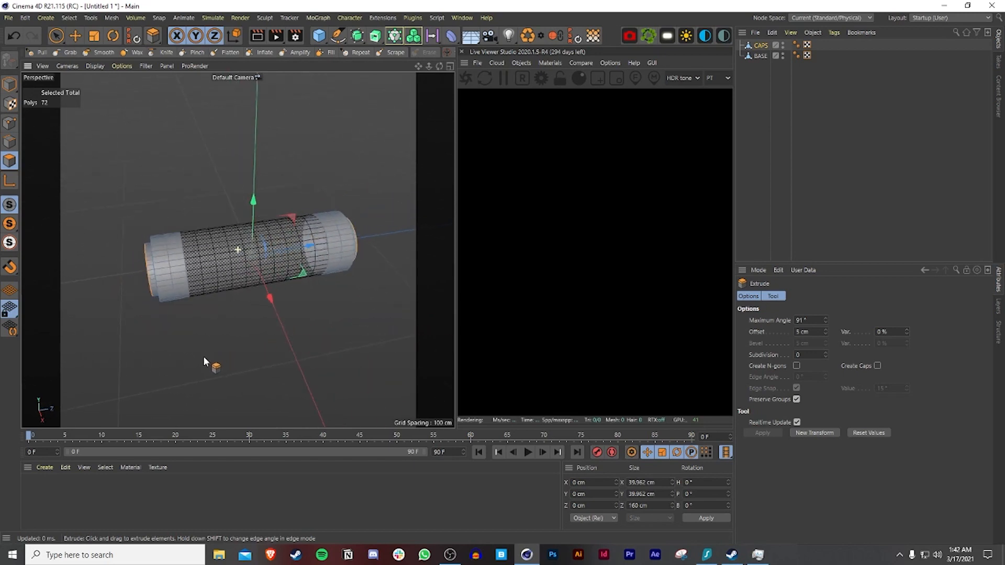
{"action": "left_click_drag", "start_coordinate": [217, 358], "coordinate": [308, 339]}
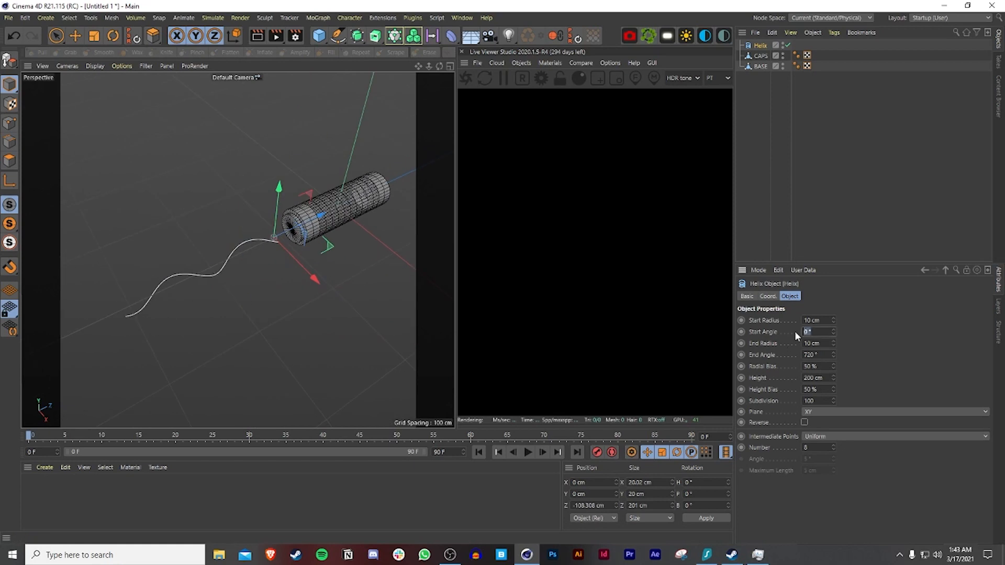
Step: Give the helix a 100000° start angle and 100 cm height, then move it inside the fuse from Top view
{"action": "type", "text": "5000"}
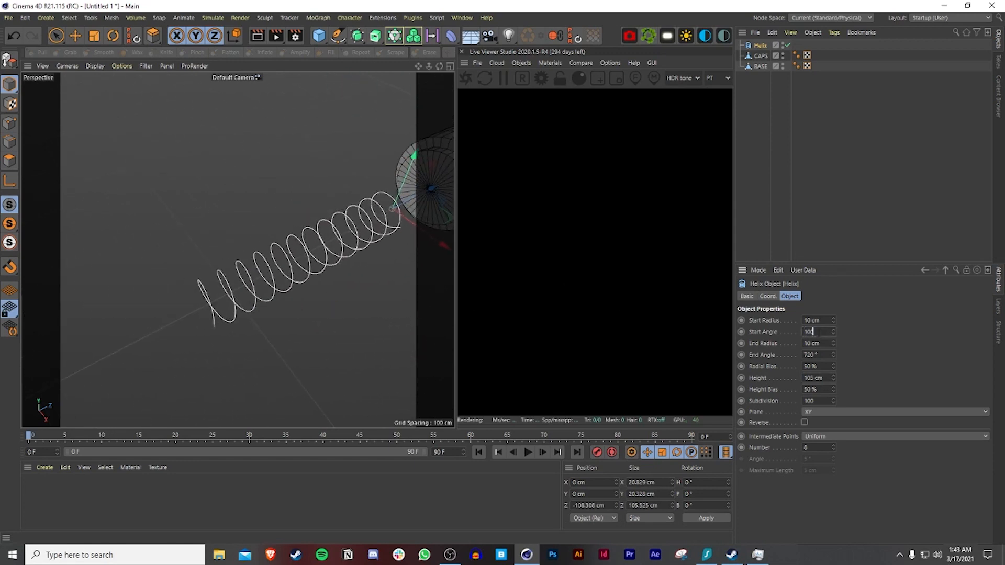
{"action": "type", "text": "100000 °"}
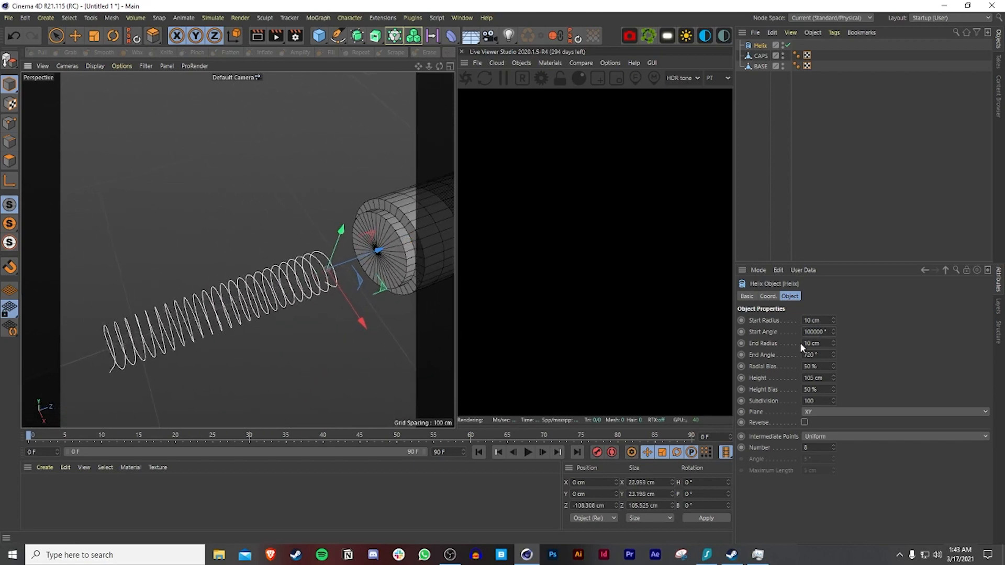
{"action": "left_click", "coordinate": [817, 332]}
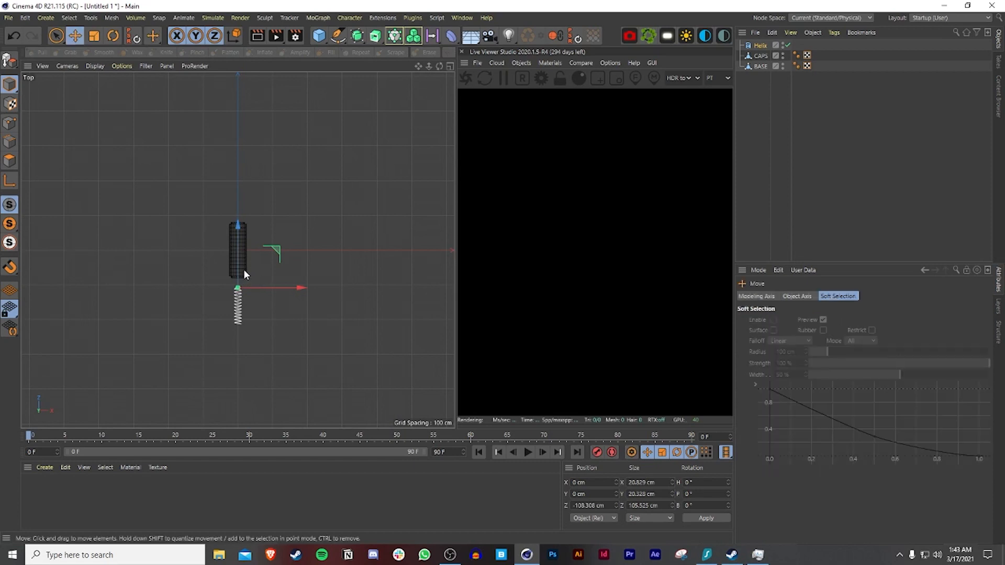
{"action": "left_click_drag", "start_coordinate": [245, 289], "coordinate": [237, 232]}
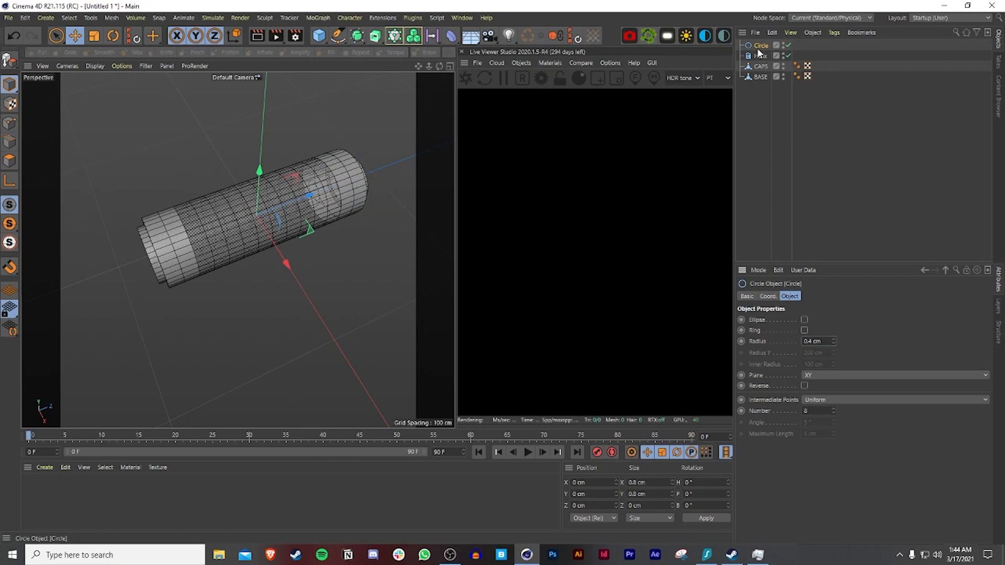
Step: Sweep the helix into a coiled wire and group Sweep, CAPS and BASE under a FUSE null
{"action": "left_click", "coordinate": [375, 36]}
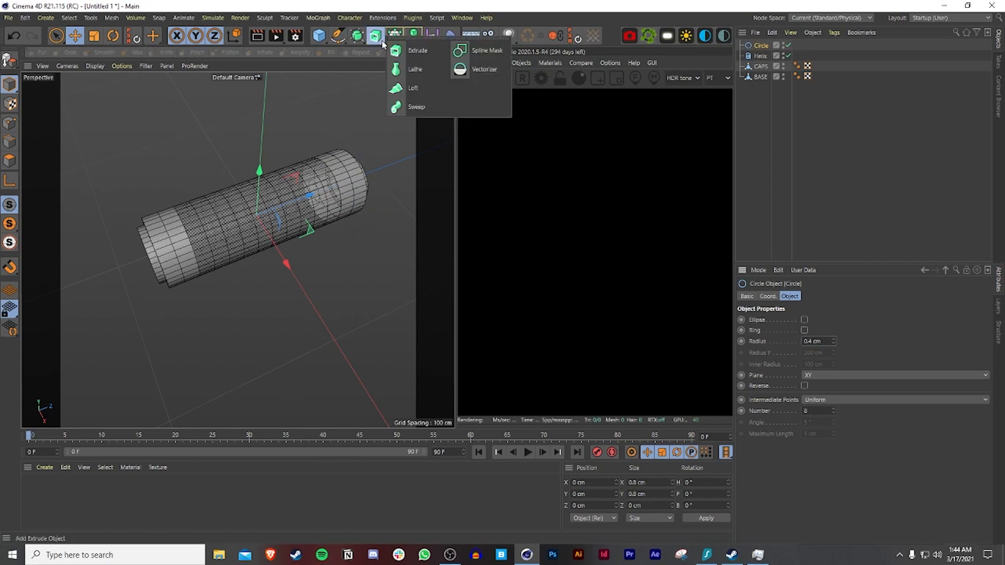
{"action": "left_click", "coordinate": [416, 107]}
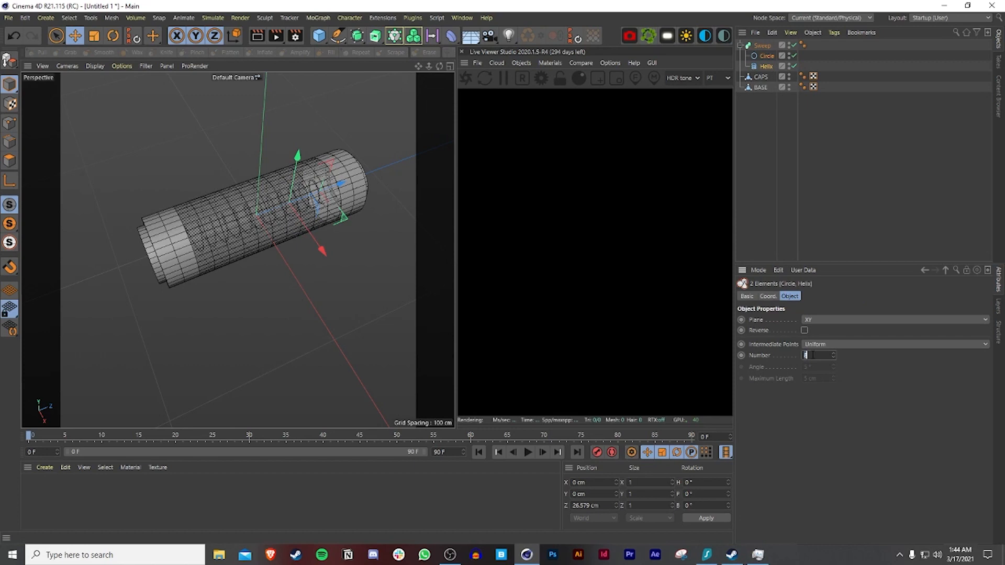
{"action": "type", "text": "10"}
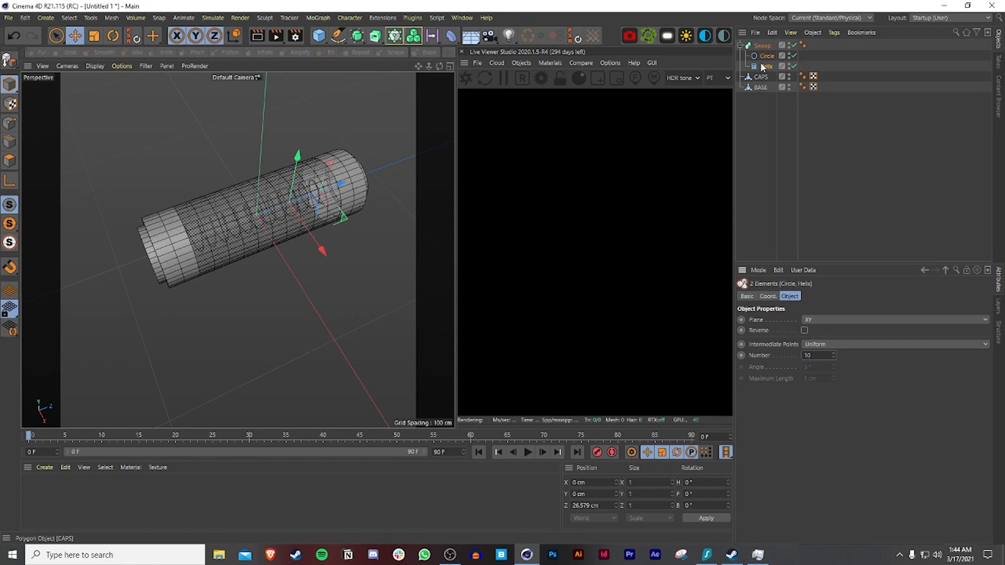
{"action": "left_click", "coordinate": [762, 45]}
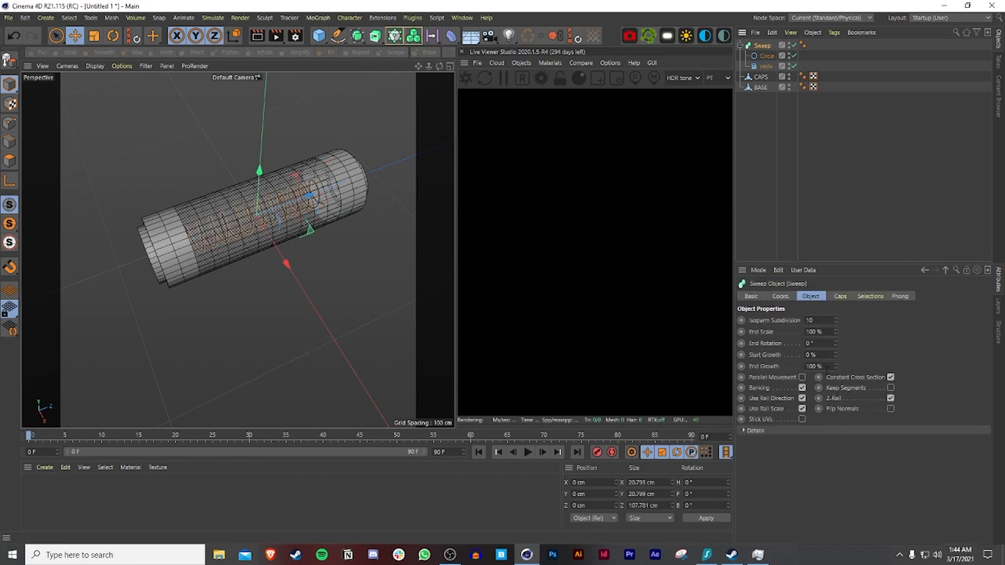
{"action": "left_click", "coordinate": [762, 55]}
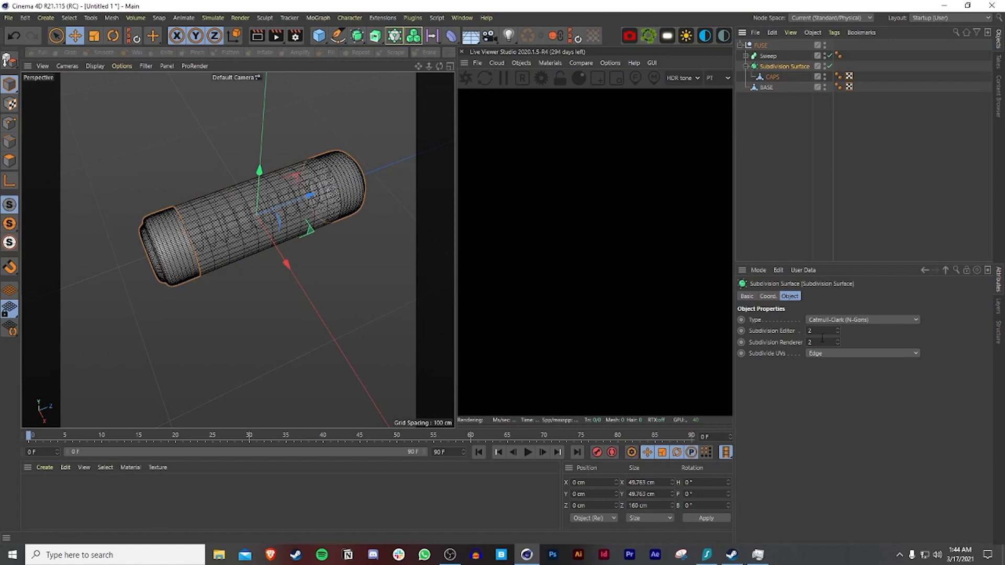
Step: Set the Subdivision Surface to level 1 and start the Octane live render
{"action": "left_click", "coordinate": [837, 333]}
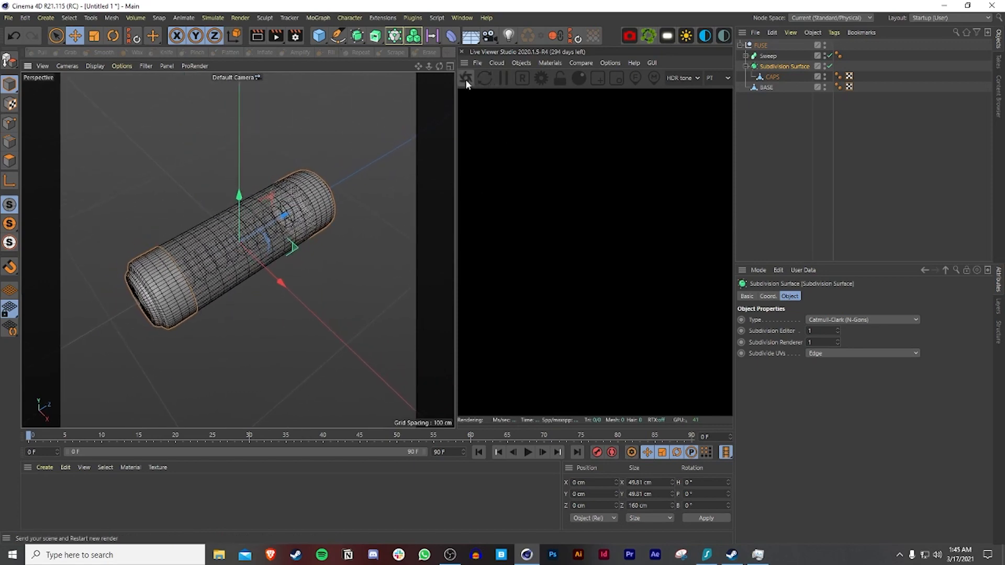
{"action": "left_click", "coordinate": [466, 78]}
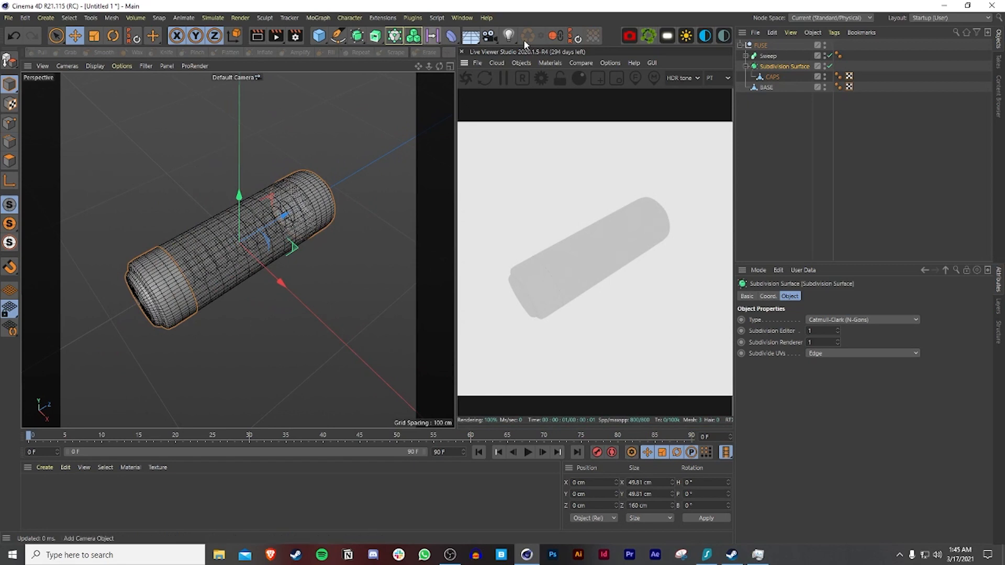
Step: Add a Plane primitive and set its width and height to 2000 cm
{"action": "left_click", "coordinate": [318, 35]}
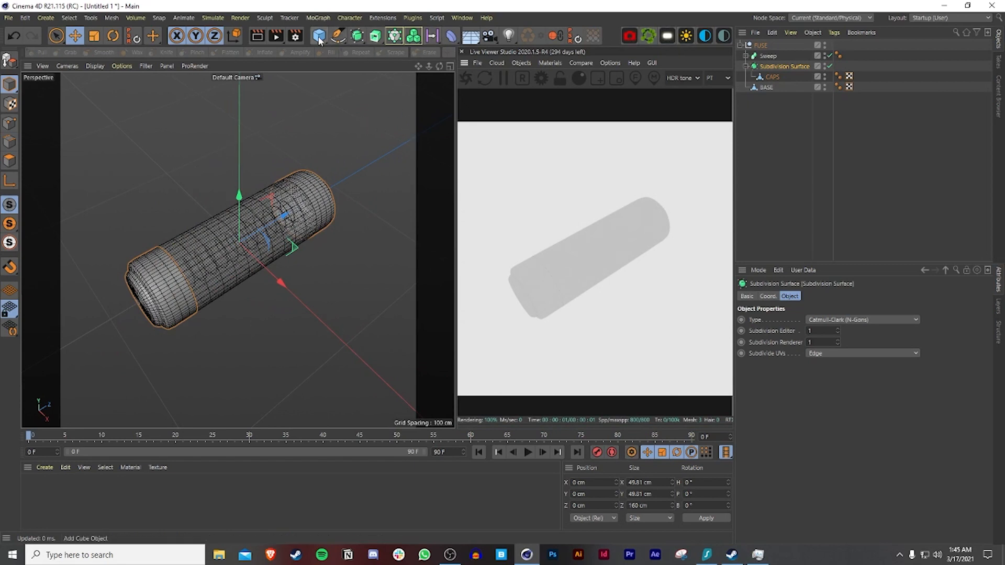
{"action": "left_click", "coordinate": [318, 36]}
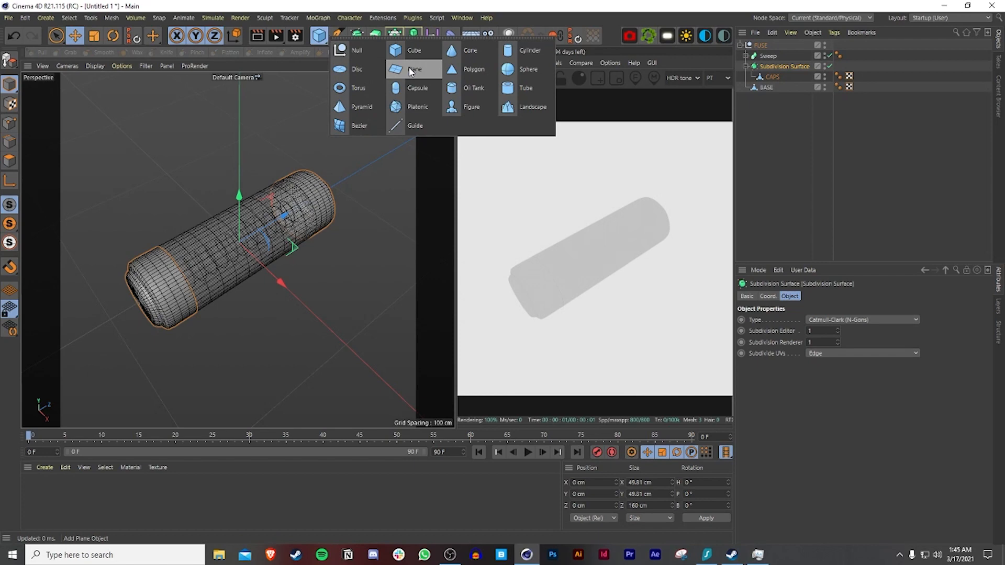
{"action": "left_click", "coordinate": [415, 69]}
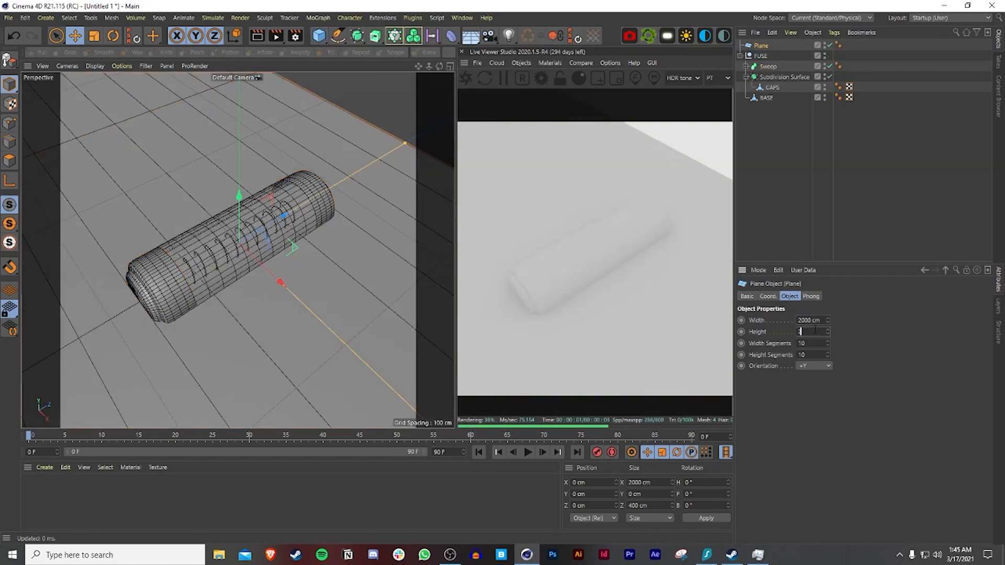
{"action": "type", "text": "2000"}
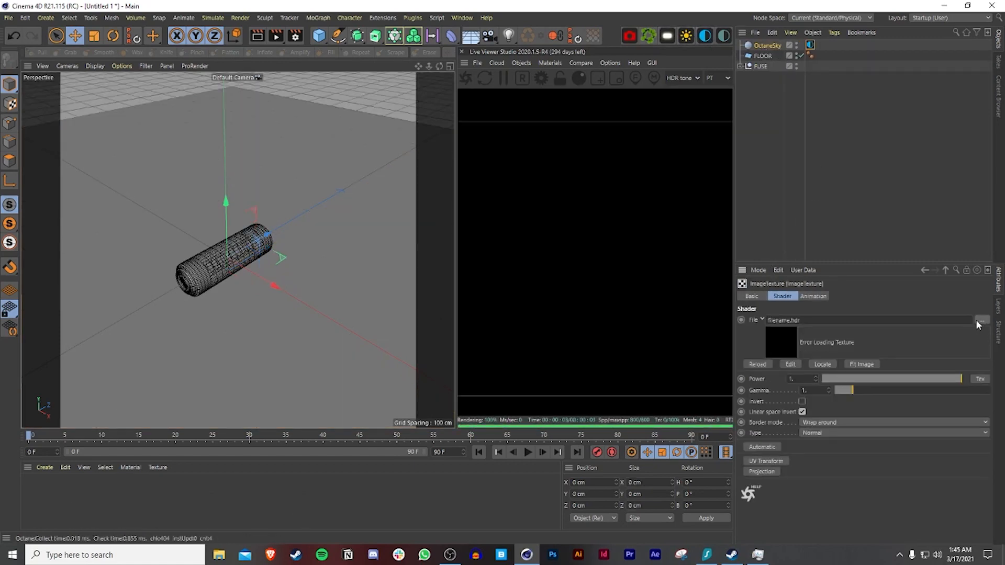
Step: Load artist_workshop_4k.hdr into the OctaneSky texture without copying it to the project
{"action": "left_click", "coordinate": [981, 320]}
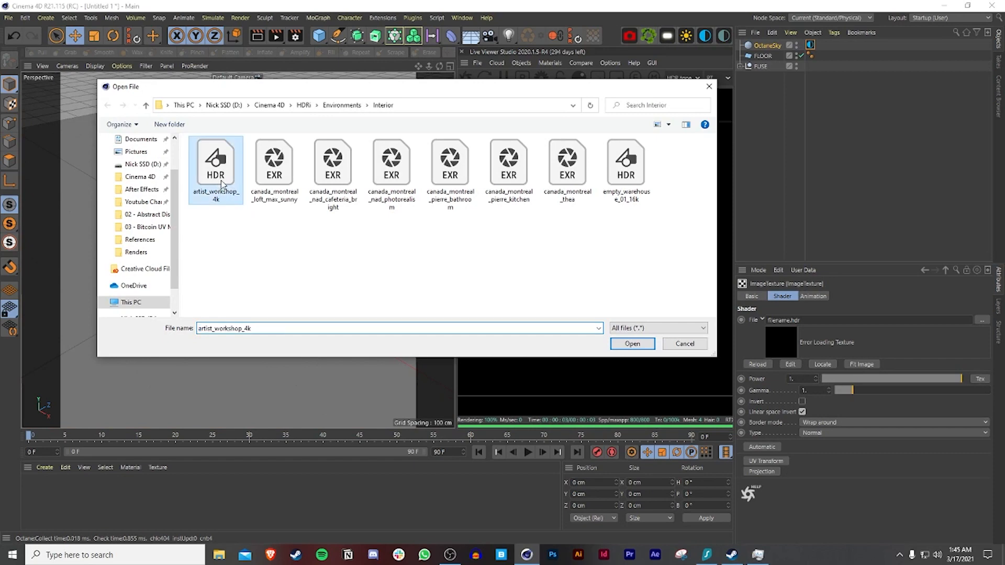
{"action": "left_click", "coordinate": [631, 343]}
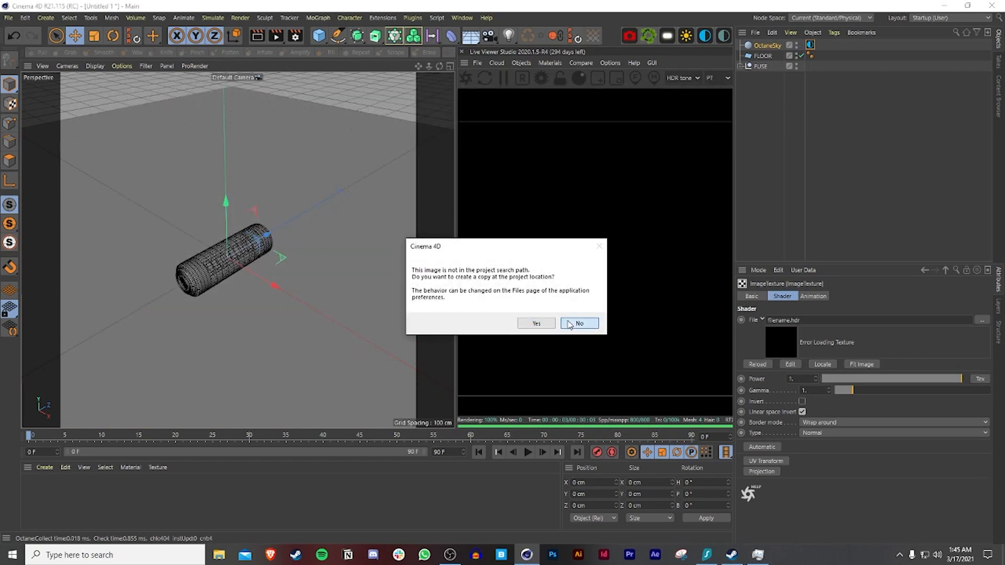
{"action": "left_click", "coordinate": [577, 323]}
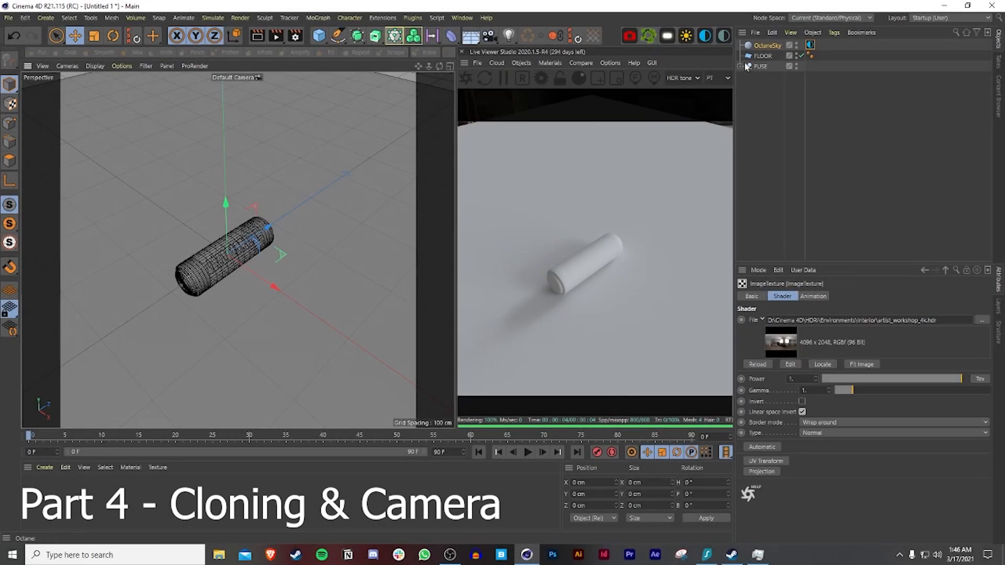
Step: Wrap the FUSE group in a Cloner set to Honeycomb Array mode
{"action": "left_click", "coordinate": [395, 36]}
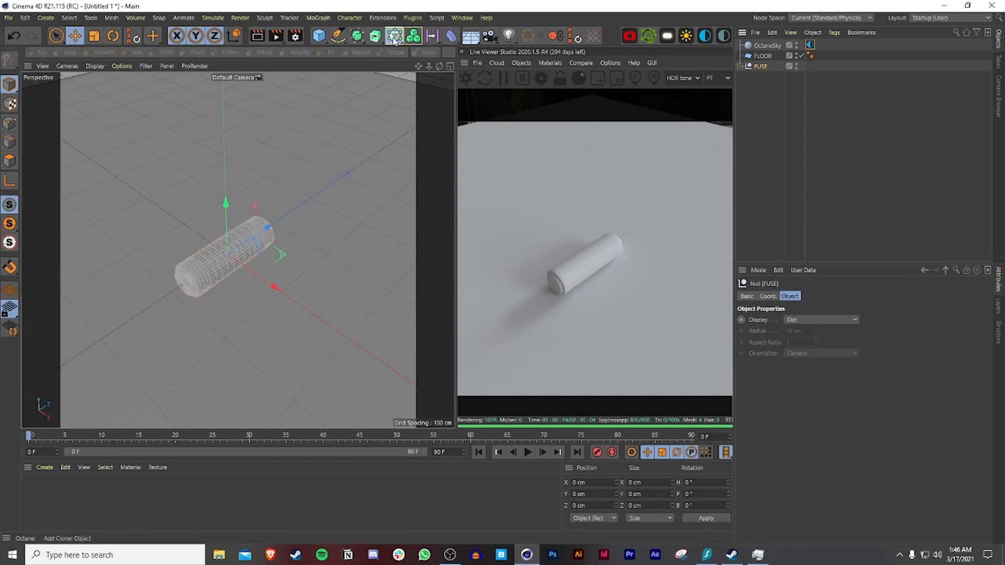
{"action": "left_click", "coordinate": [394, 35]}
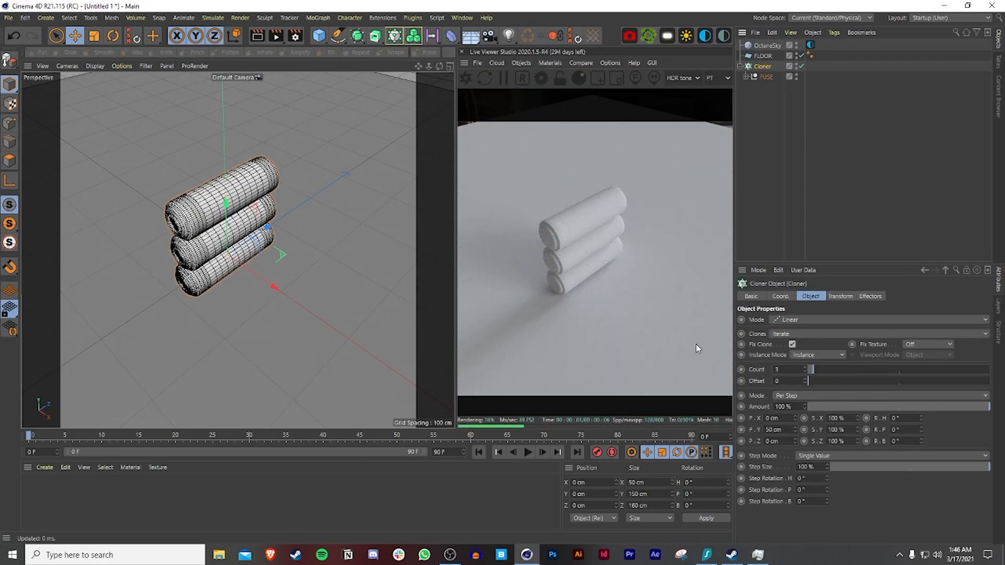
{"action": "left_click", "coordinate": [885, 319]}
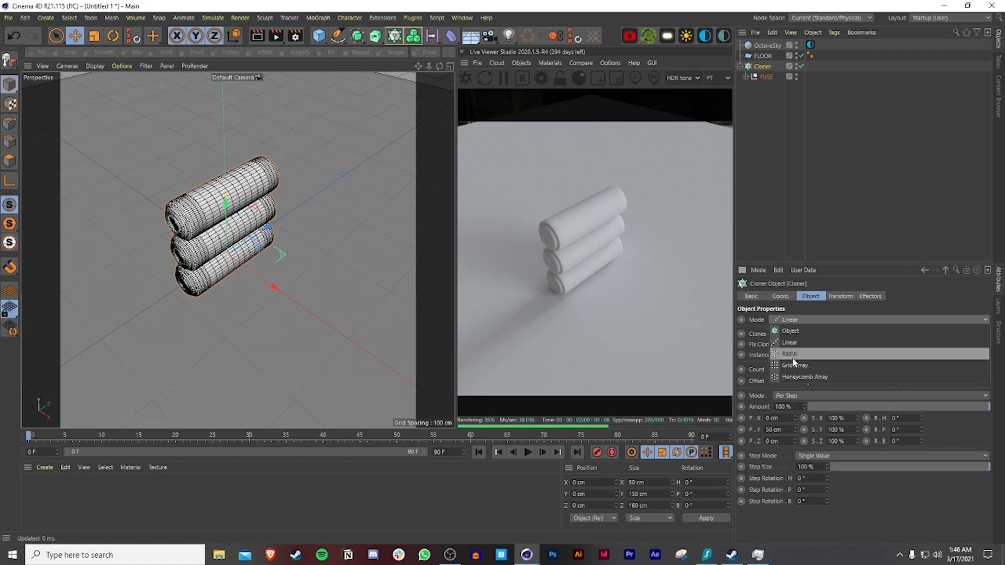
{"action": "left_click", "coordinate": [804, 377]}
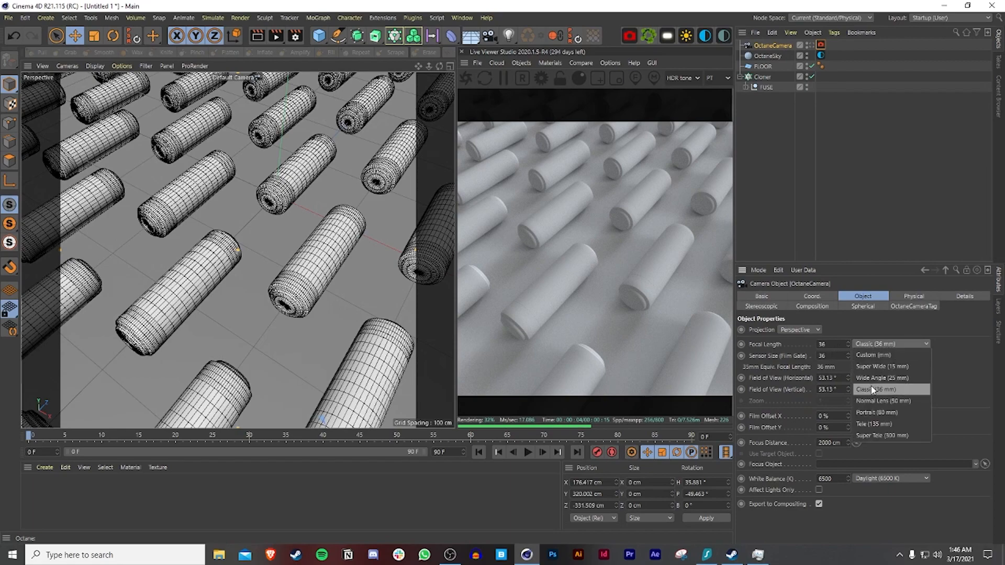
Step: Set the Octane camera to the Tele 135 mm preset and enable Grid and Crosshair composition guides
{"action": "left_click", "coordinate": [876, 424]}
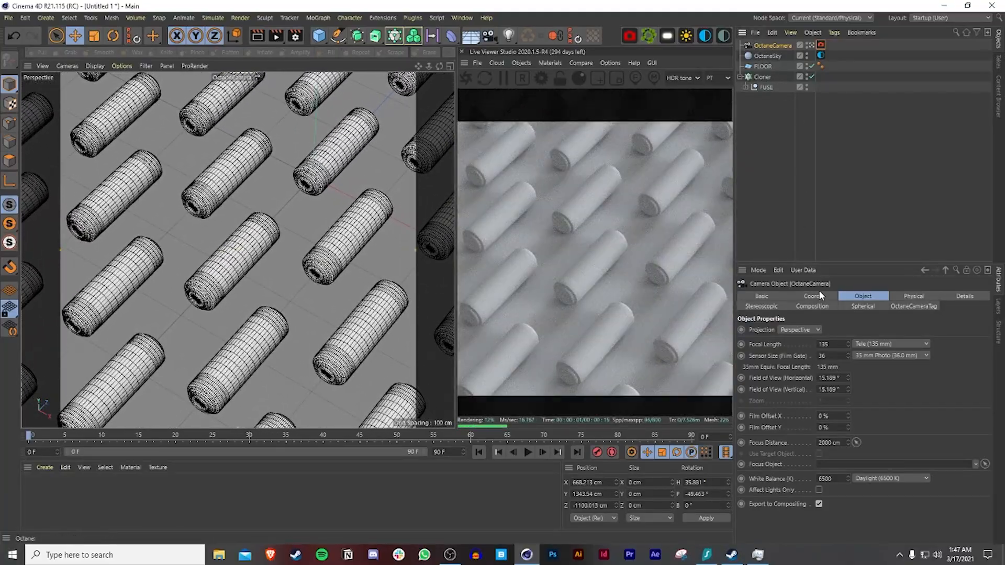
{"action": "left_click", "coordinate": [812, 306]}
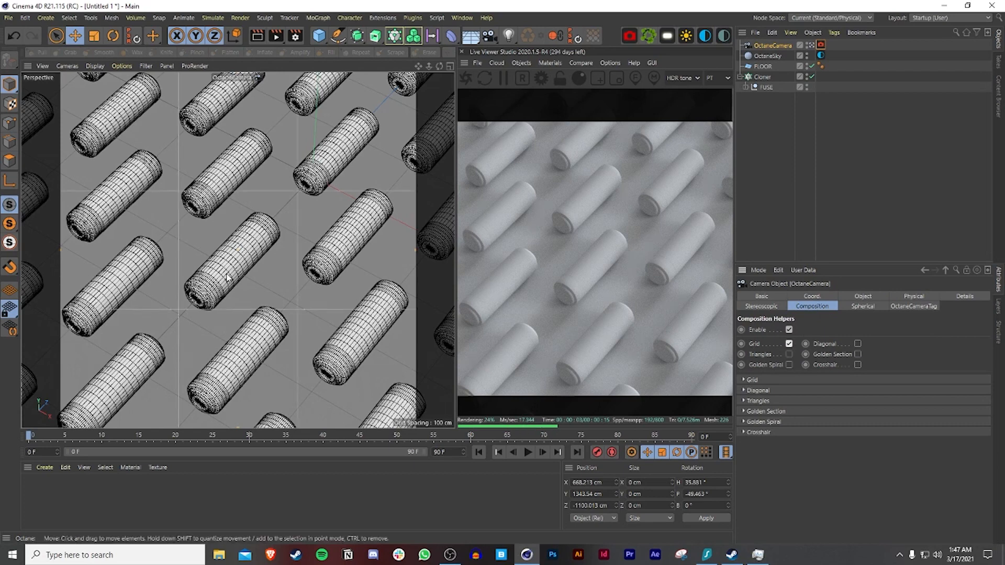
{"action": "left_click", "coordinate": [858, 365]}
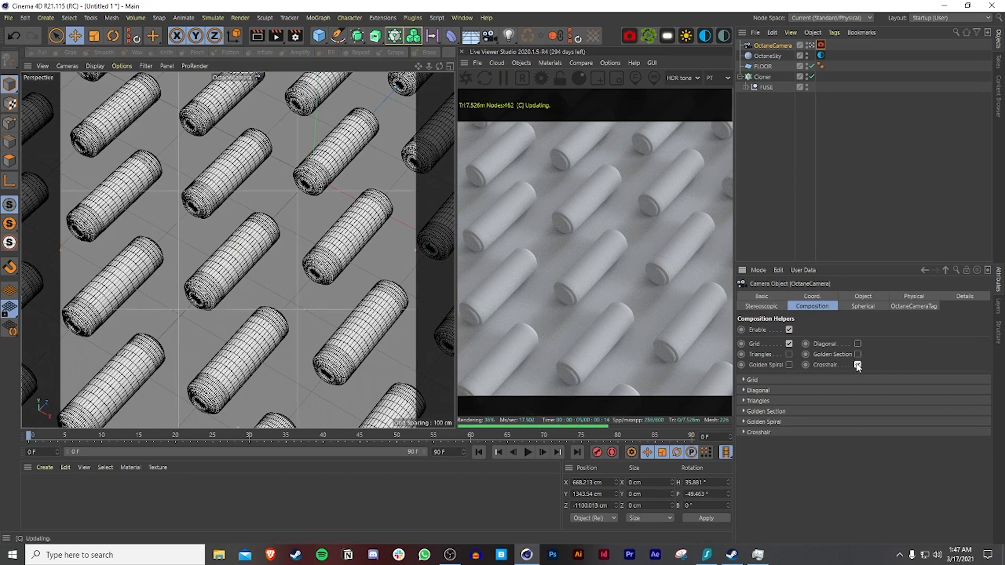
{"action": "left_click", "coordinate": [789, 364]}
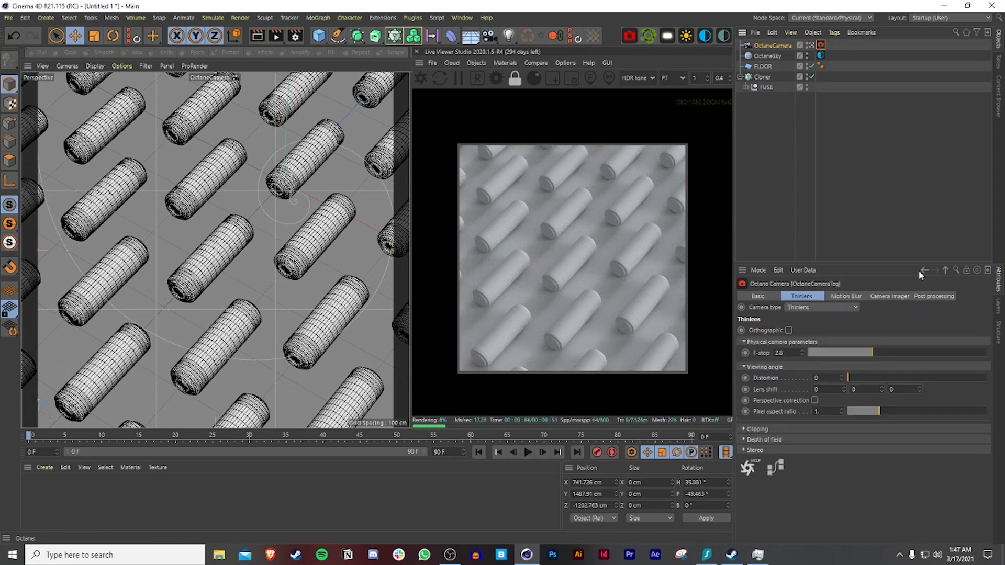
Step: Enable Post processing and Camera Imager on the OctaneCamera tag with Response set to DSCS315_2
{"action": "left_click", "coordinate": [934, 296]}
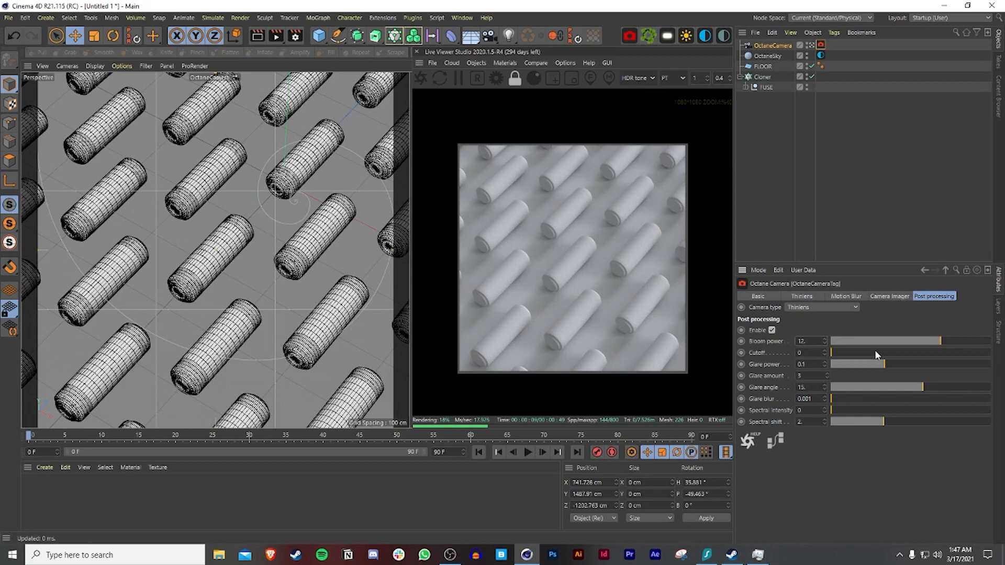
{"action": "left_click", "coordinate": [888, 296]}
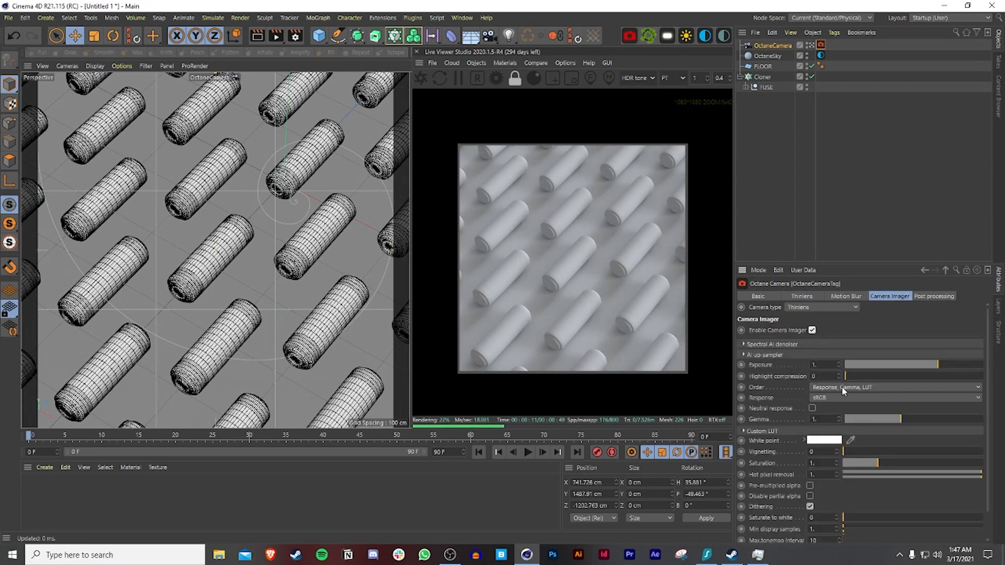
{"action": "left_click", "coordinate": [891, 397]}
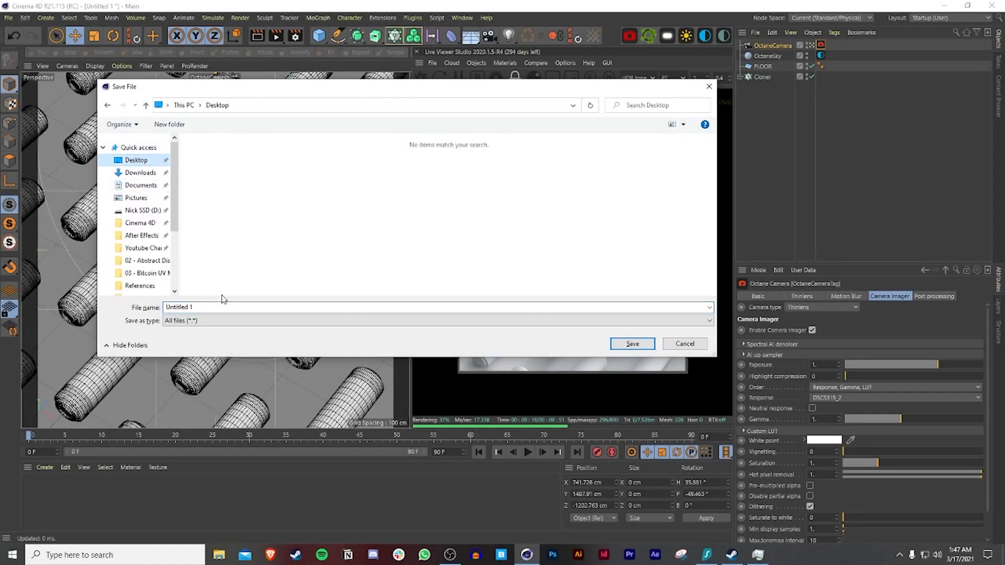
Step: Save the project to the desktop as FUSE TUTORIAL.c4d
{"action": "type", "text": "FUSE TUTORIA"}
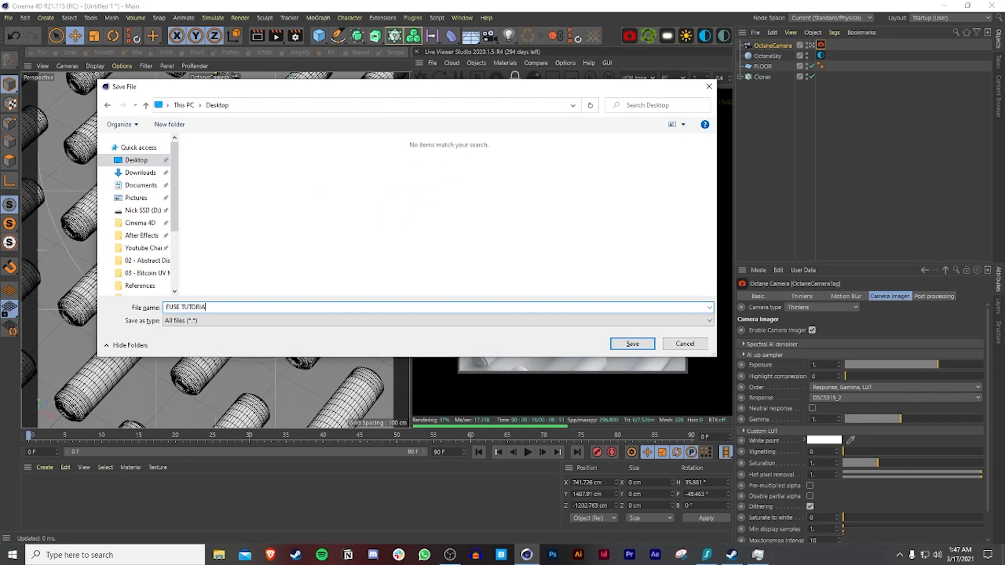
{"action": "left_click", "coordinate": [631, 343]}
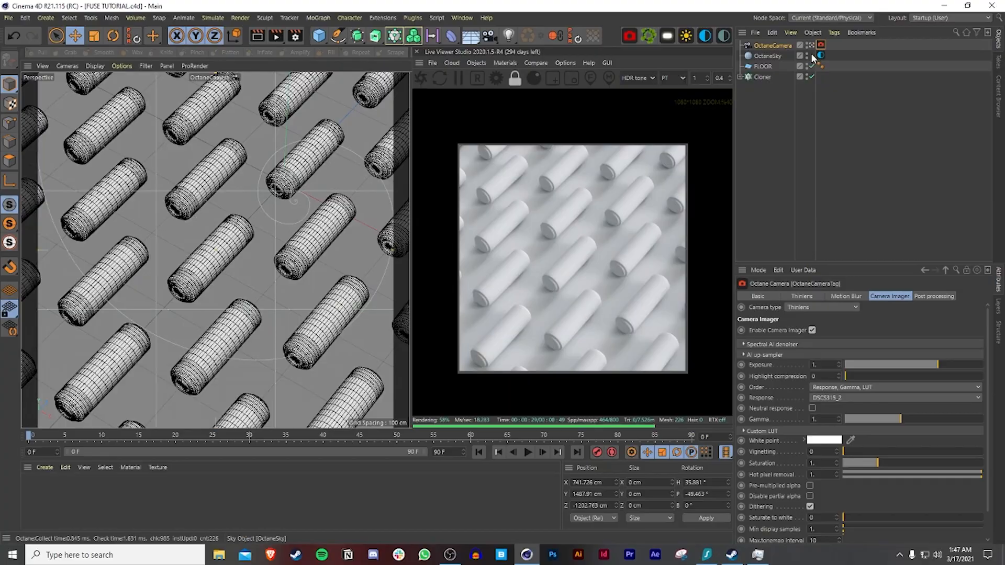
Step: Add a Plain effector to the Cloner from the MoGraph effector list
{"action": "left_click", "coordinate": [762, 76]}
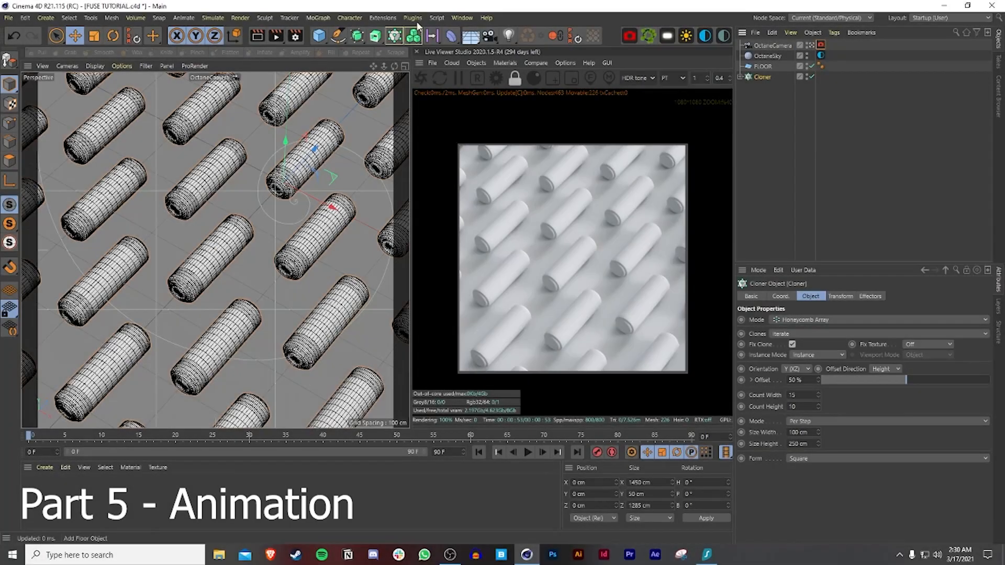
{"action": "left_click", "coordinate": [317, 17]}
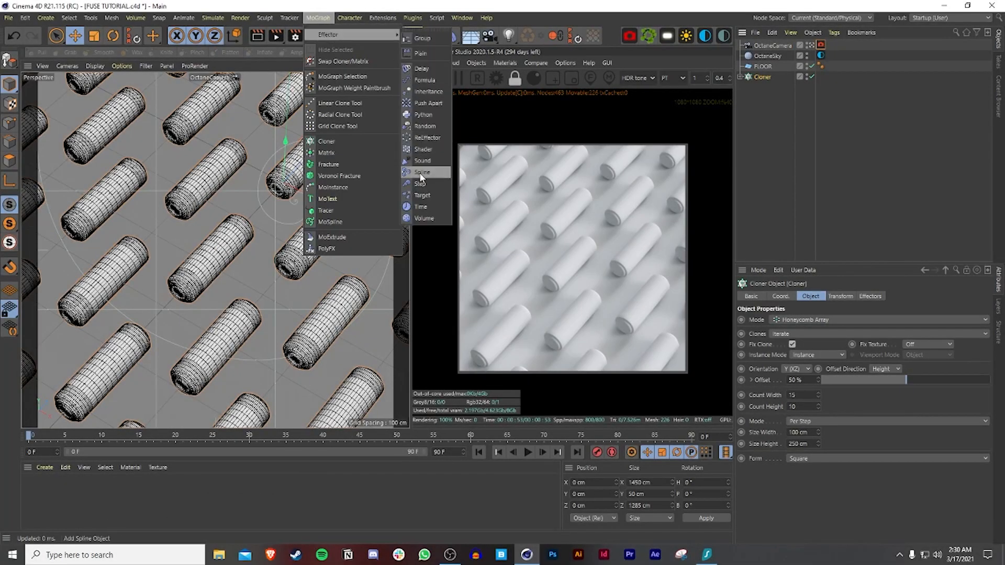
{"action": "mouse_move", "coordinate": [421, 54]}
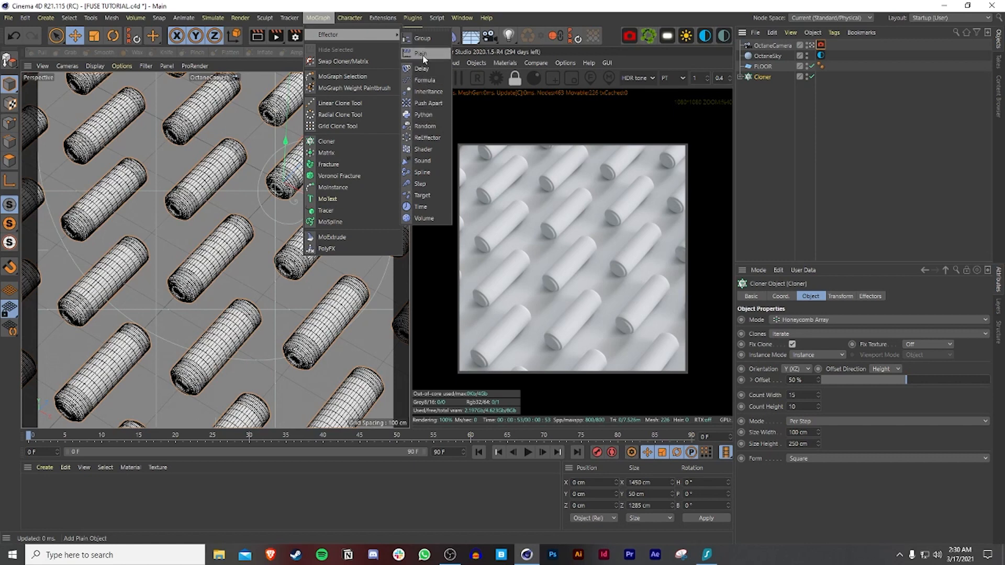
{"action": "left_click", "coordinate": [421, 54]}
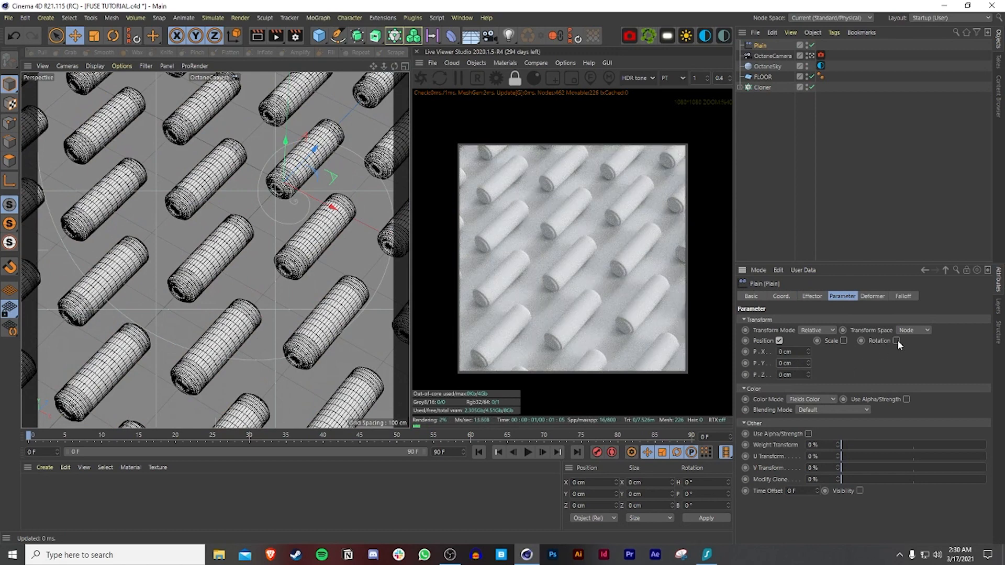
Step: Enable Rotation on the Plain effector, keyframe its X position and return to the first frame
{"action": "left_click", "coordinate": [895, 341]}
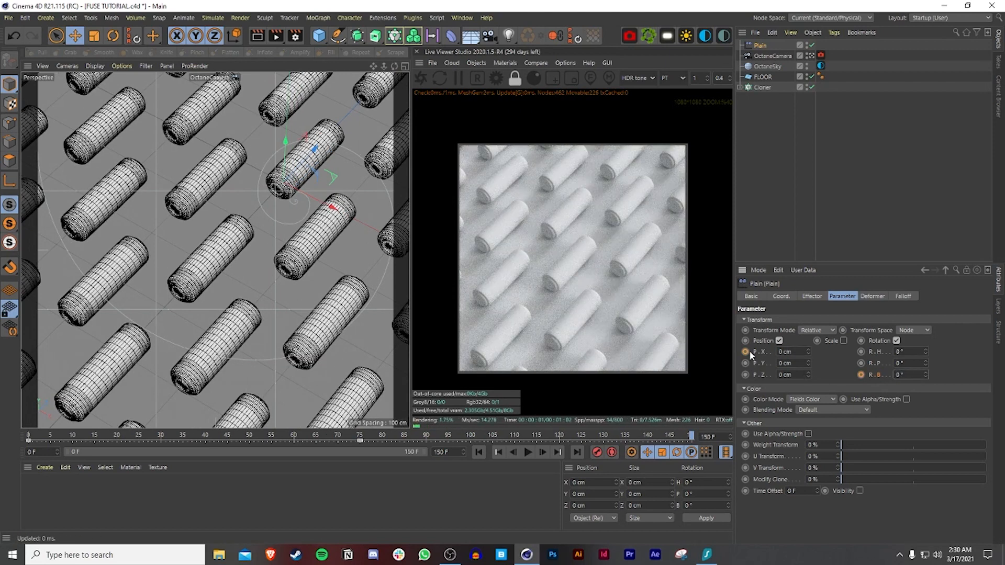
{"action": "left_click", "coordinate": [513, 452]}
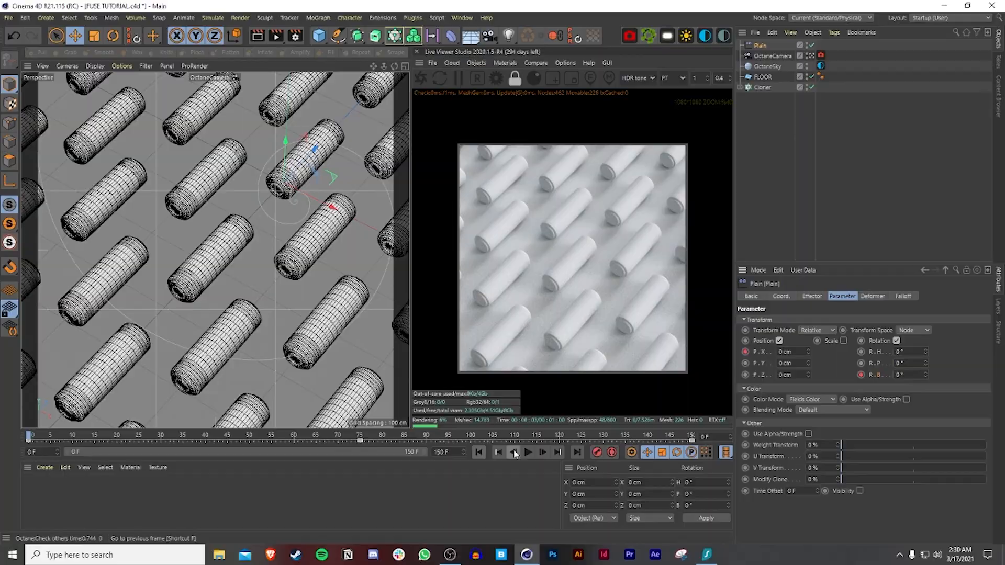
{"action": "left_click", "coordinate": [527, 452]}
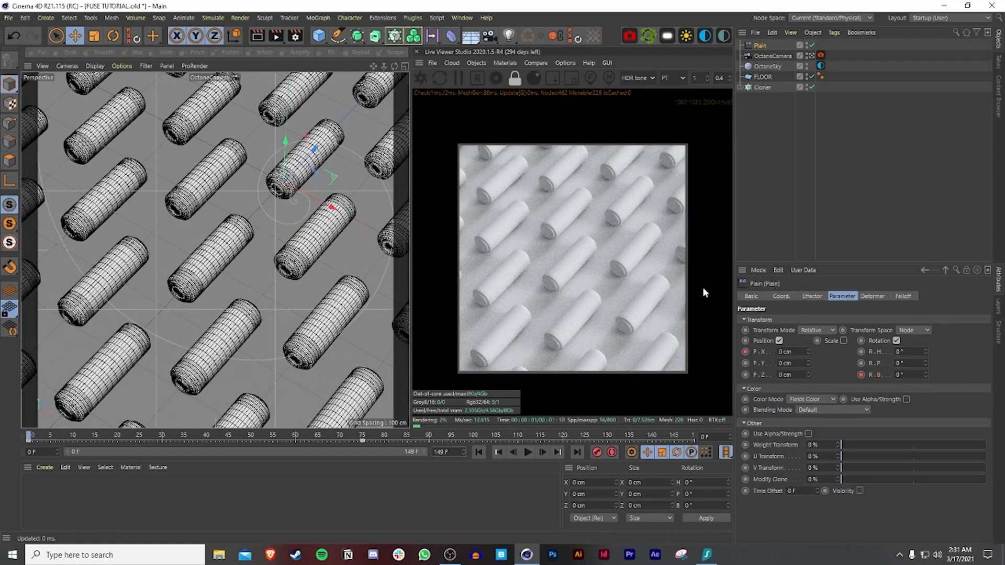
Step: Shape the keyed F-Curve to peak at 180 around frame 75 and back to 0, then preview playback
{"action": "right_click", "coordinate": [756, 340]}
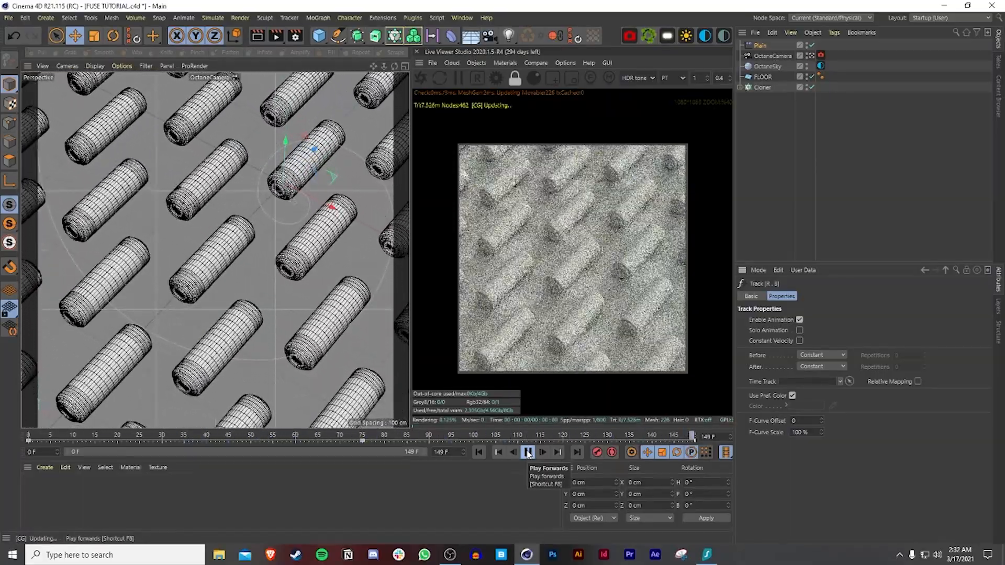
{"action": "left_click", "coordinate": [528, 452]}
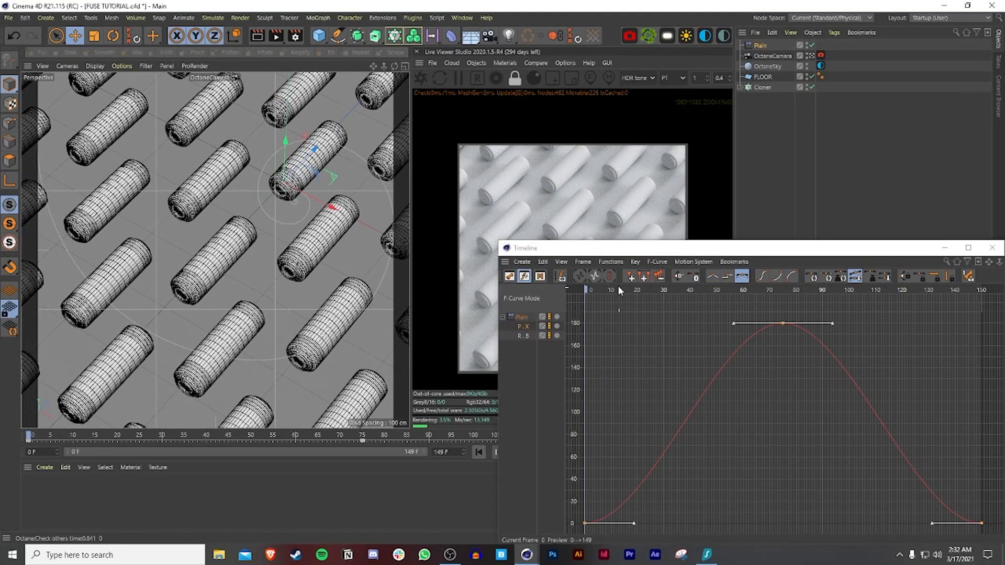
{"action": "left_click", "coordinate": [527, 452]}
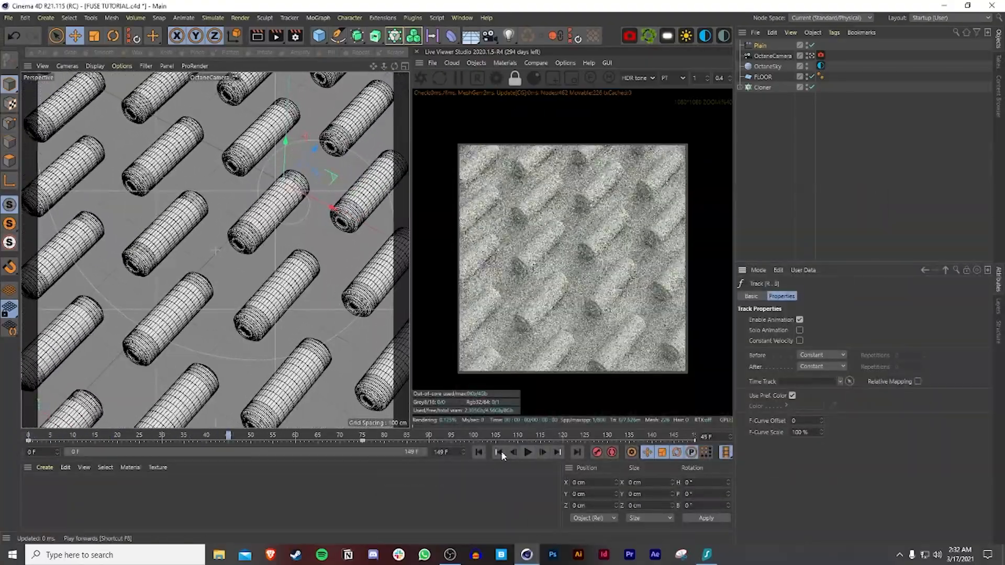
{"action": "left_click", "coordinate": [541, 452]}
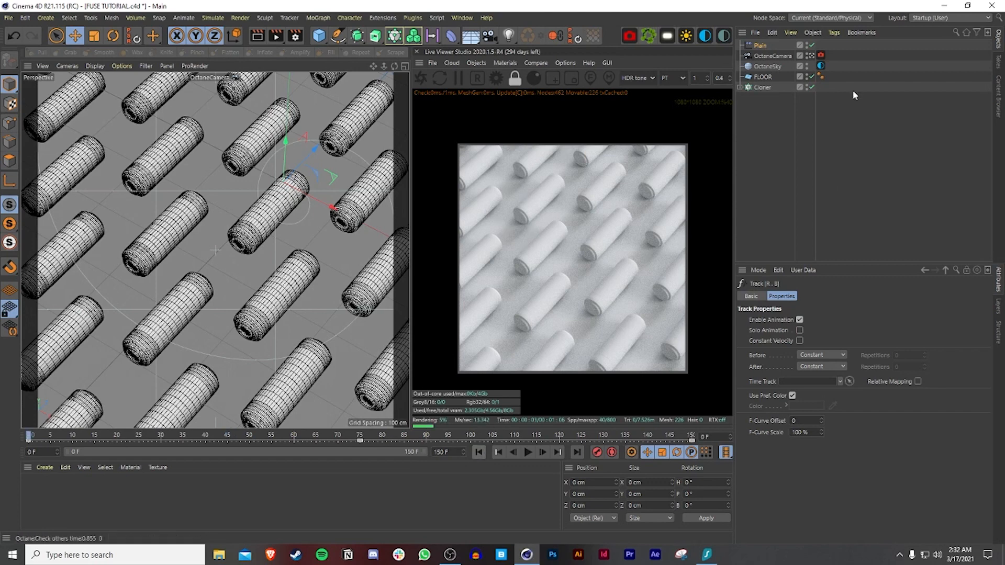
Step: Add a Random Field to the Plain effector's falloff
{"action": "left_click", "coordinate": [760, 45]}
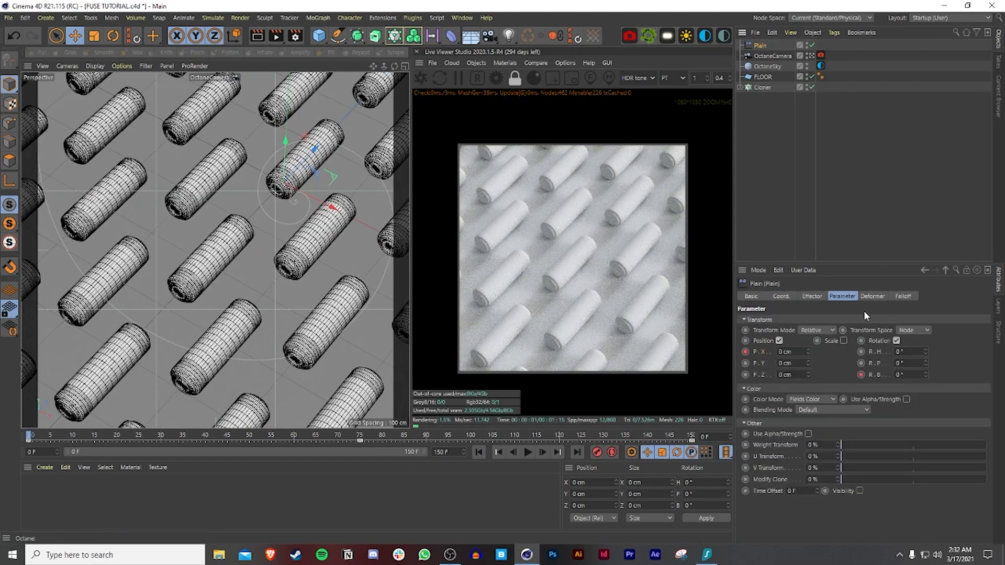
{"action": "left_click", "coordinate": [902, 296]}
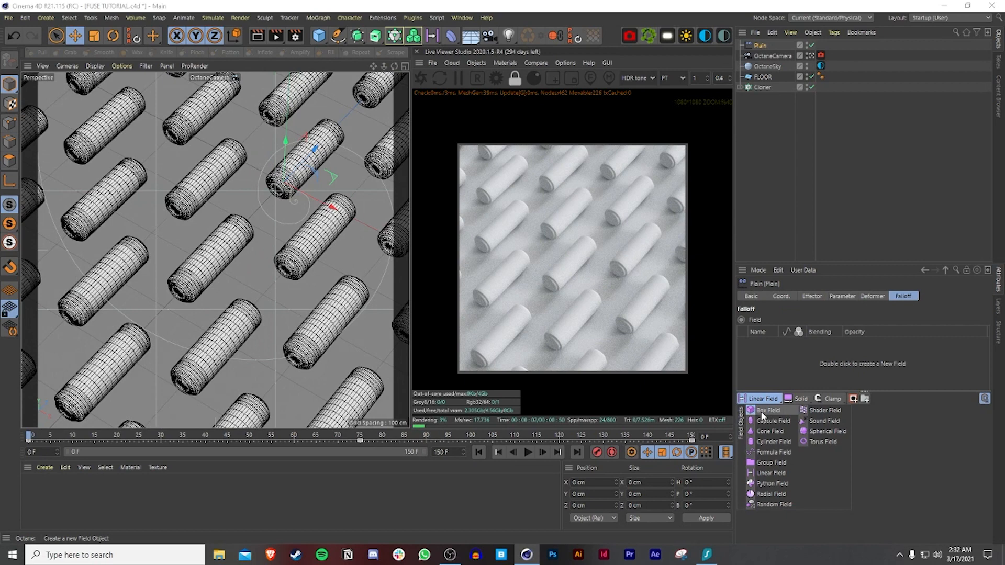
{"action": "left_click", "coordinate": [772, 504]}
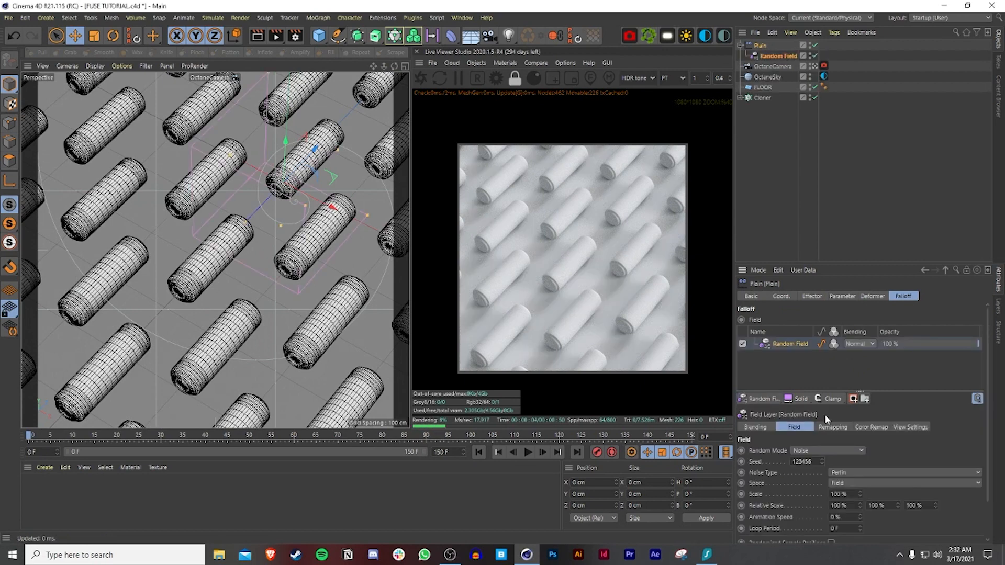
Step: Set the Random Field's Color Remap mode to Gradient and select the field object
{"action": "left_click", "coordinate": [871, 427]}
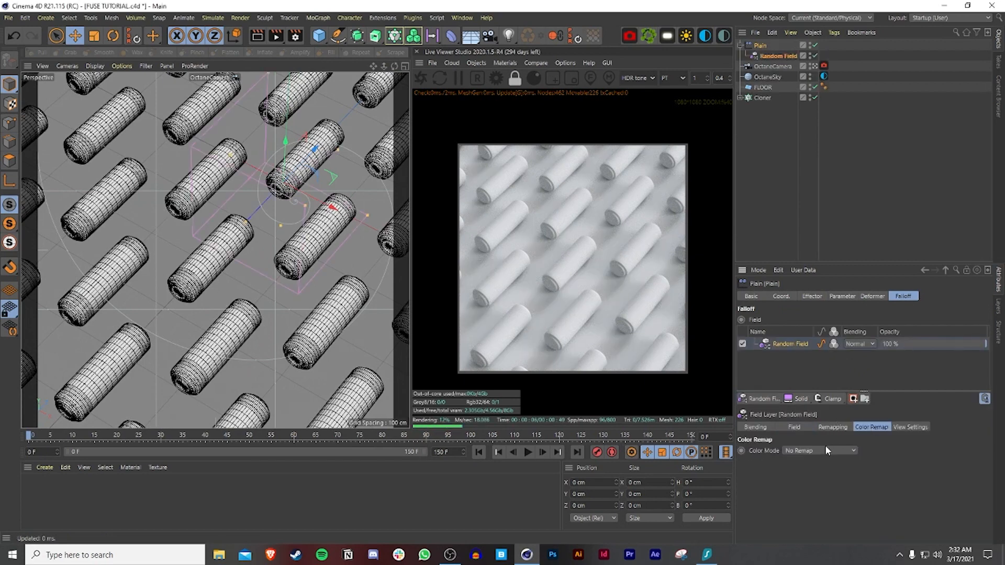
{"action": "left_click", "coordinate": [825, 450]}
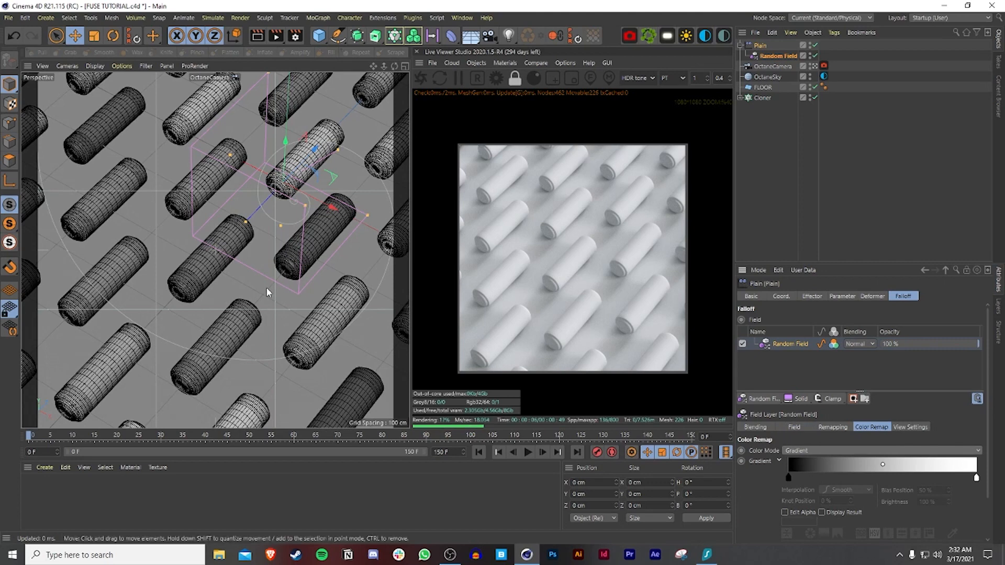
{"action": "mouse_move", "coordinate": [344, 221]}
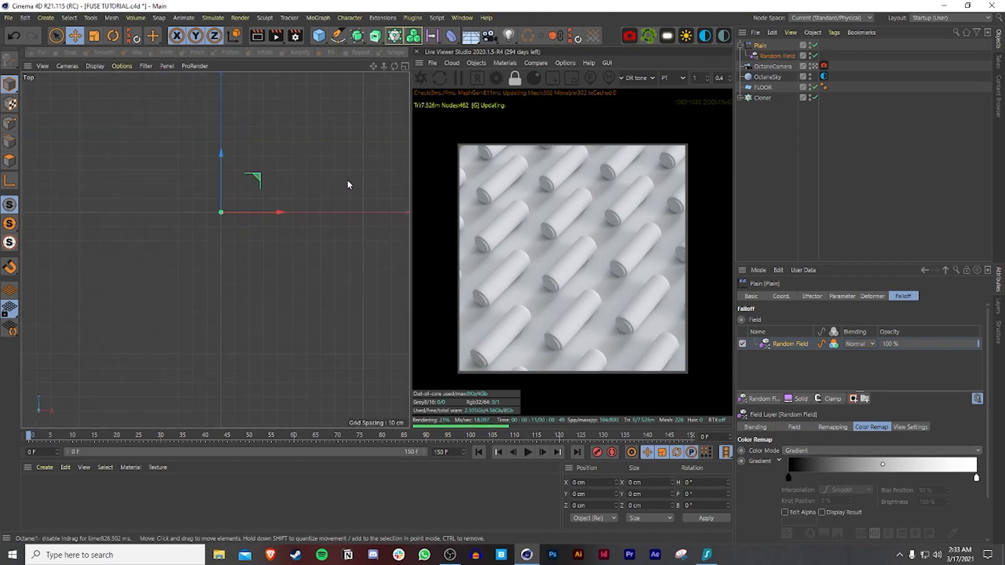
{"action": "mouse_move", "coordinate": [237, 237]}
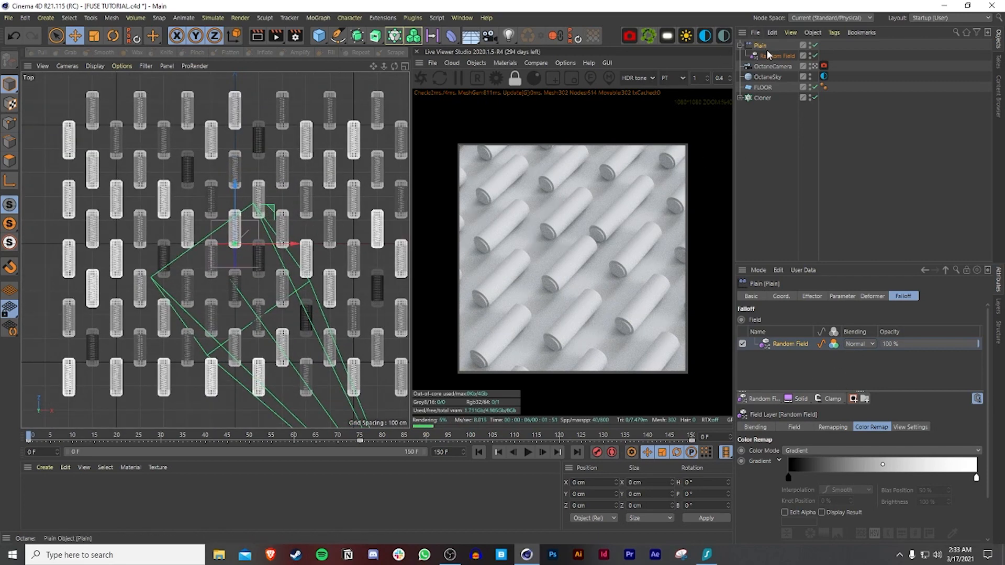
{"action": "left_click", "coordinate": [789, 55]}
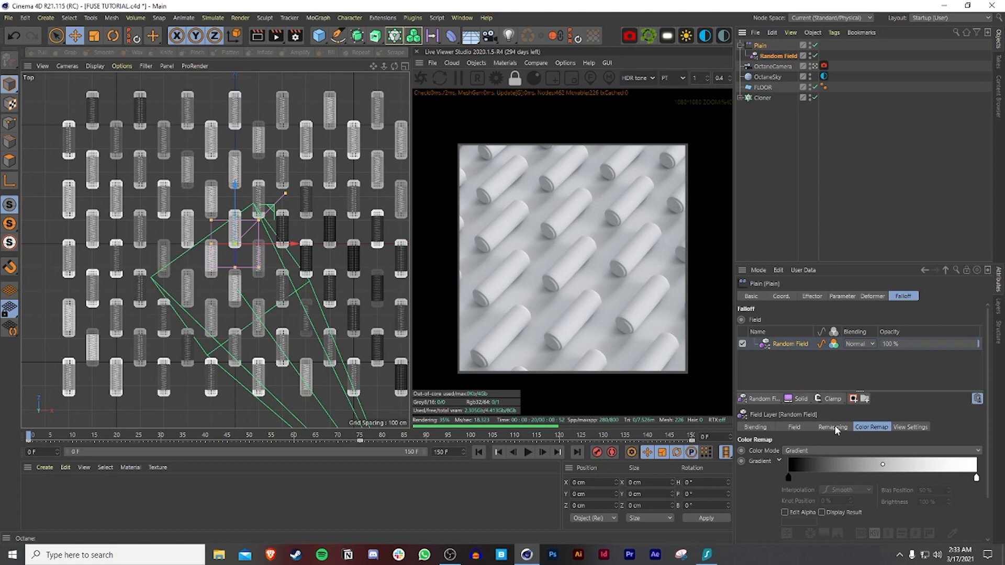
Step: Enable remapping on the Random Field, keyframe Strength and Min from 0% to 100%, and preview playback
{"action": "left_click", "coordinate": [832, 427]}
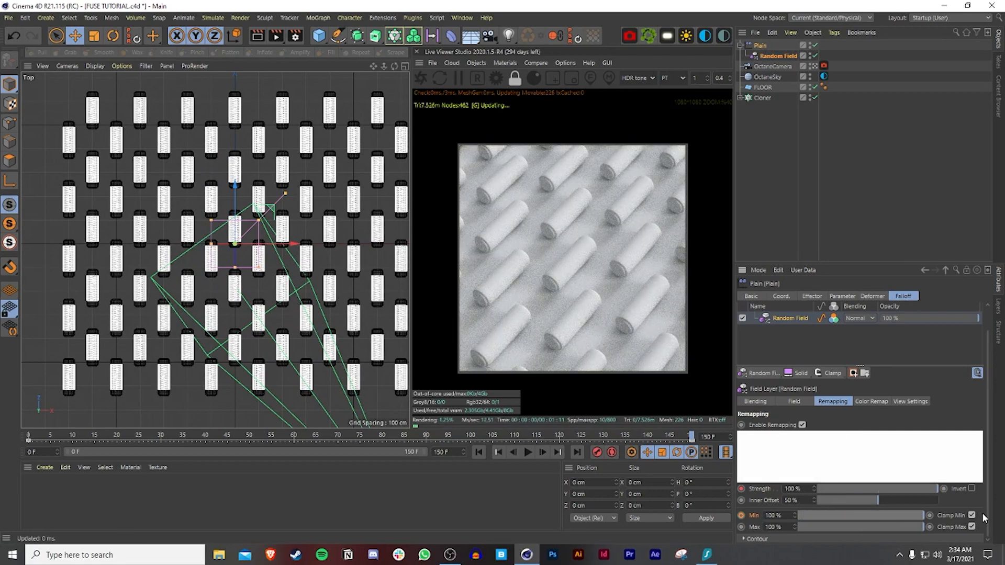
{"action": "left_click", "coordinate": [527, 453]}
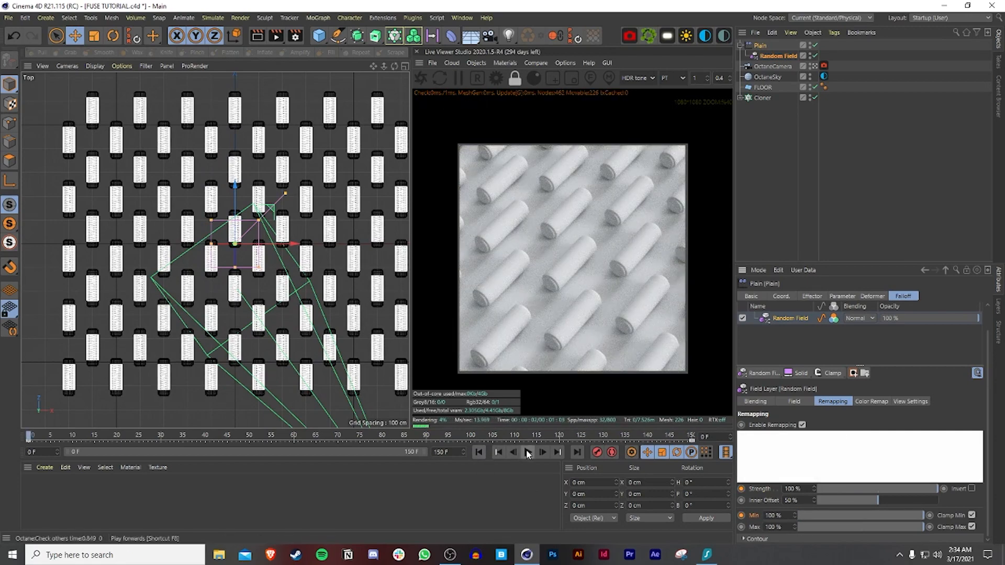
{"action": "left_click", "coordinate": [527, 452]}
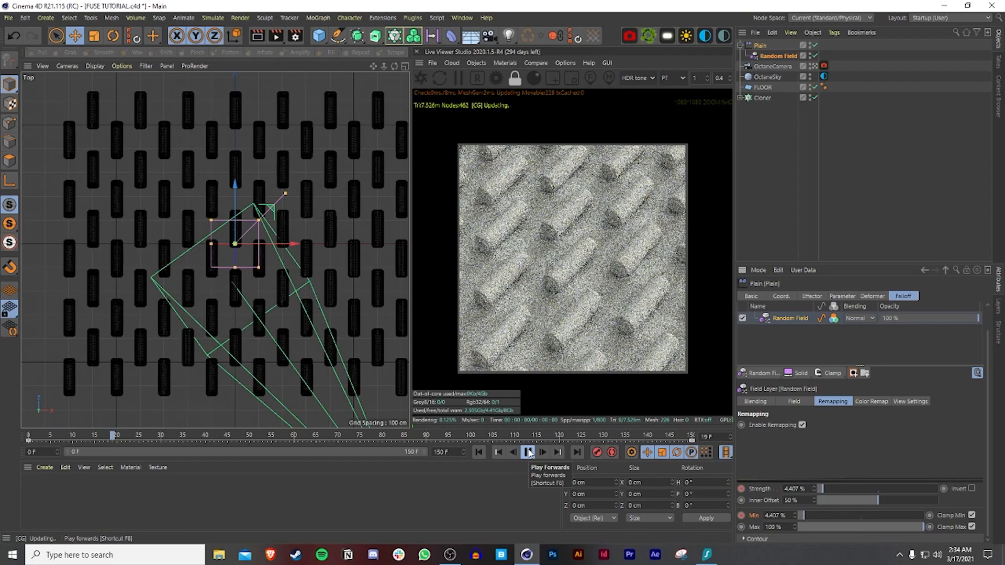
{"action": "left_click", "coordinate": [527, 452]}
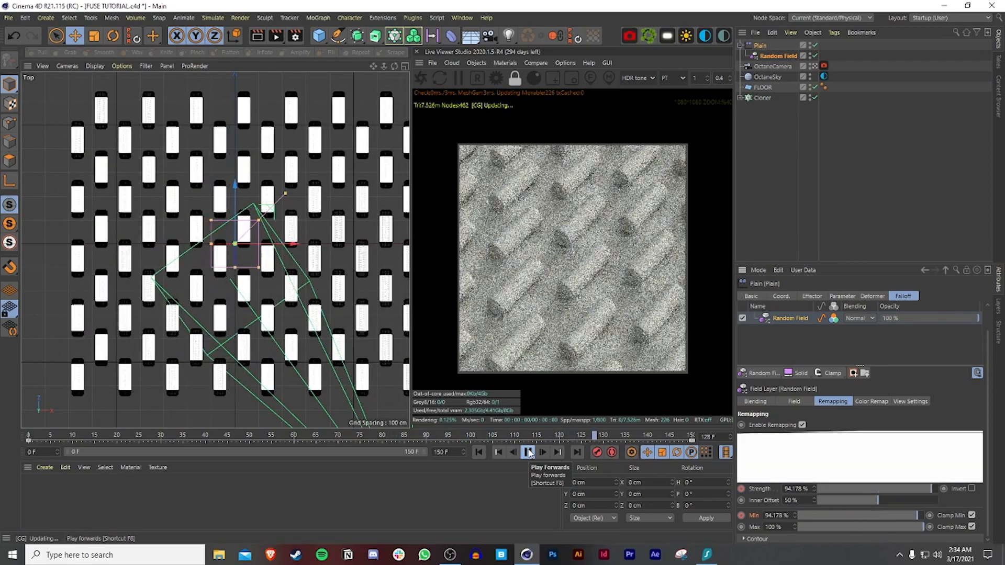
{"action": "left_click", "coordinate": [527, 452]}
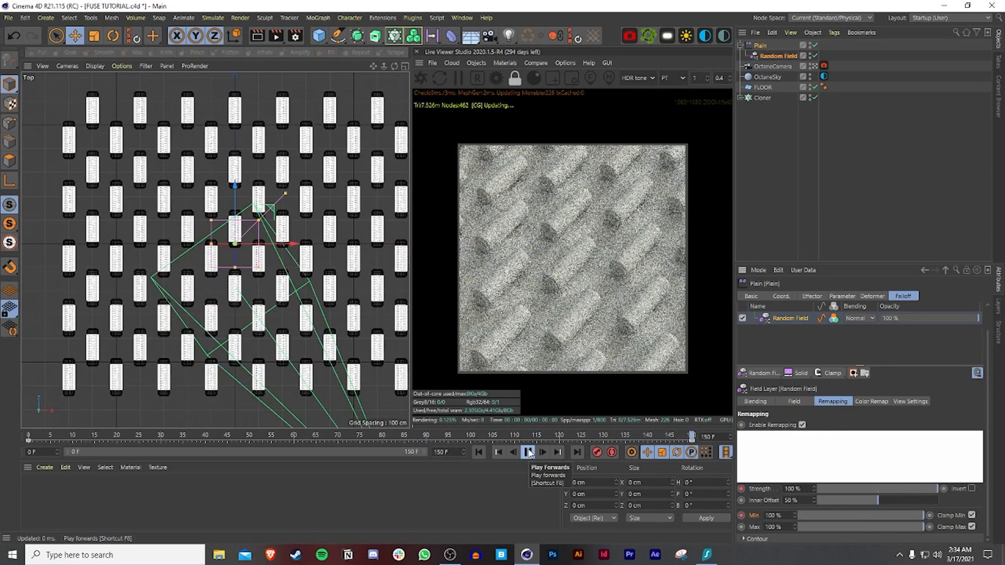
{"action": "left_click", "coordinate": [527, 453]}
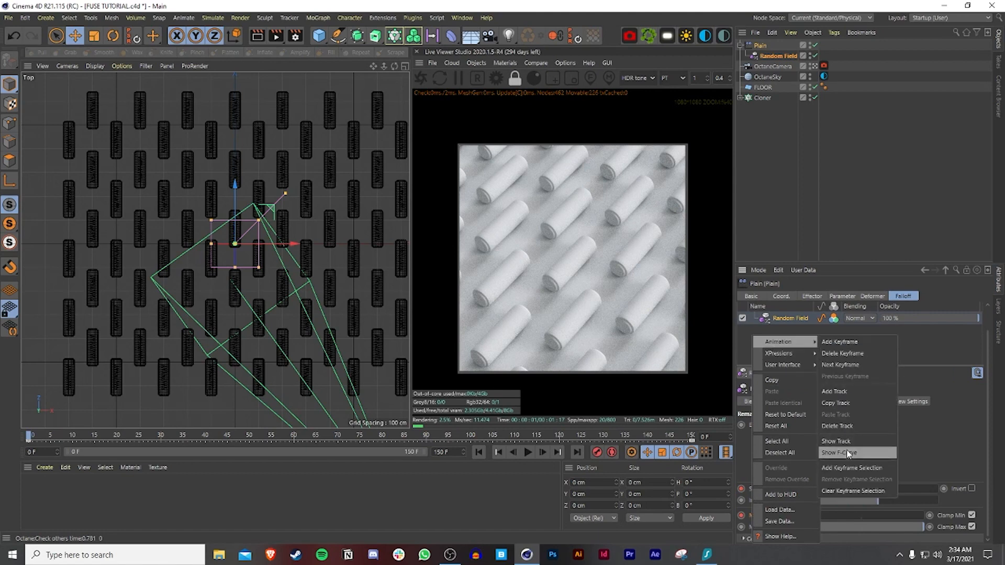
Step: Set the Strength and Min keyframes to Linear interpolation in the F-Curve view and preview playback
{"action": "left_click", "coordinate": [841, 453]}
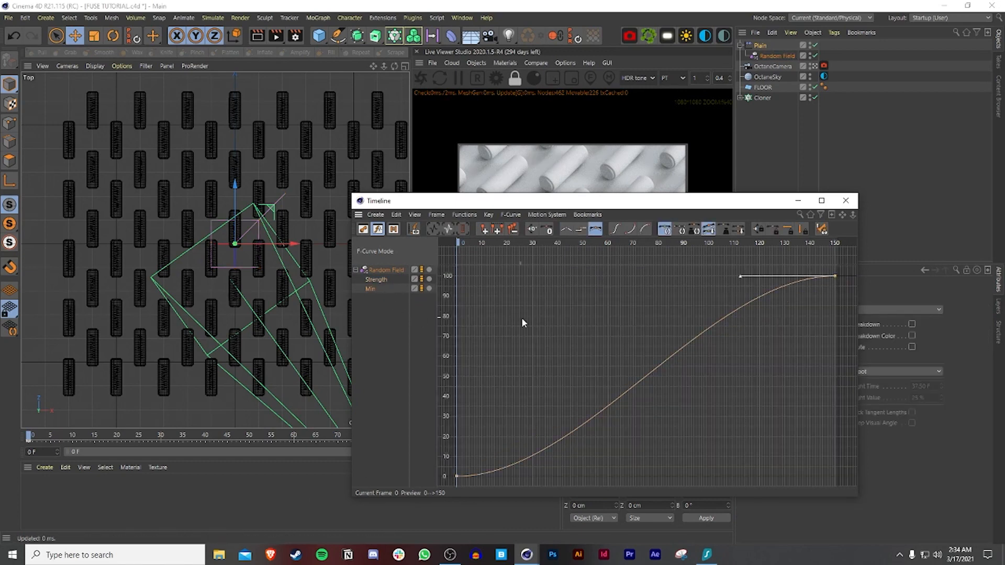
{"action": "left_click", "coordinate": [527, 452]}
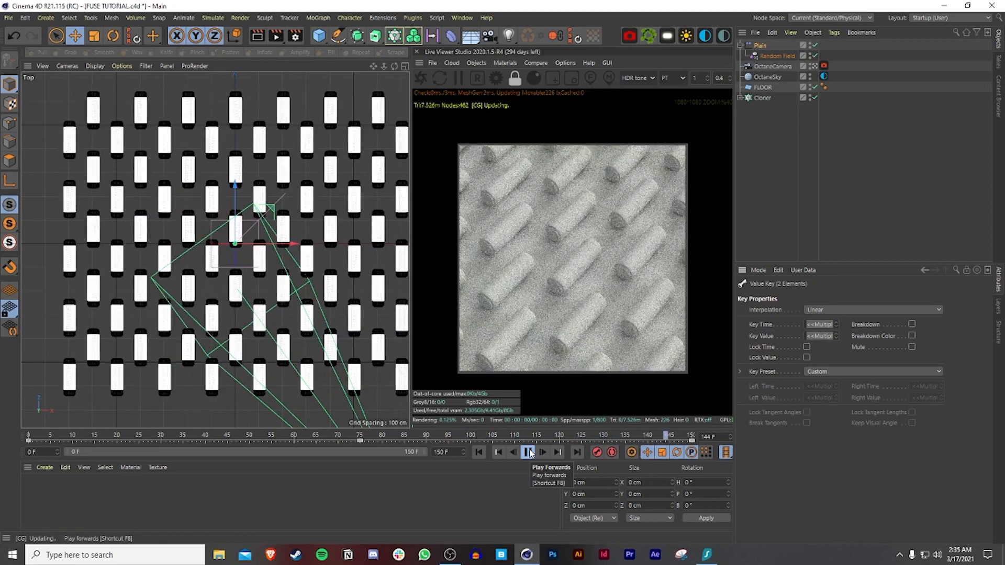
{"action": "left_click", "coordinate": [527, 452]}
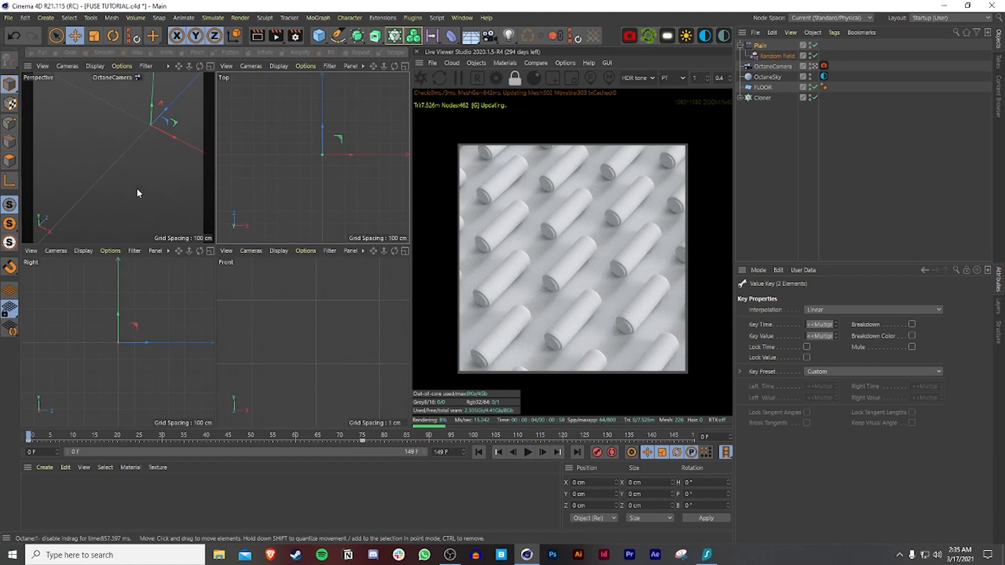
{"action": "mouse_move", "coordinate": [173, 221]}
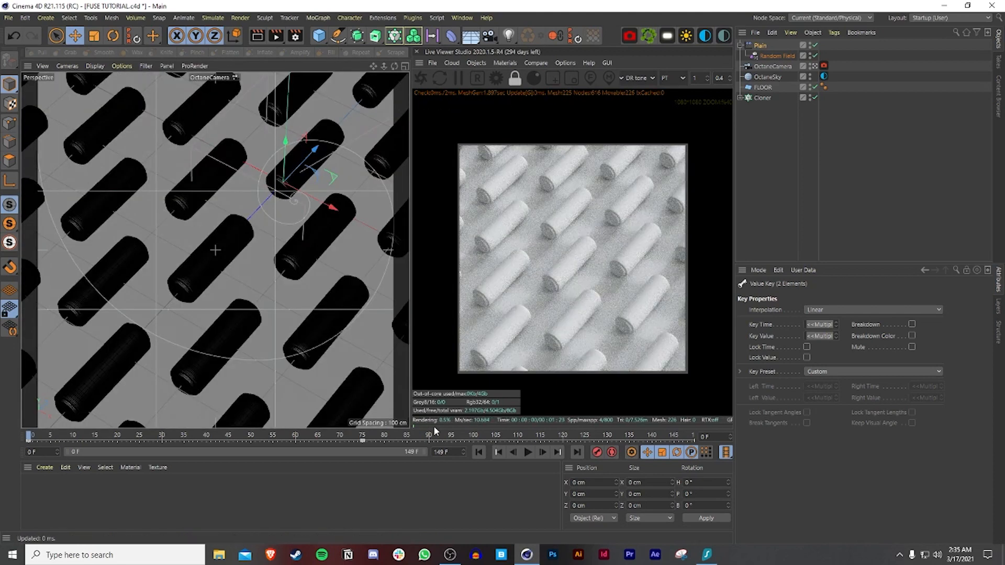
{"action": "left_click", "coordinate": [527, 452]}
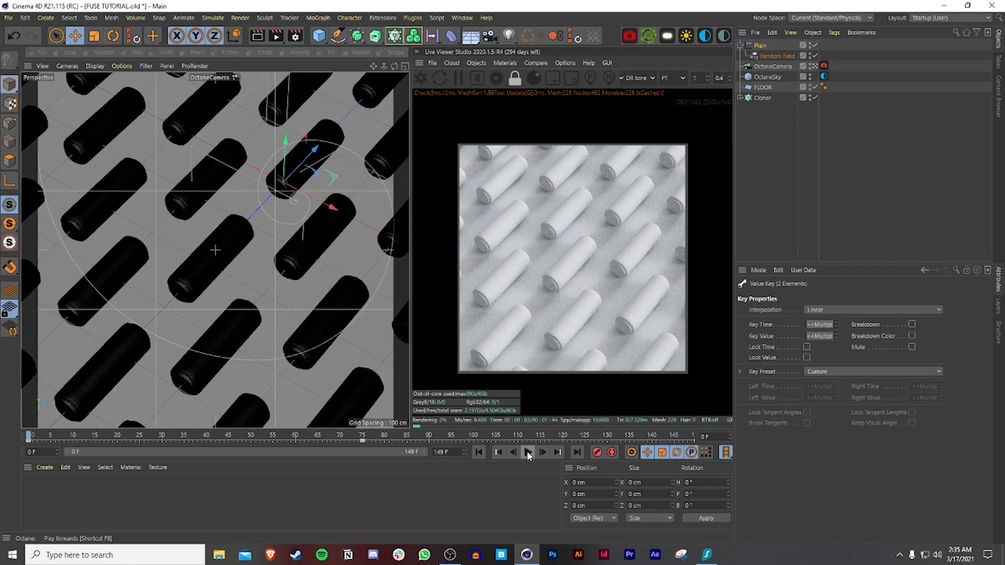
{"action": "left_click", "coordinate": [528, 452]}
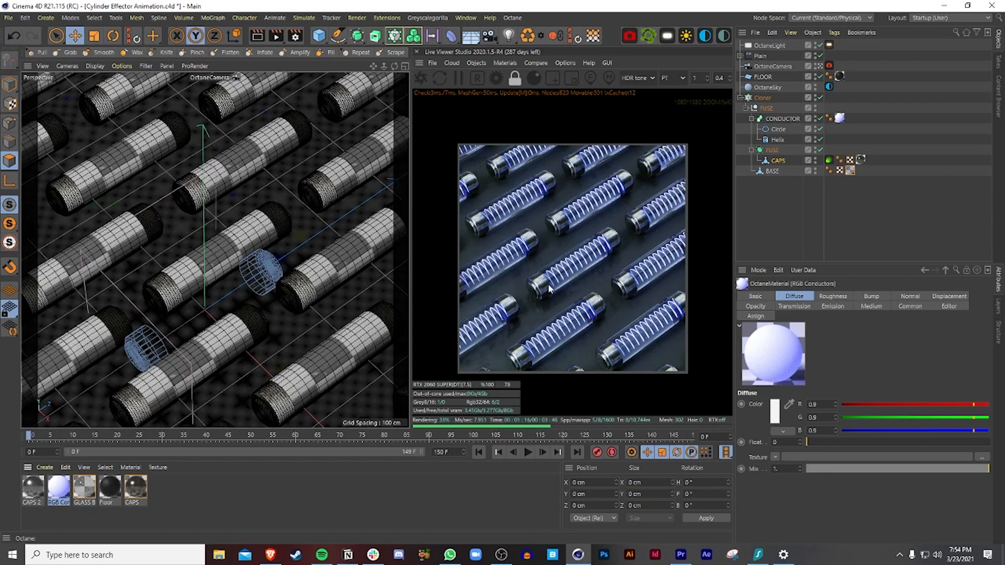
{"action": "mouse_move", "coordinate": [588, 263]}
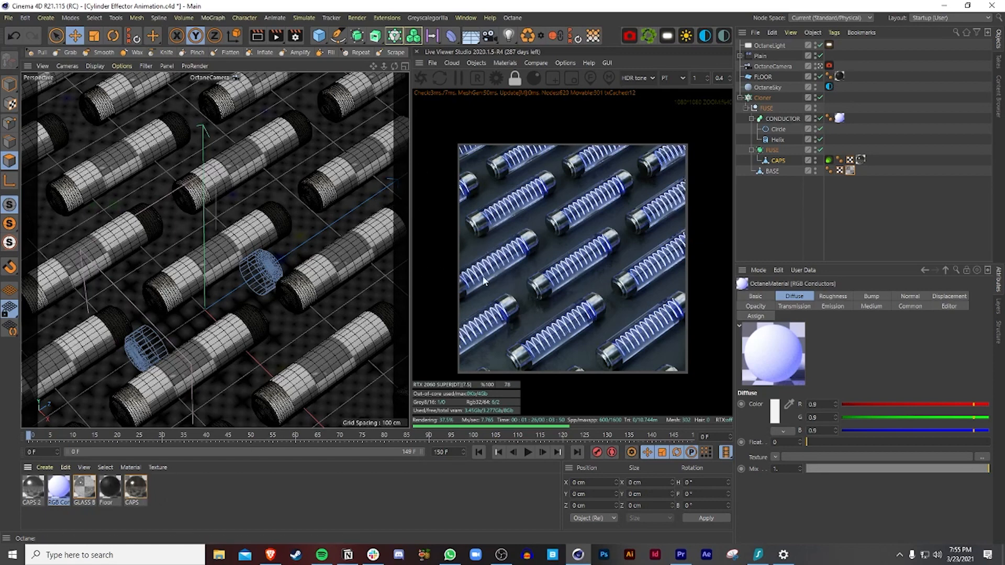
{"action": "mouse_move", "coordinate": [493, 341]}
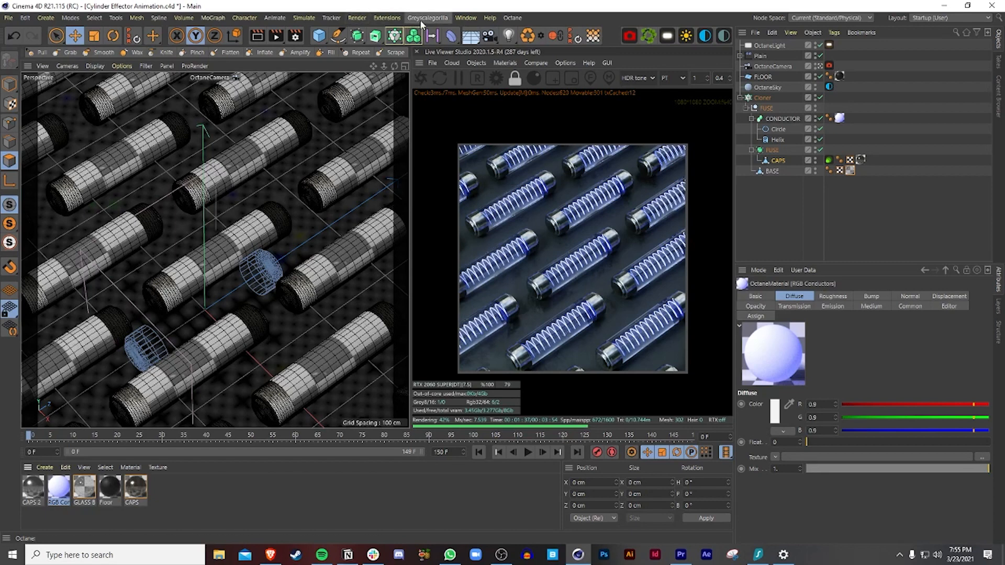
{"action": "mouse_move", "coordinate": [417, 381]}
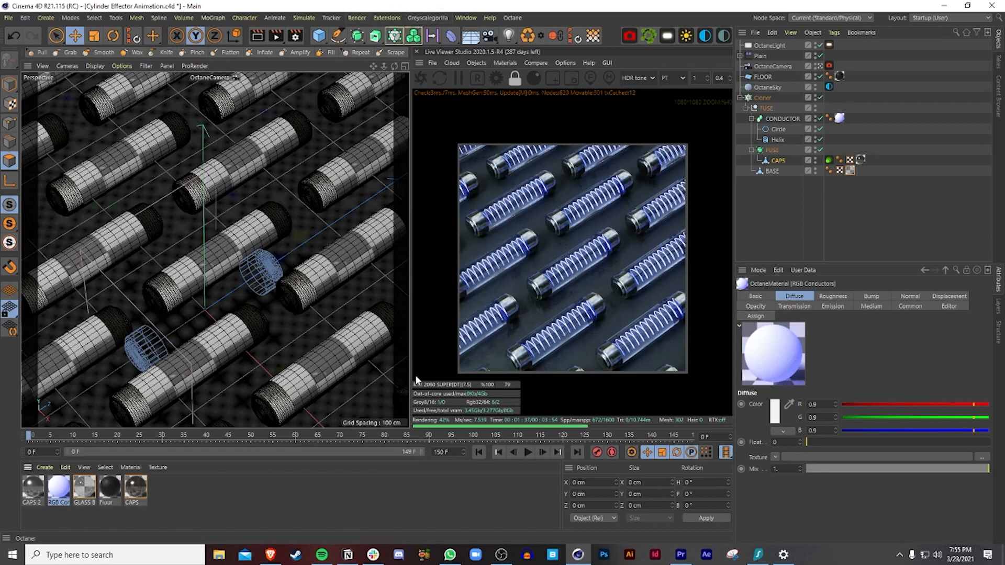
{"action": "mouse_move", "coordinate": [860, 238]}
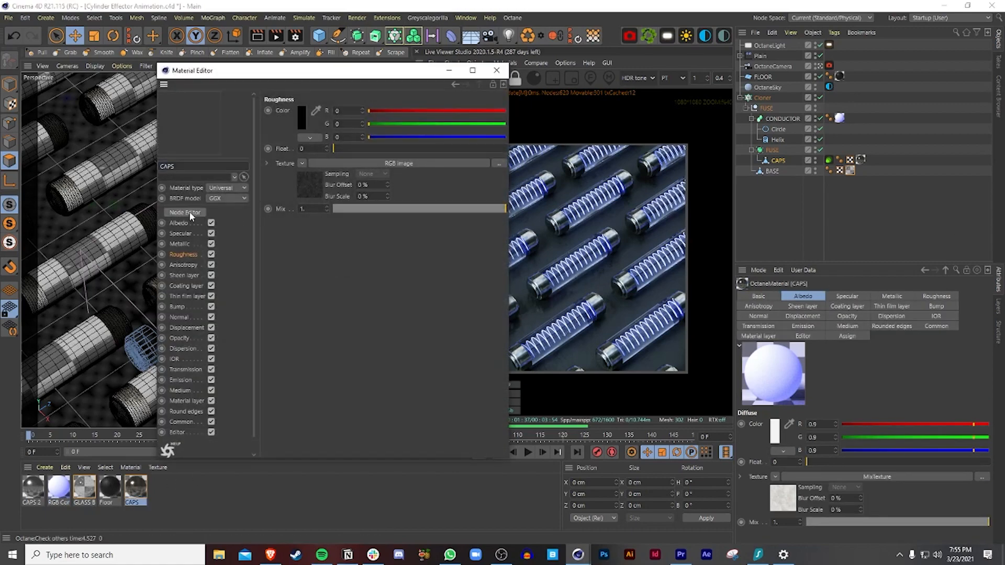
{"action": "left_click", "coordinate": [184, 213]}
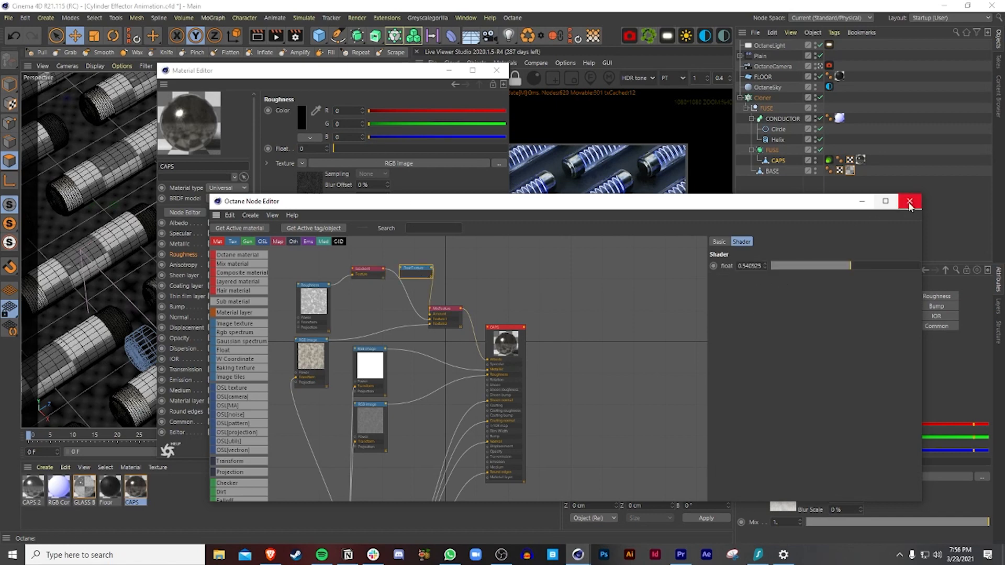
{"action": "left_click", "coordinate": [909, 201]}
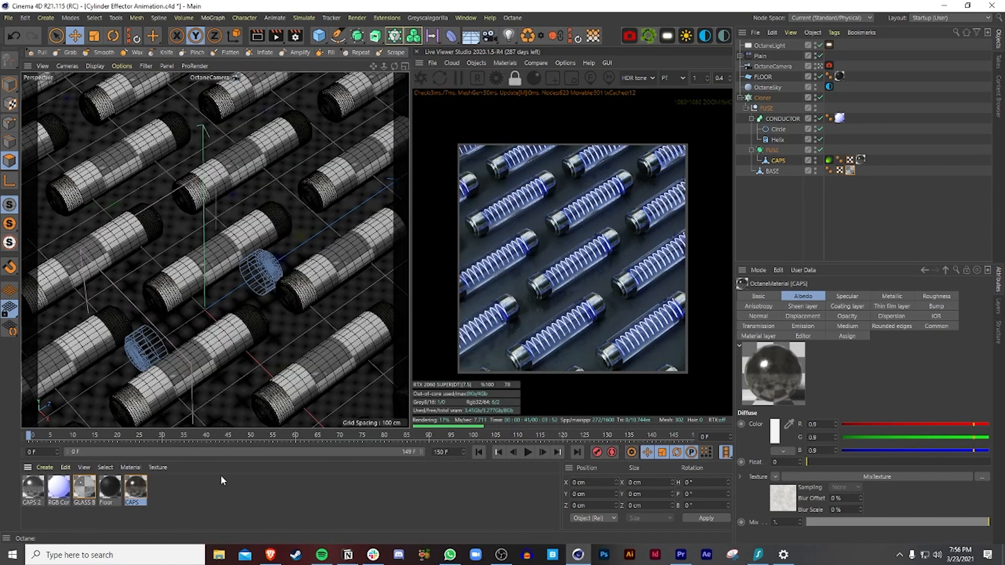
{"action": "mouse_move", "coordinate": [22, 503]}
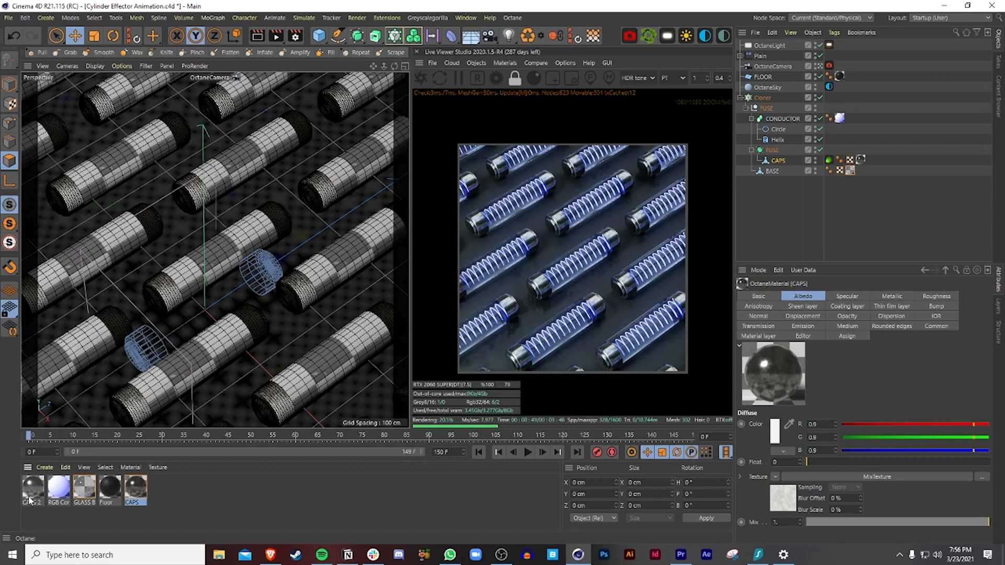
Step: Select the CAPS 2 material and open it in the Material Editor
{"action": "left_click", "coordinate": [32, 486]}
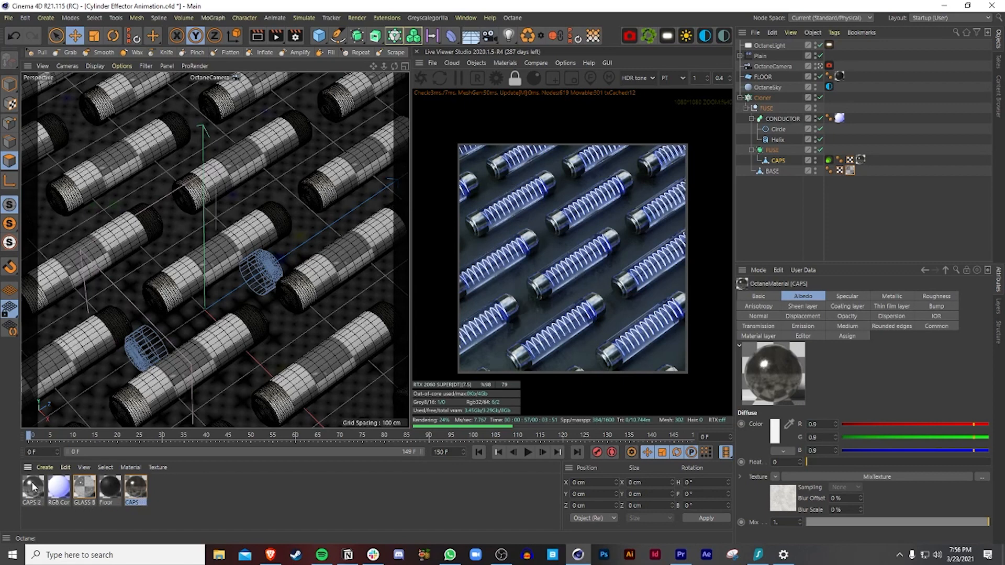
{"action": "double_click", "coordinate": [33, 489]}
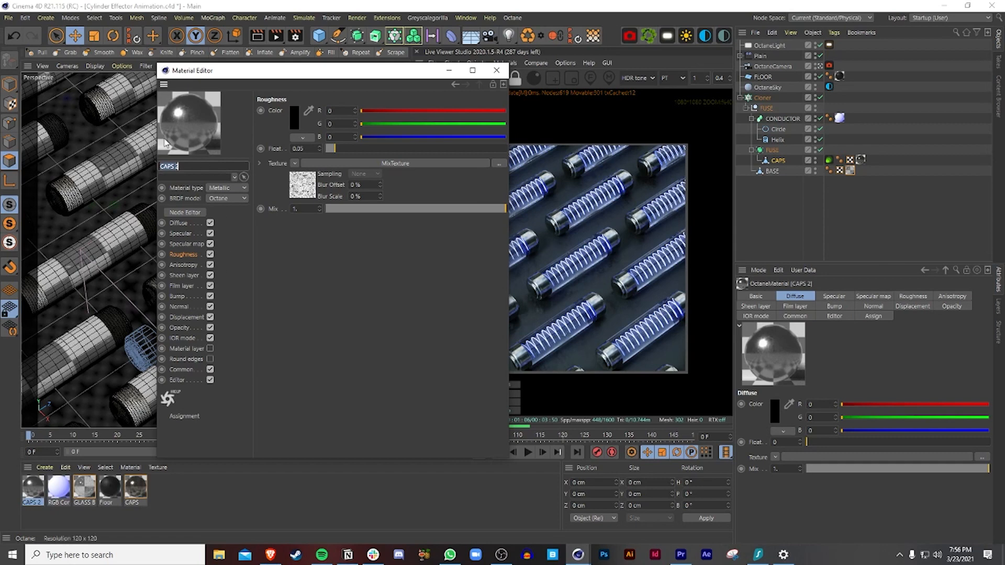
Step: Show the CAPS 2 node graph in Octane's node editor and start a node search
{"action": "left_click", "coordinate": [184, 212]}
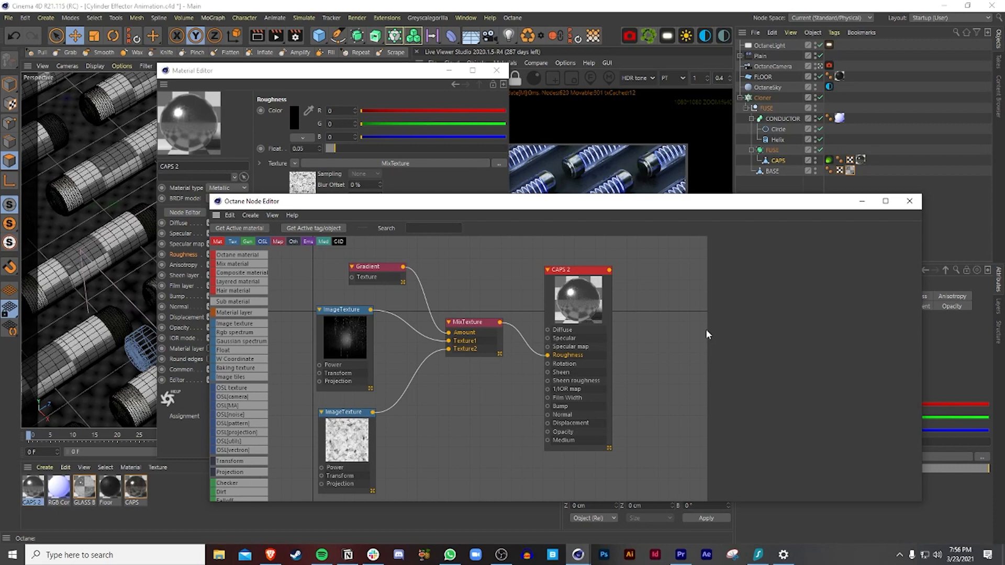
{"action": "mouse_move", "coordinate": [516, 353]}
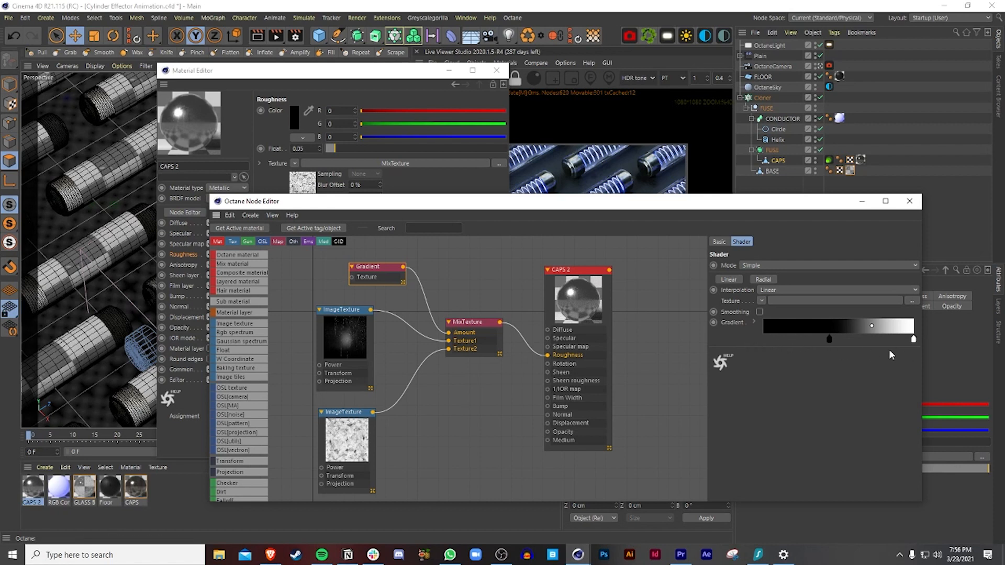
{"action": "mouse_move", "coordinate": [609, 325]}
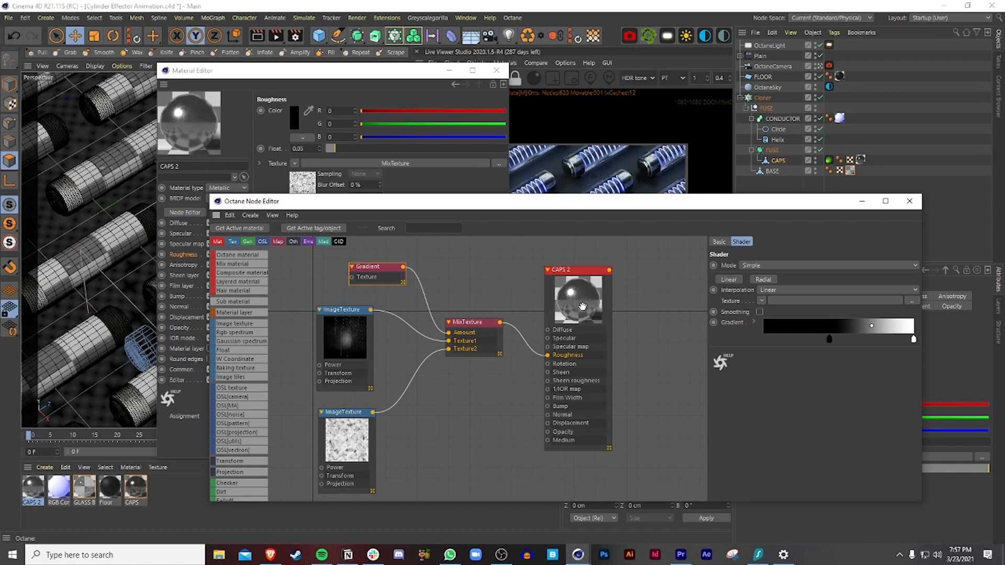
{"action": "mouse_move", "coordinate": [581, 306]}
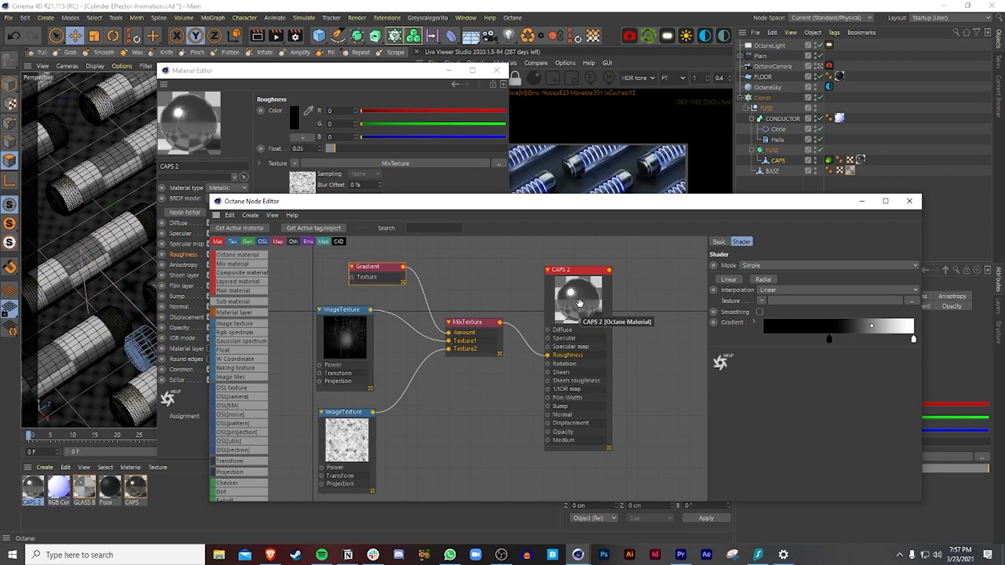
{"action": "mouse_move", "coordinate": [481, 335]}
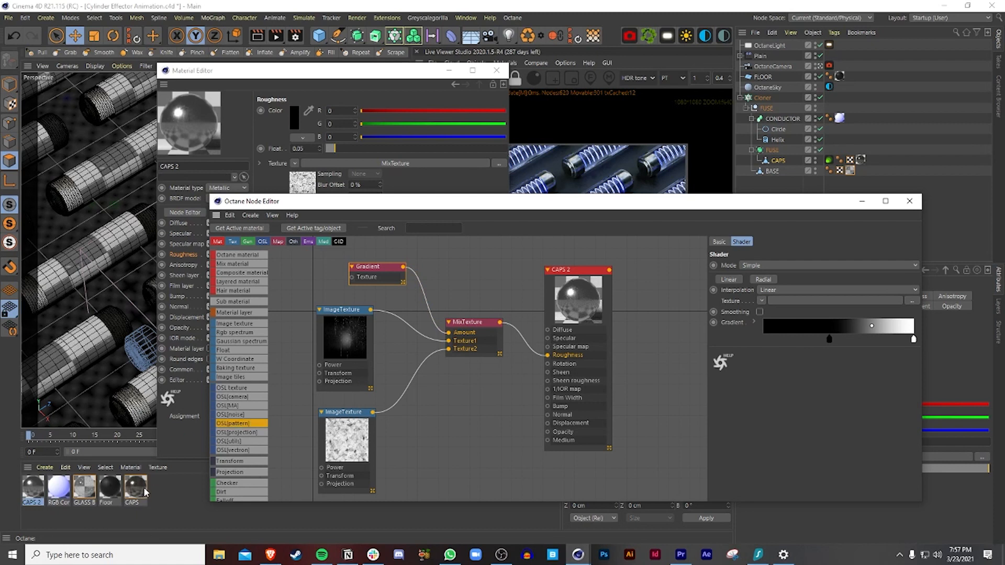
{"action": "left_click", "coordinate": [435, 229]}
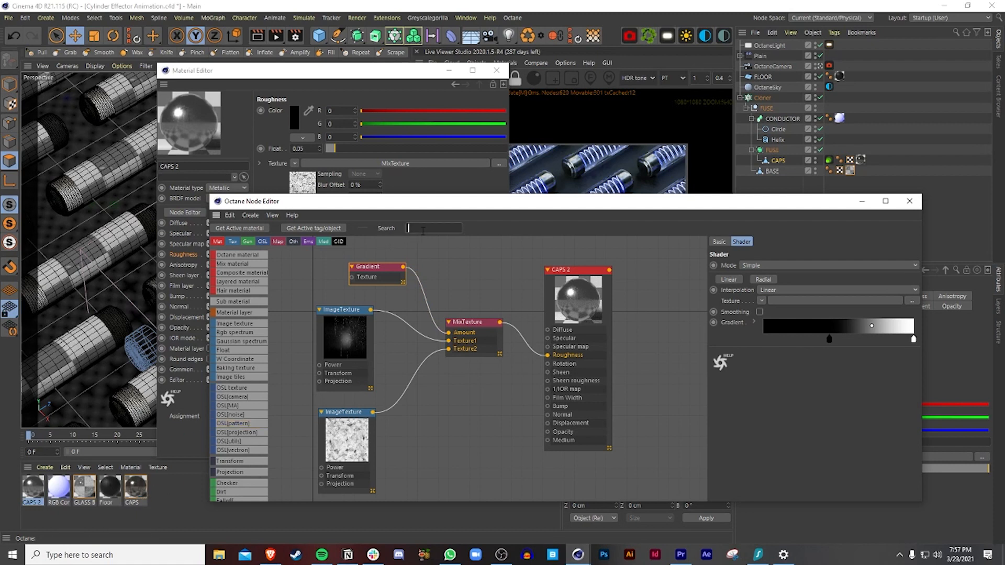
Step: Add an Rgb spectrum node to Specular and set it to a warm grey-brown in the Color Picker
{"action": "type", "text": "rgb"}
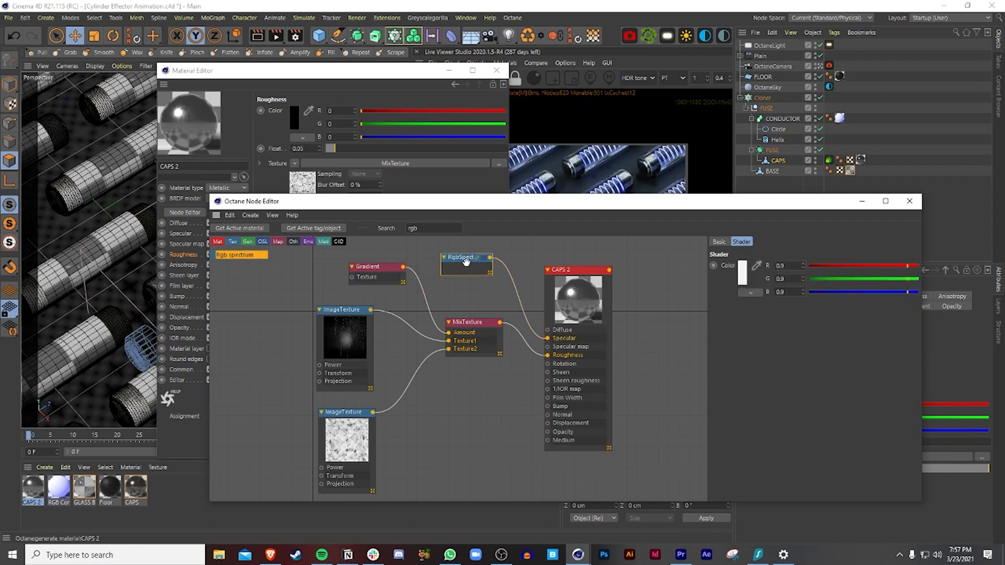
{"action": "left_click", "coordinate": [742, 272]}
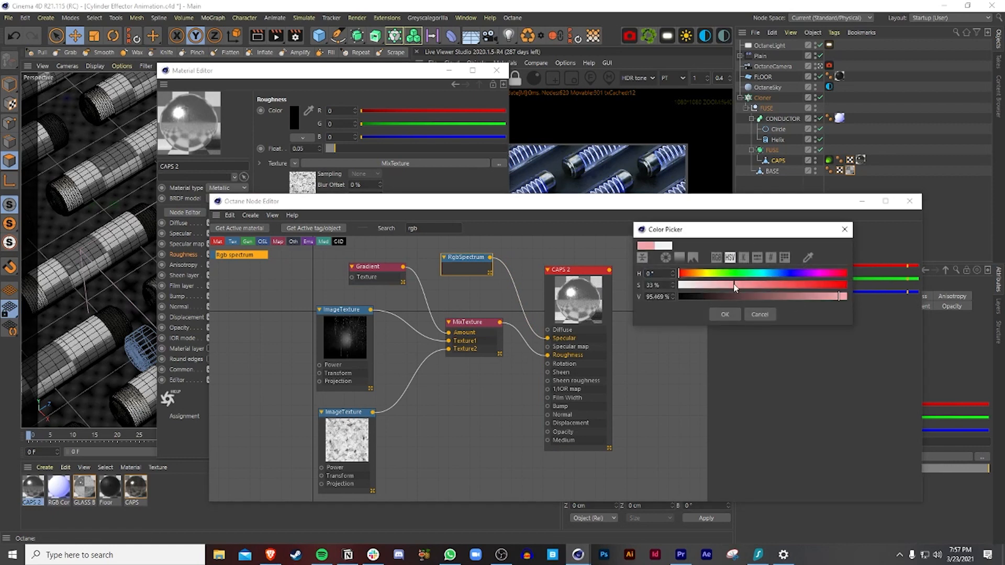
{"action": "left_click_drag", "start_coordinate": [840, 296], "coordinate": [710, 297]}
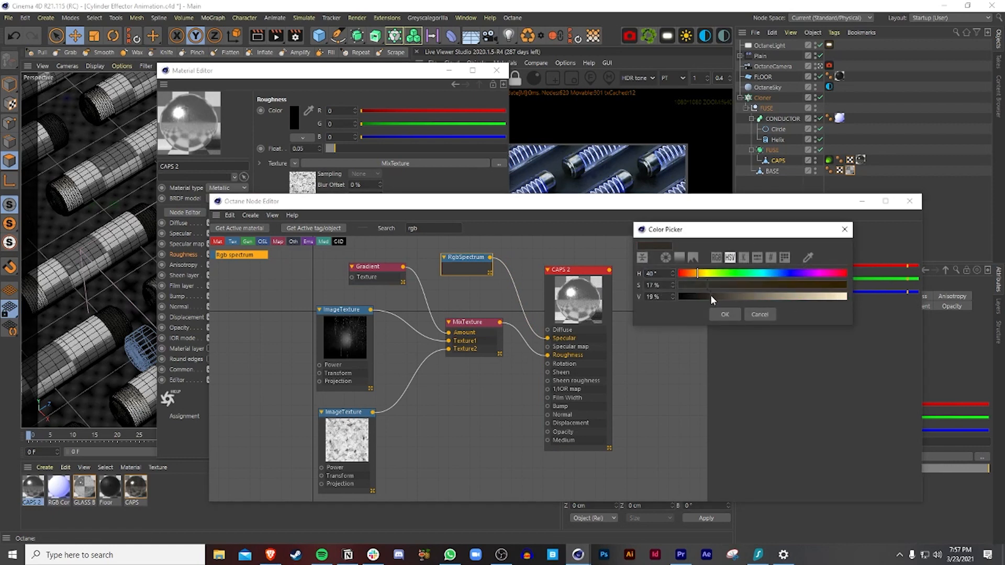
{"action": "left_click", "coordinate": [725, 314]}
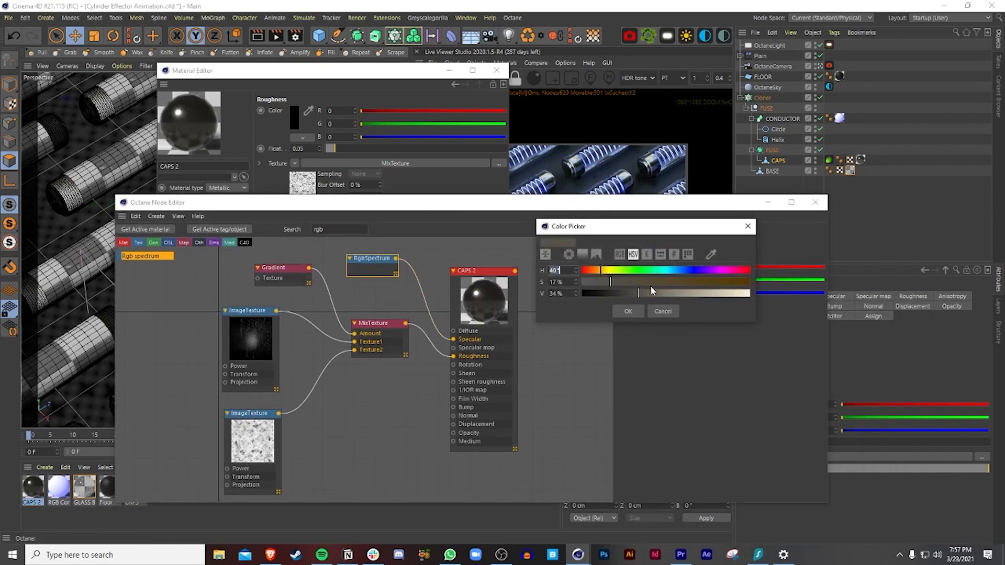
{"action": "left_click_drag", "start_coordinate": [609, 292], "coordinate": [664, 292]}
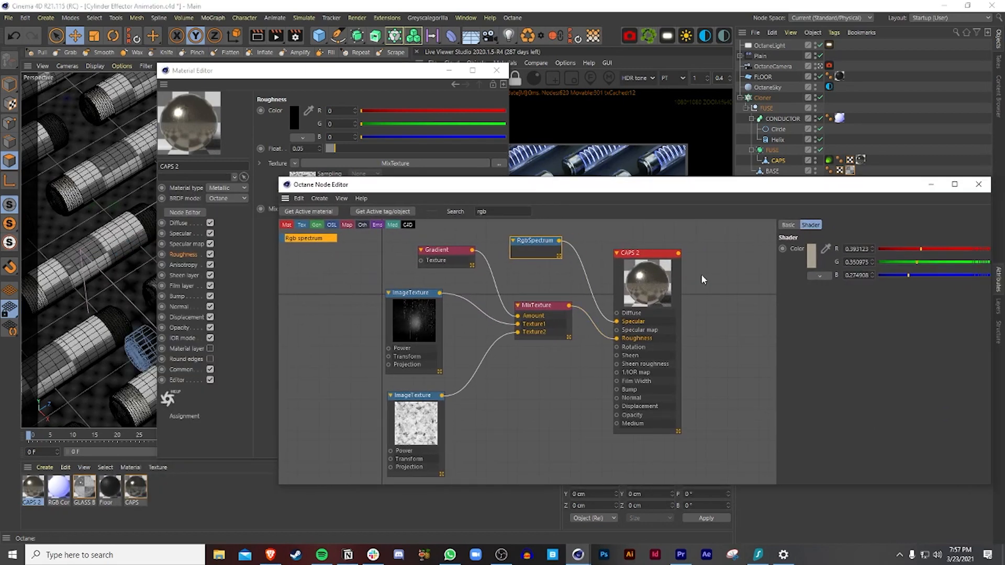
{"action": "left_click", "coordinate": [810, 257]}
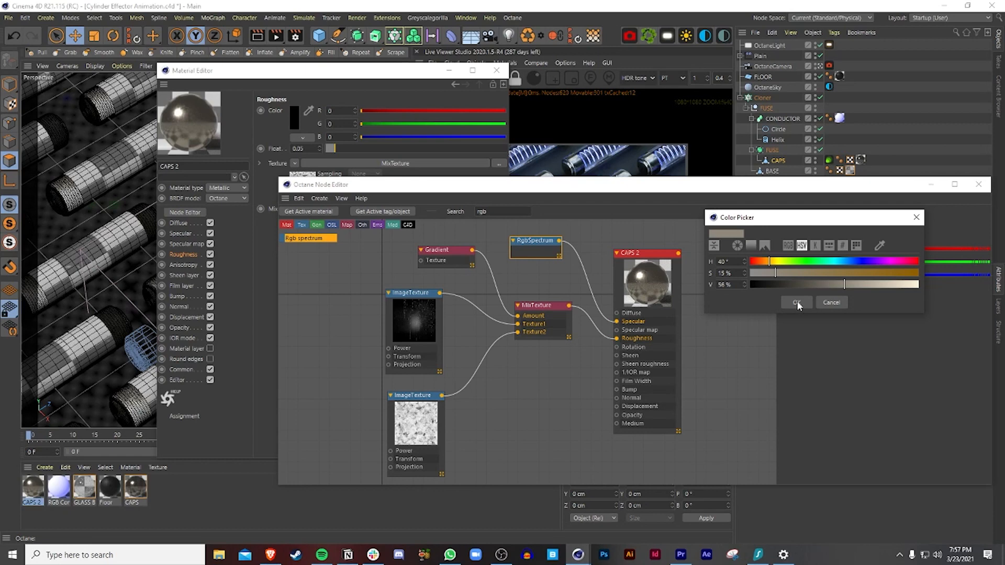
{"action": "left_click", "coordinate": [795, 302]}
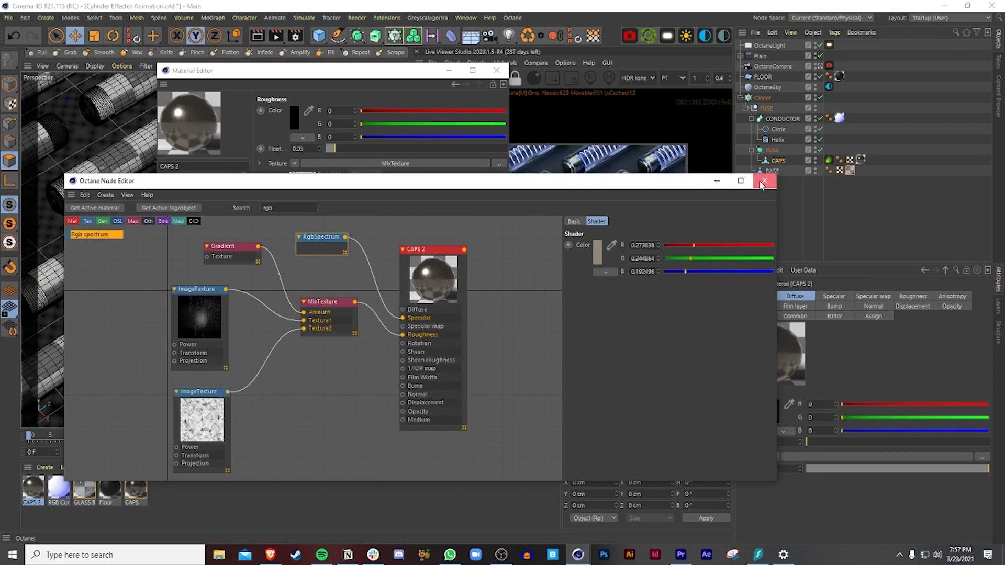
{"action": "left_click", "coordinate": [764, 181]}
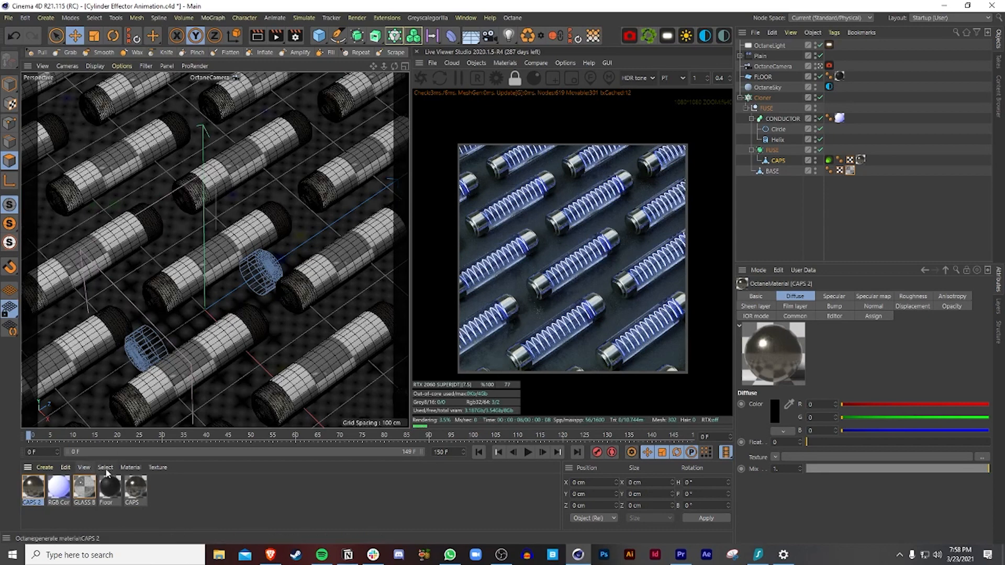
{"action": "mouse_move", "coordinate": [652, 362]}
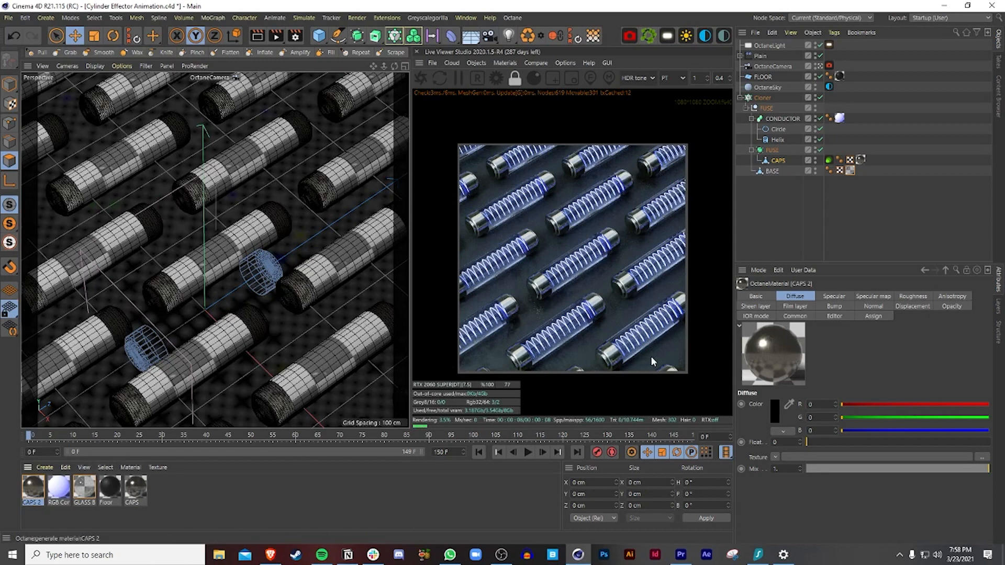
Step: Set RGB Conductors' Instance Color source to Particle with the Cloner as colour source
{"action": "double_click", "coordinate": [58, 484]}
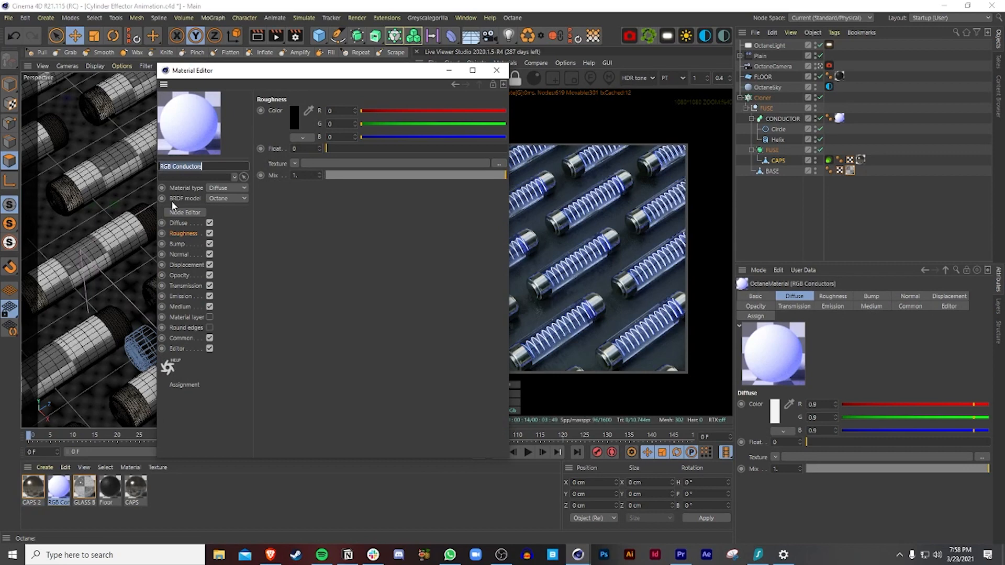
{"action": "left_click", "coordinate": [184, 212]}
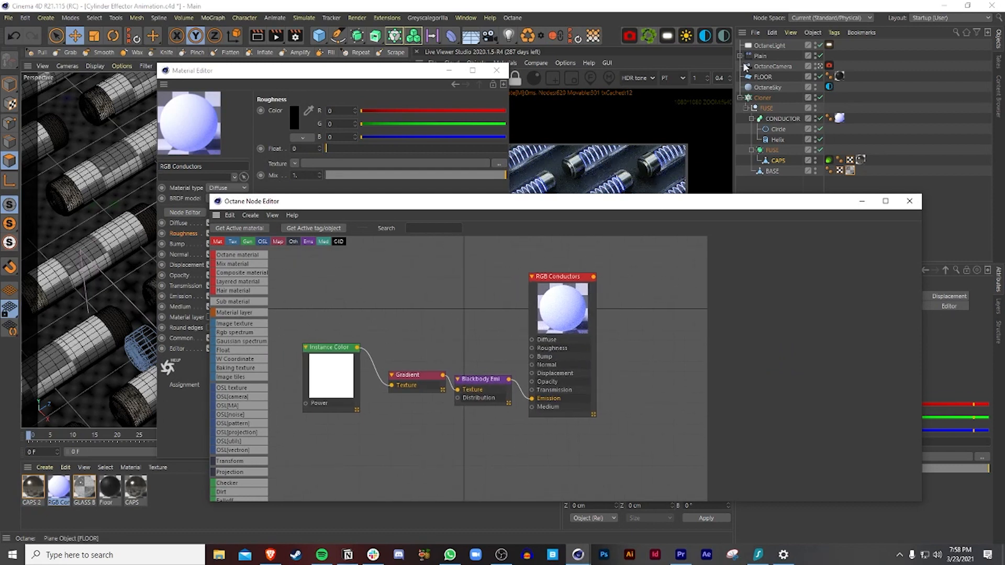
{"action": "mouse_move", "coordinate": [438, 356]}
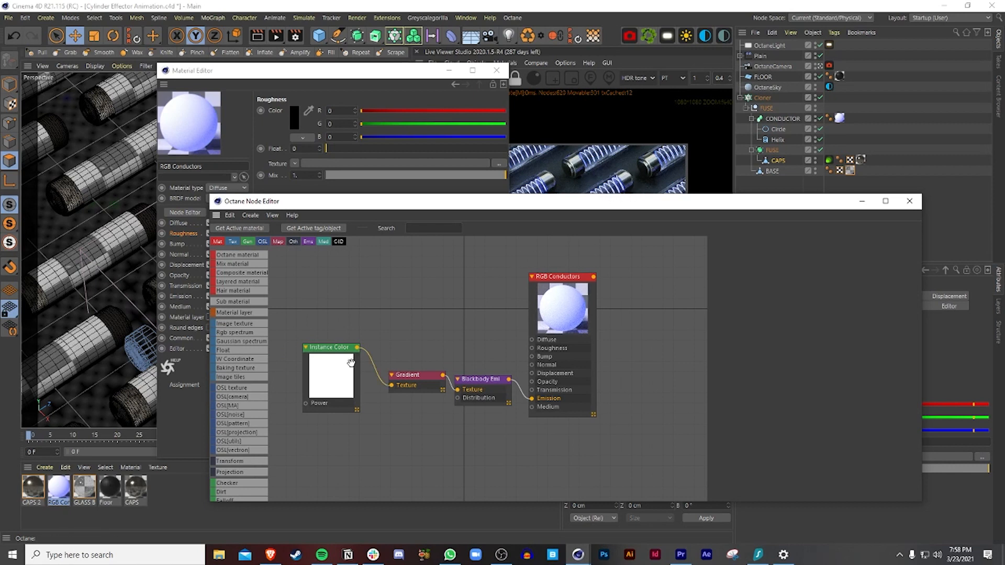
{"action": "left_click", "coordinate": [330, 346]}
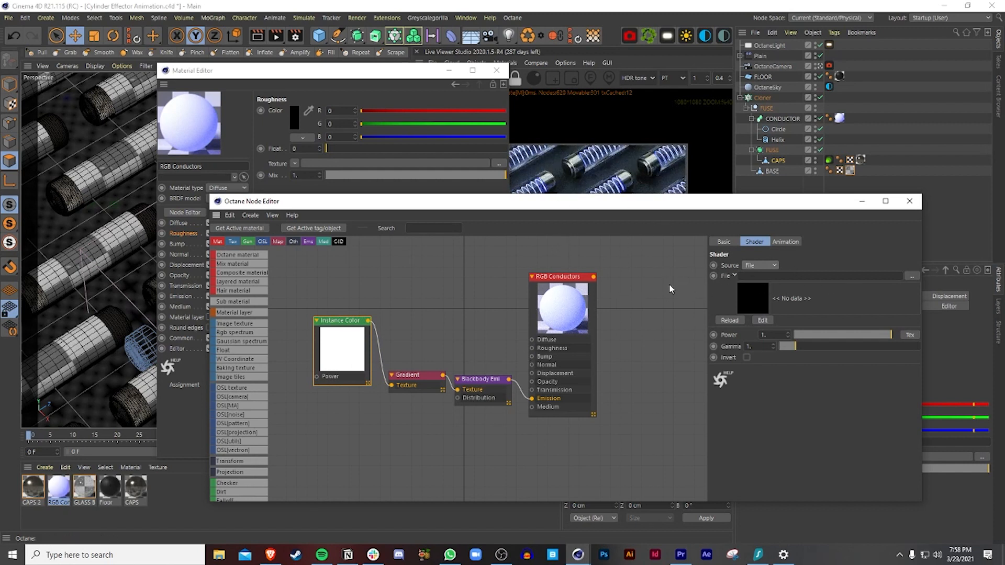
{"action": "mouse_move", "coordinate": [632, 463]}
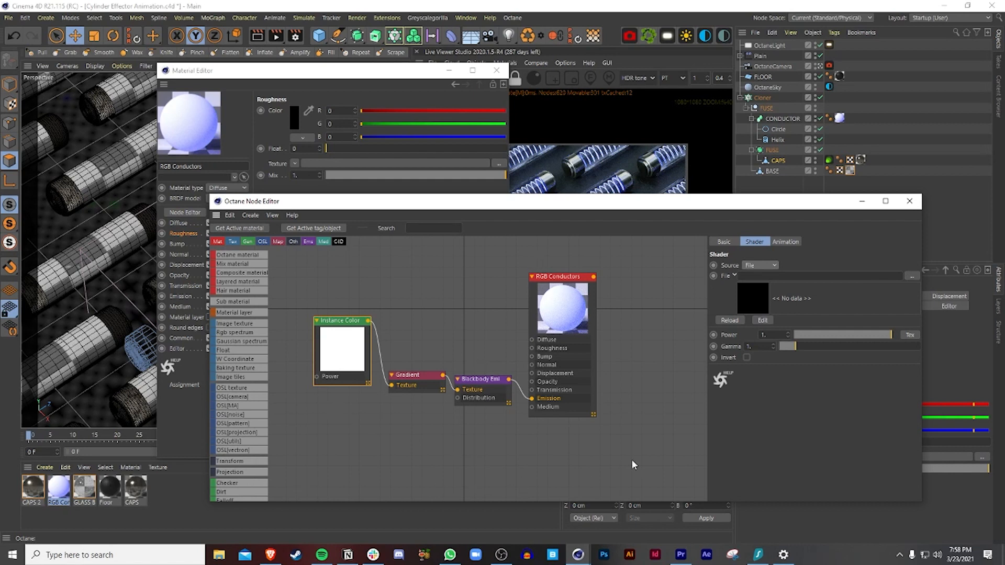
{"action": "mouse_move", "coordinate": [787, 269]}
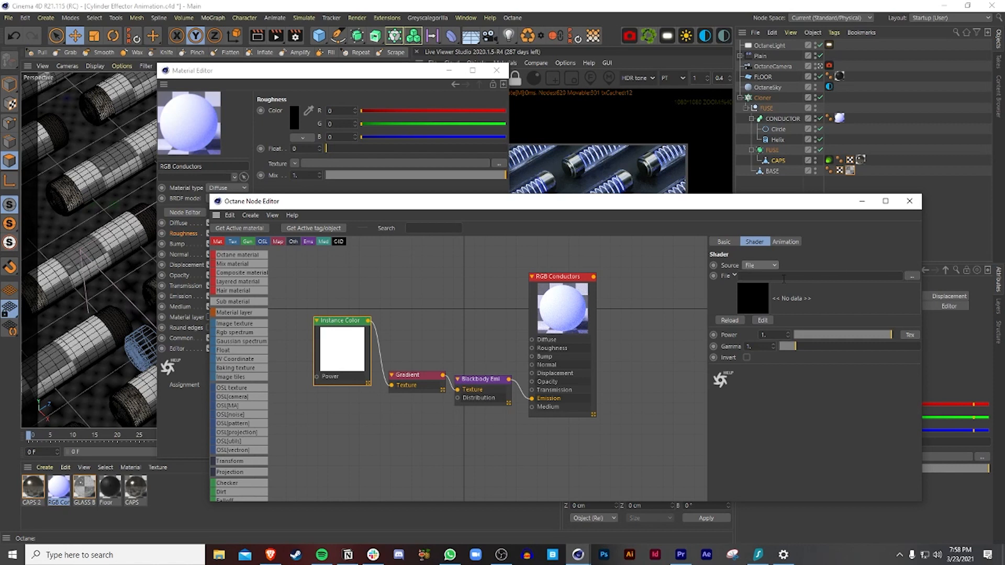
{"action": "left_click", "coordinate": [760, 265]}
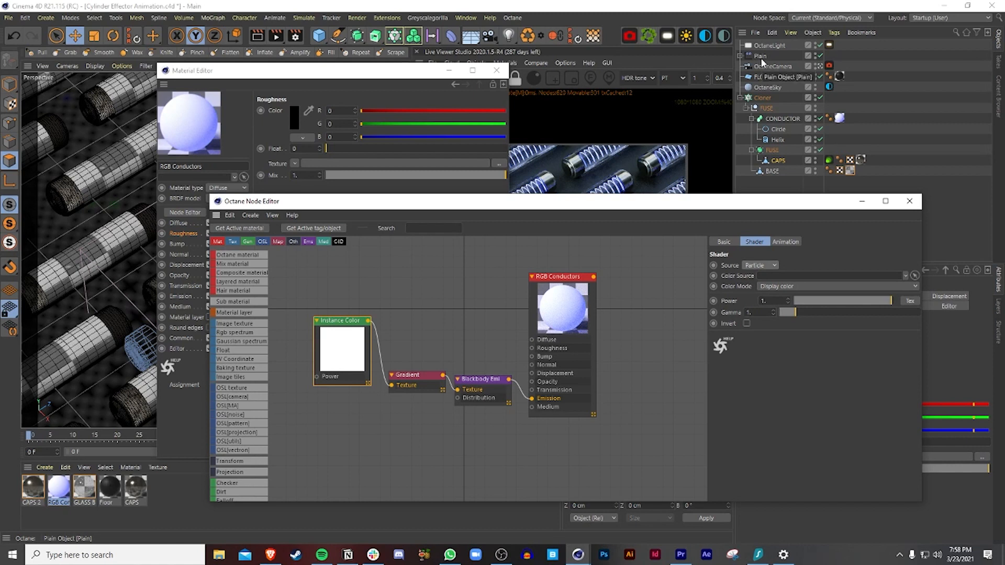
{"action": "left_click", "coordinate": [763, 97]}
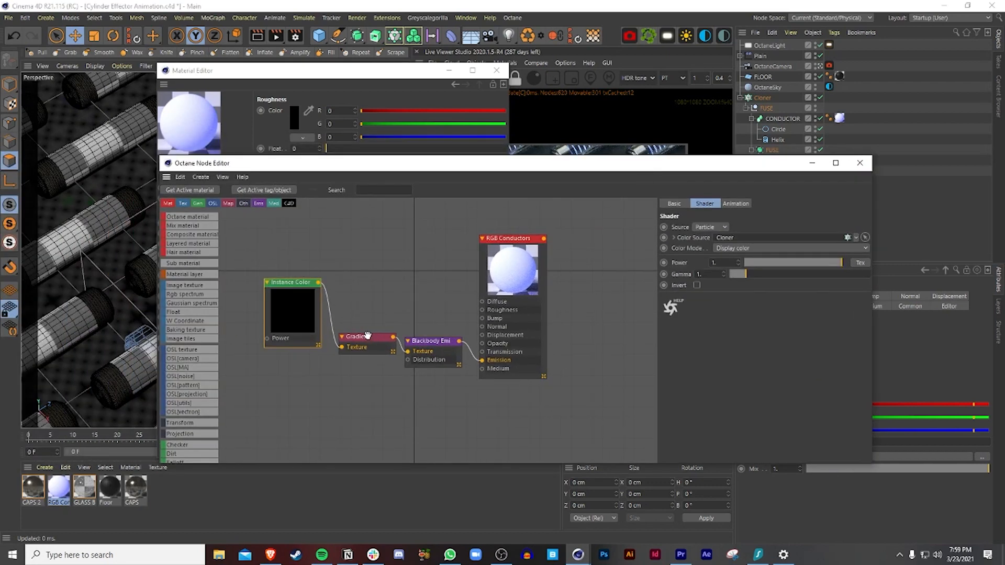
Step: Pick the Full Colors gradient preset and raise the Octane camera's Bloom power
{"action": "left_click", "coordinate": [358, 336]}
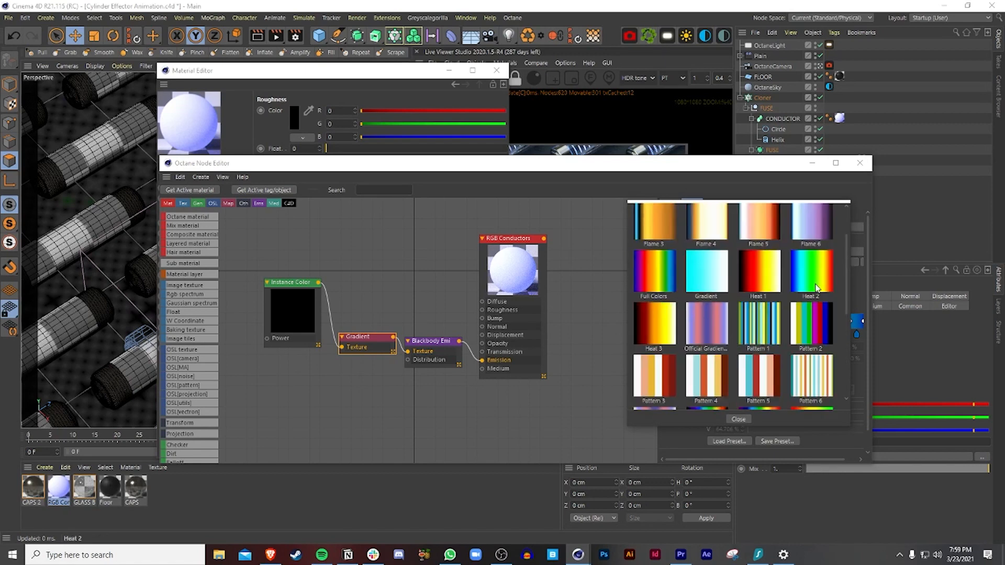
{"action": "mouse_move", "coordinate": [652, 272]}
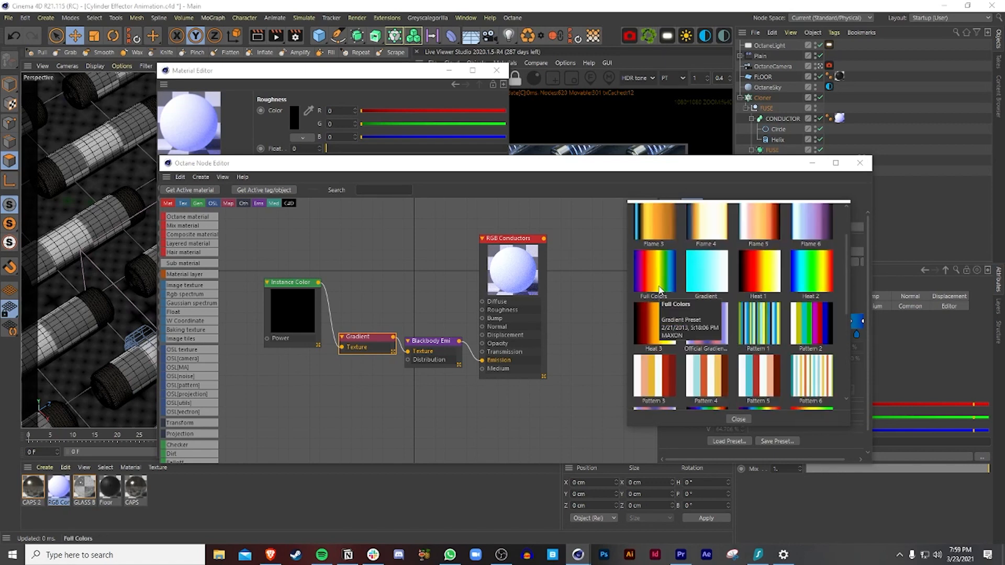
{"action": "mouse_move", "coordinate": [724, 263]}
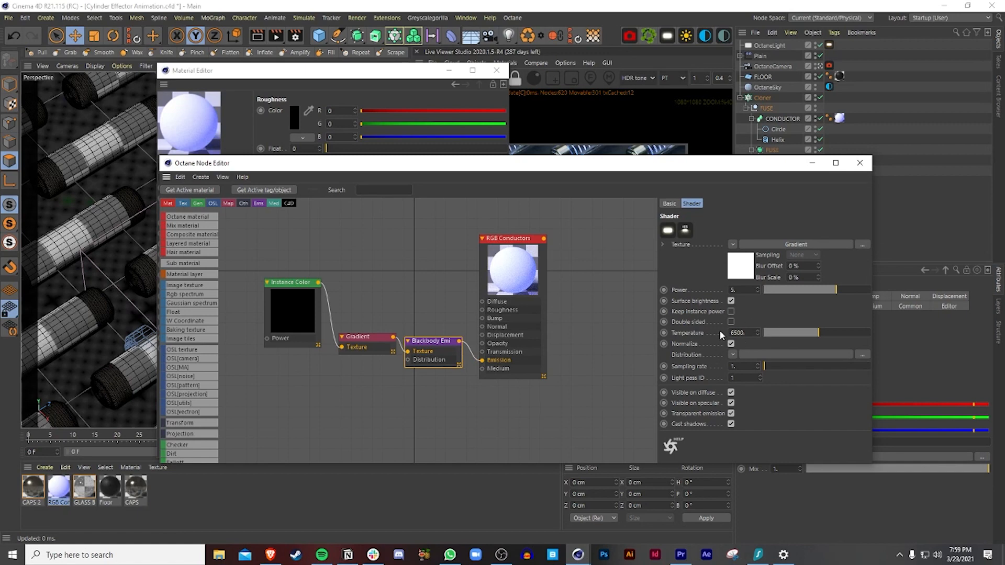
{"action": "mouse_move", "coordinate": [664, 378]}
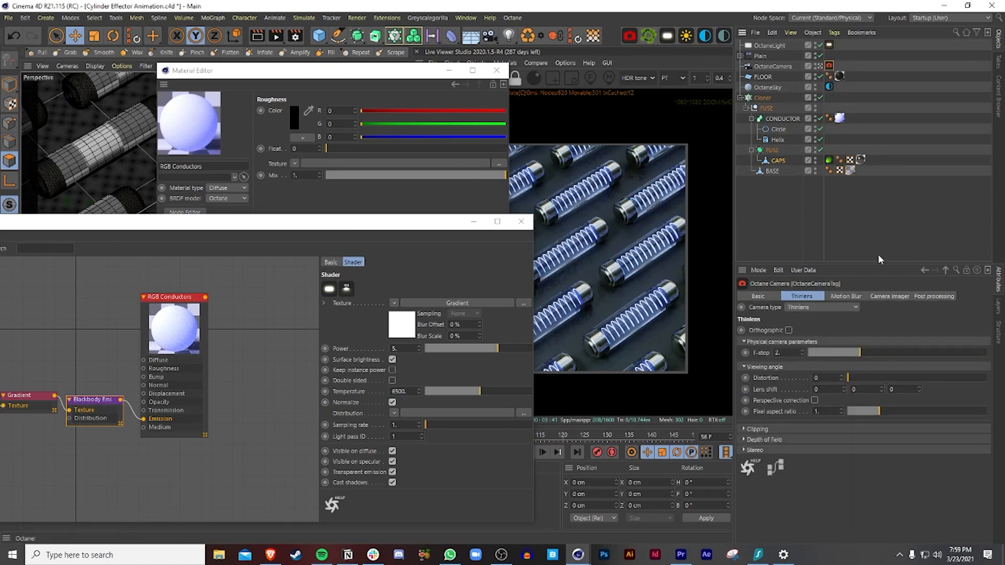
{"action": "left_click", "coordinate": [932, 296]}
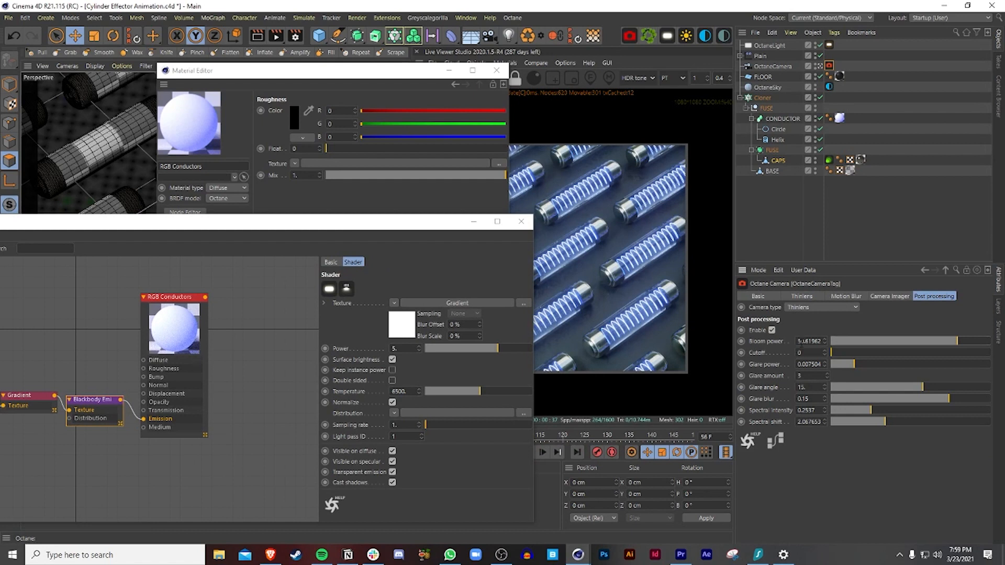
{"action": "left_click_drag", "start_coordinate": [852, 340], "coordinate": [958, 340]}
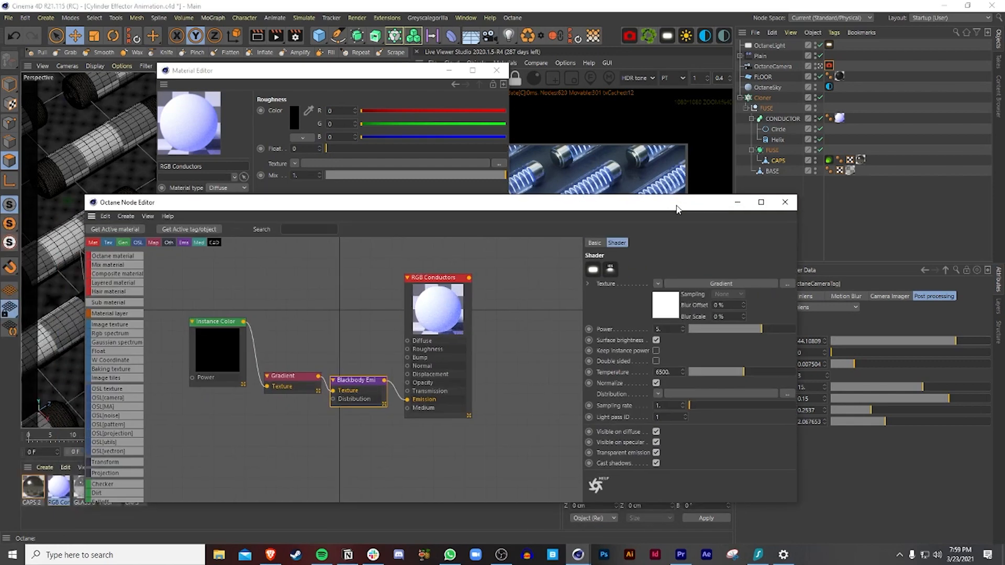
Step: Inspect GLASS BASE's ImageTexture-to-Gradient roughness chain and its refraction Index, then close
{"action": "left_click", "coordinate": [784, 202]}
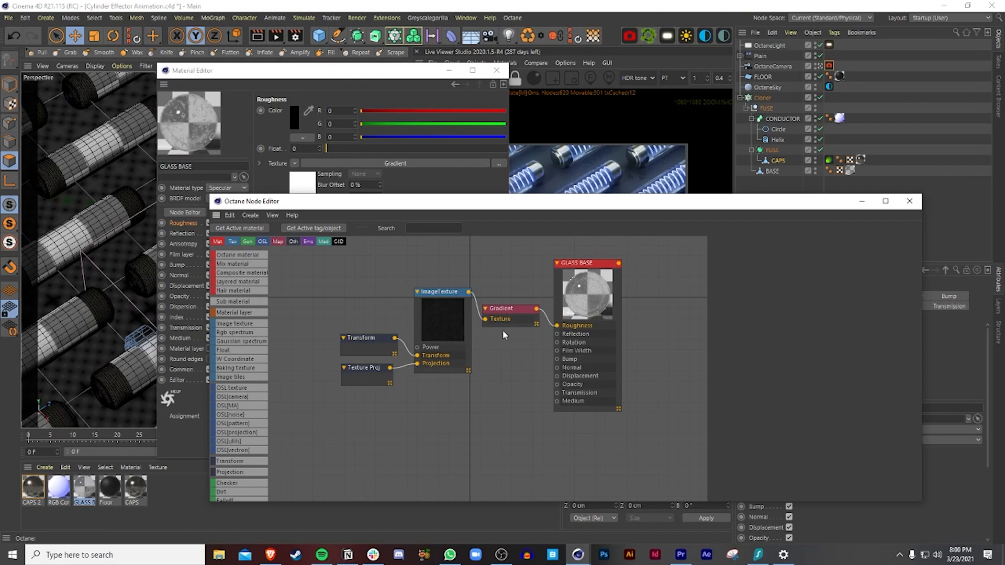
{"action": "left_click", "coordinate": [440, 292]}
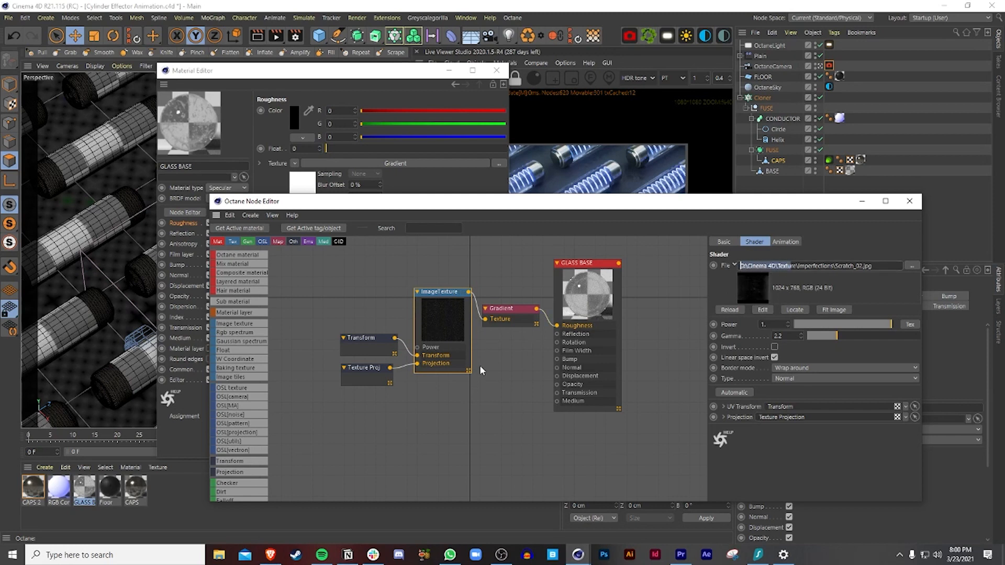
{"action": "left_click", "coordinate": [364, 338]}
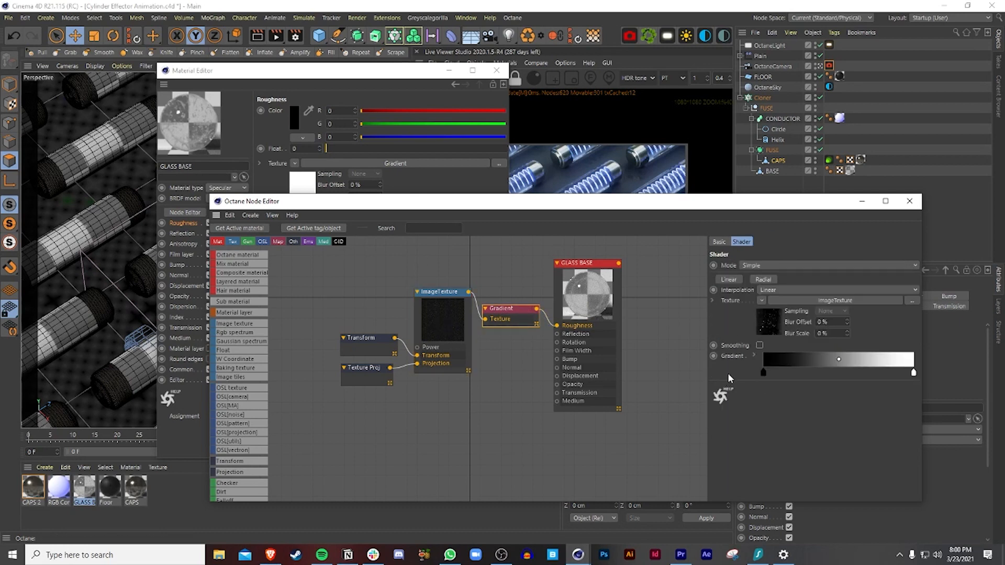
{"action": "mouse_move", "coordinate": [461, 323]}
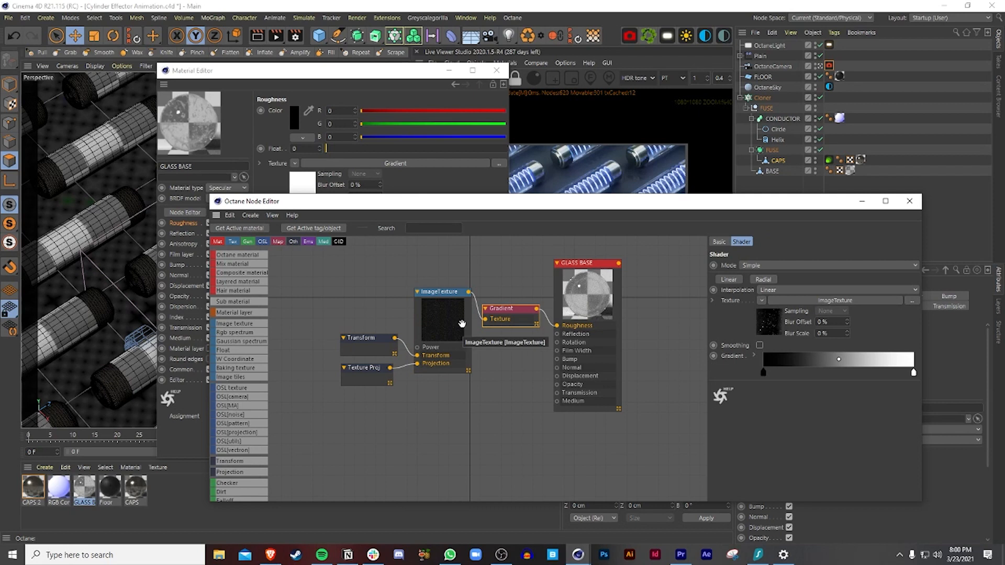
{"action": "mouse_move", "coordinate": [664, 391]}
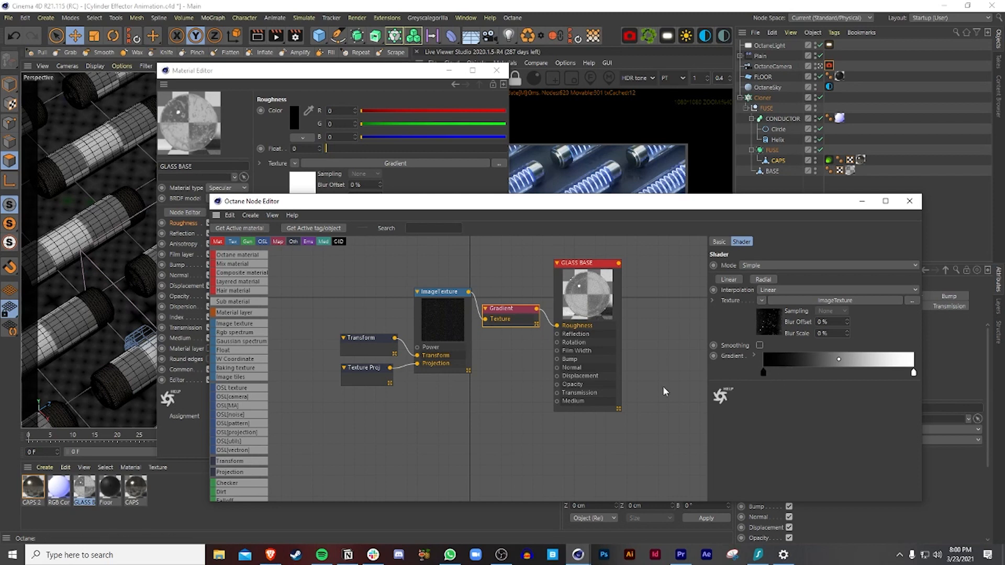
{"action": "mouse_move", "coordinate": [749, 378]}
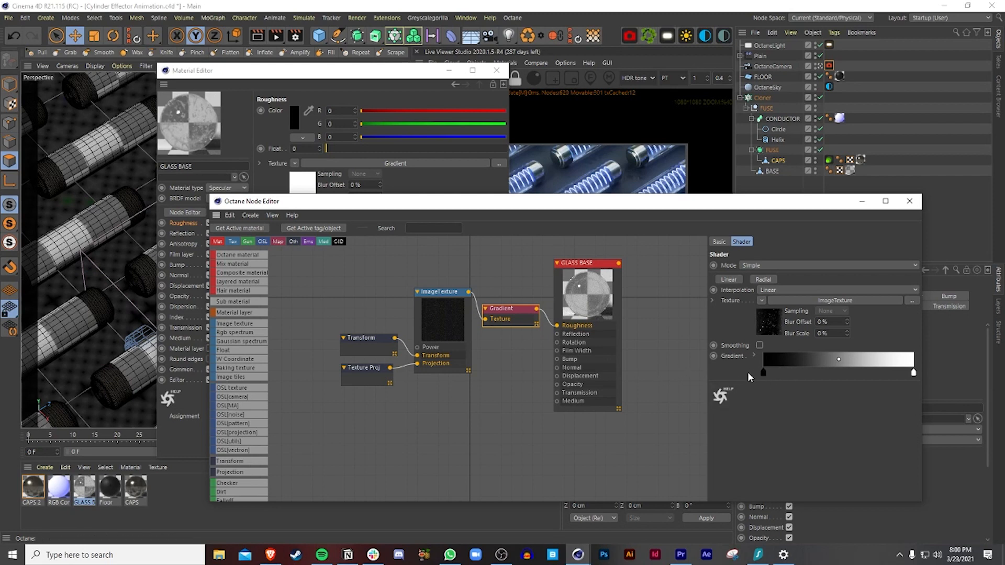
{"action": "left_click", "coordinate": [727, 242]}
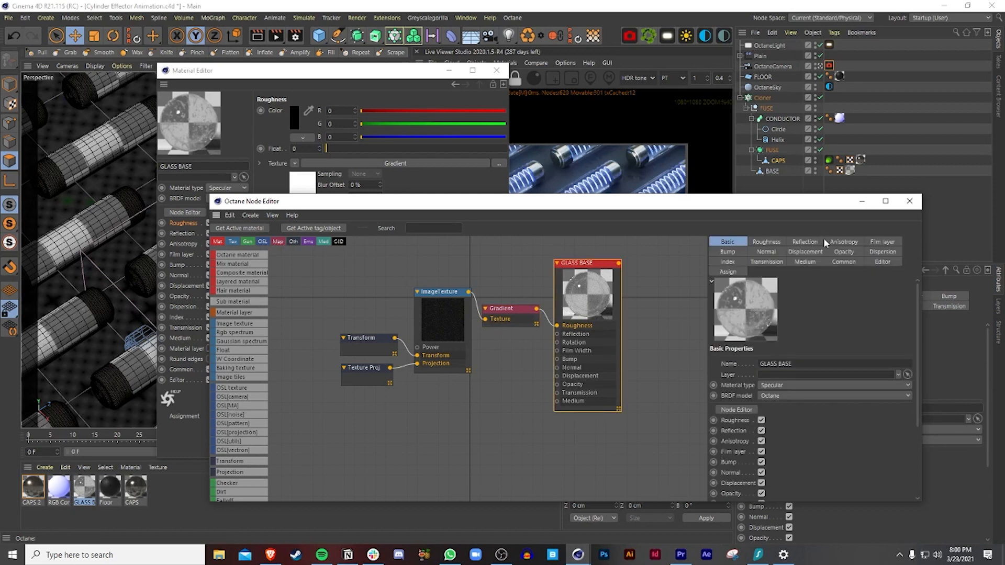
{"action": "left_click", "coordinate": [726, 261]}
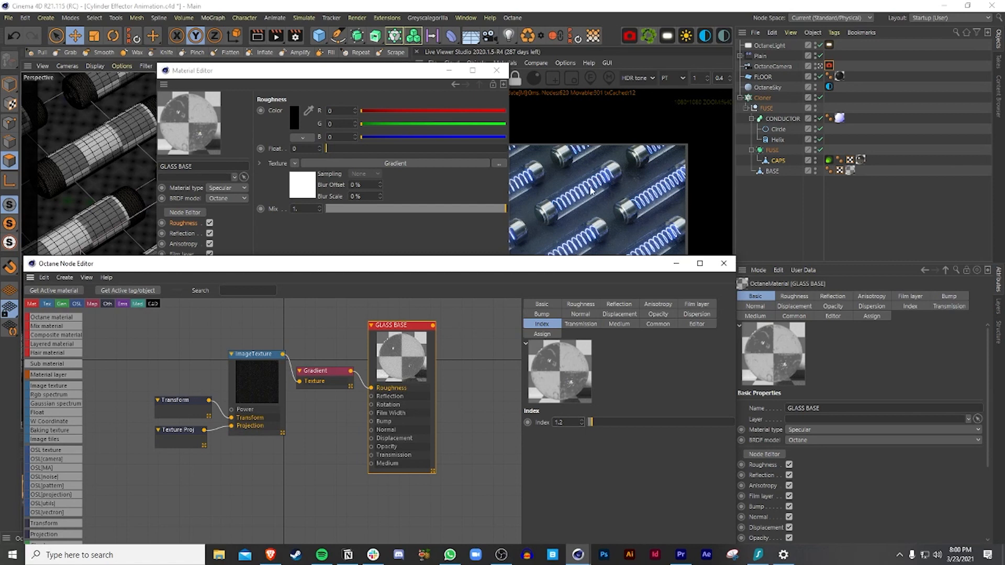
{"action": "mouse_move", "coordinate": [609, 265]}
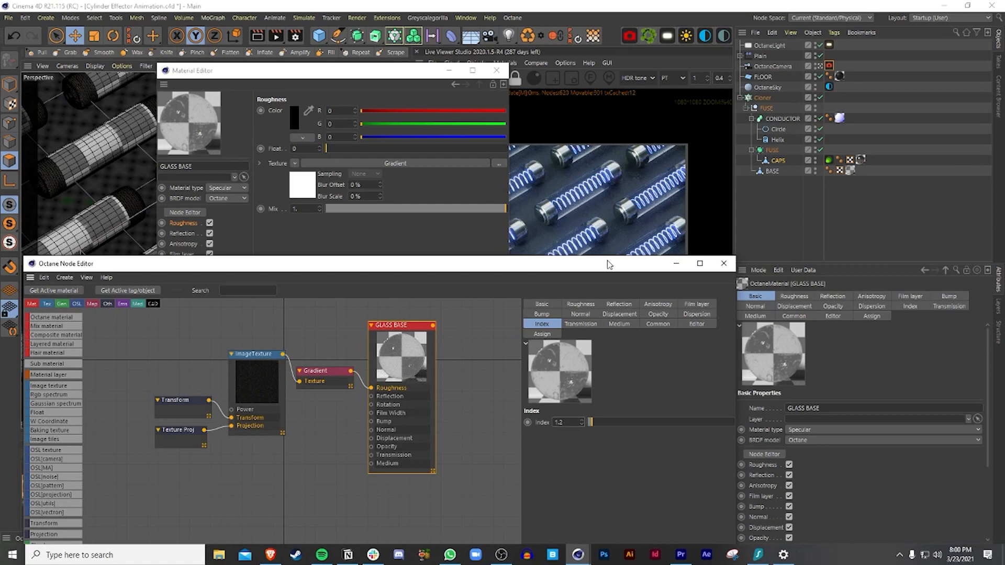
{"action": "left_click", "coordinate": [561, 422]}
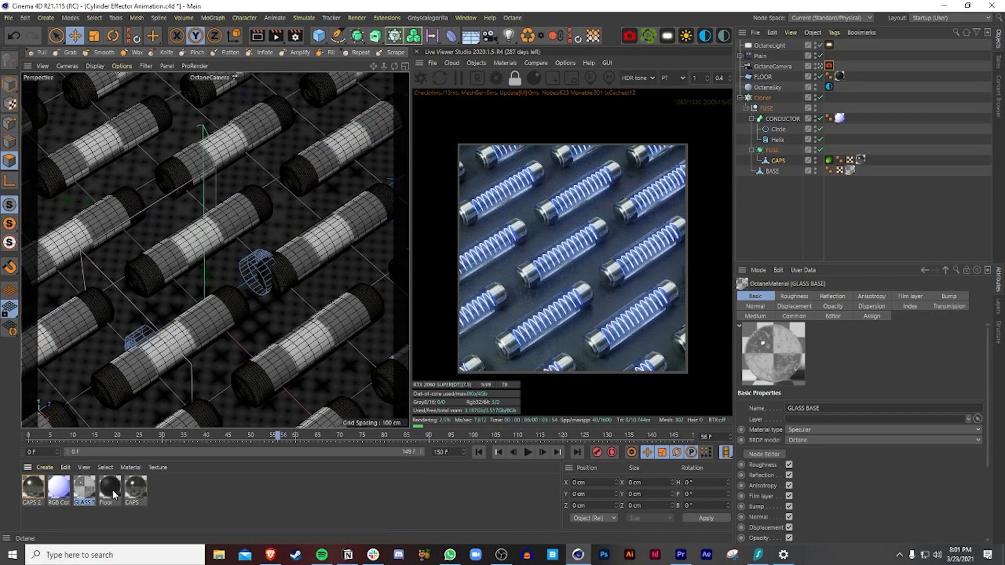
{"action": "double_click", "coordinate": [106, 488]}
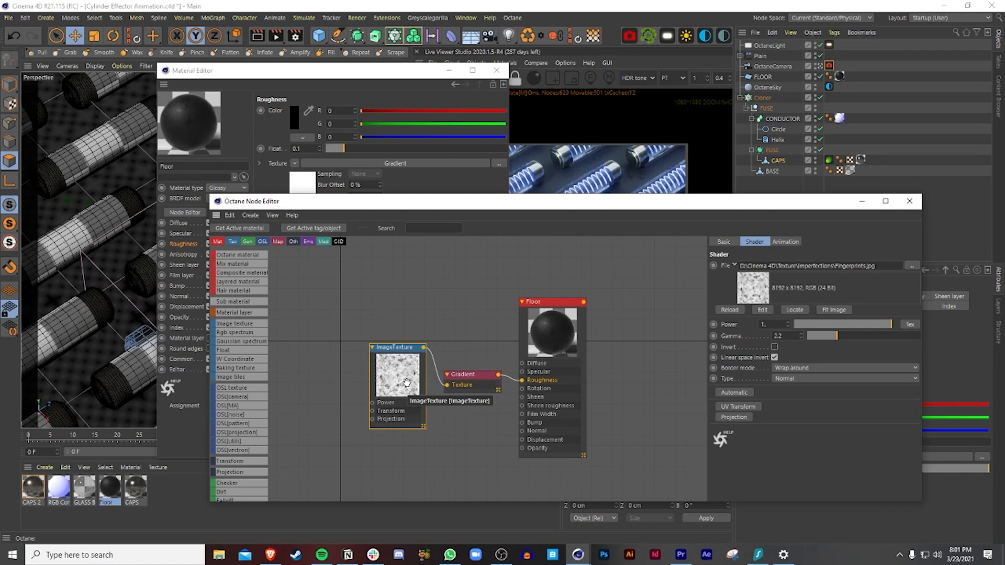
{"action": "left_click", "coordinate": [463, 375]}
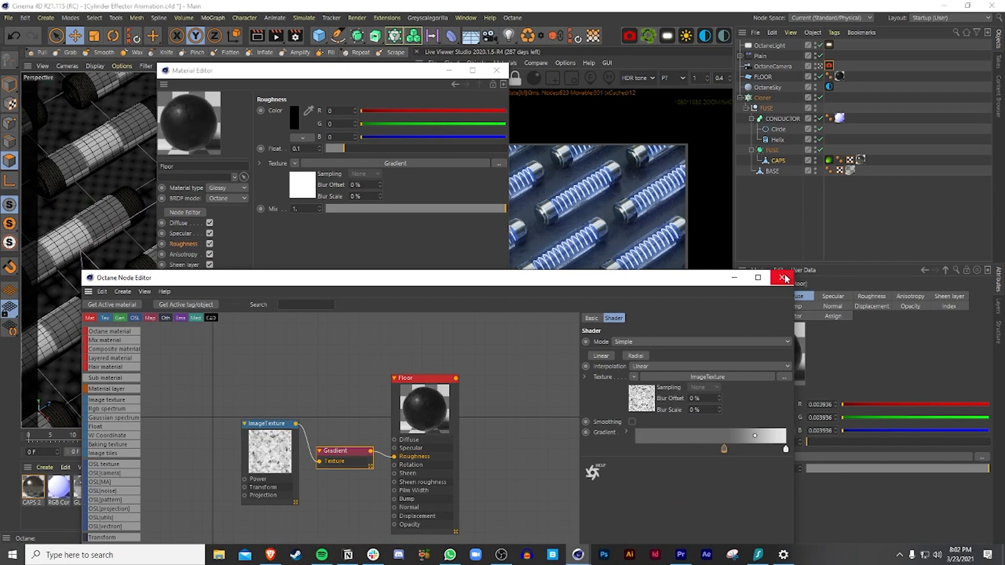
{"action": "left_click", "coordinate": [784, 277]}
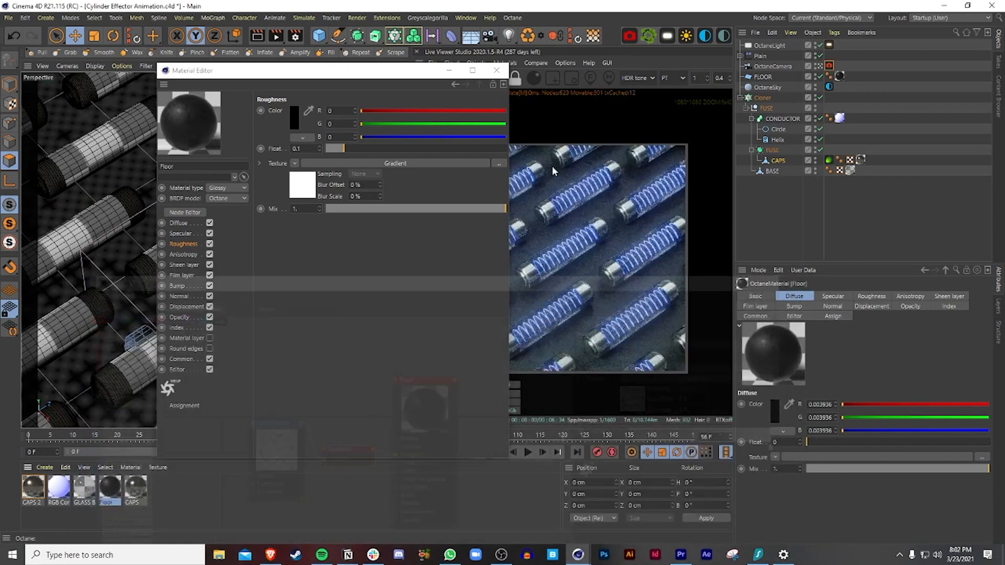
{"action": "left_click", "coordinate": [496, 71]}
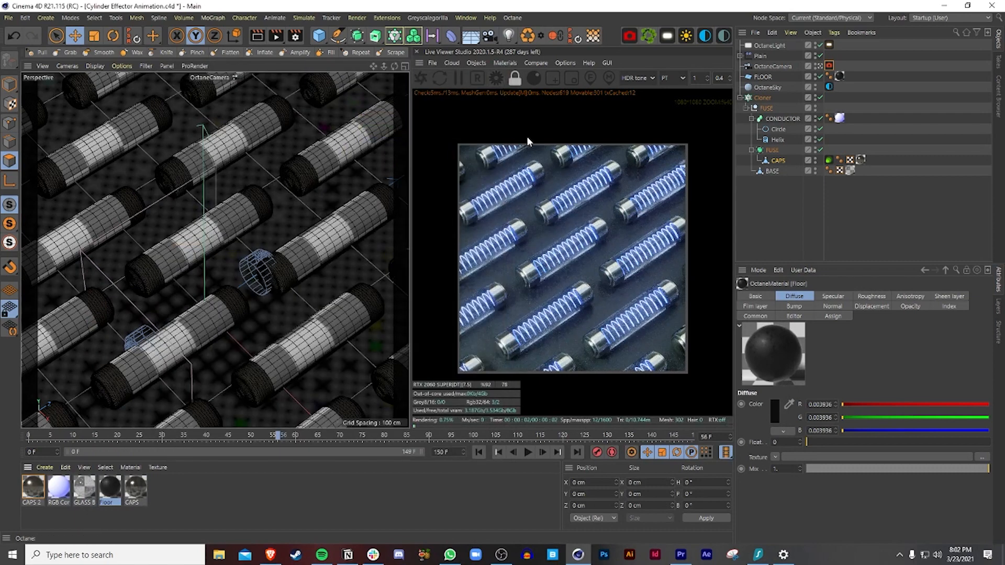